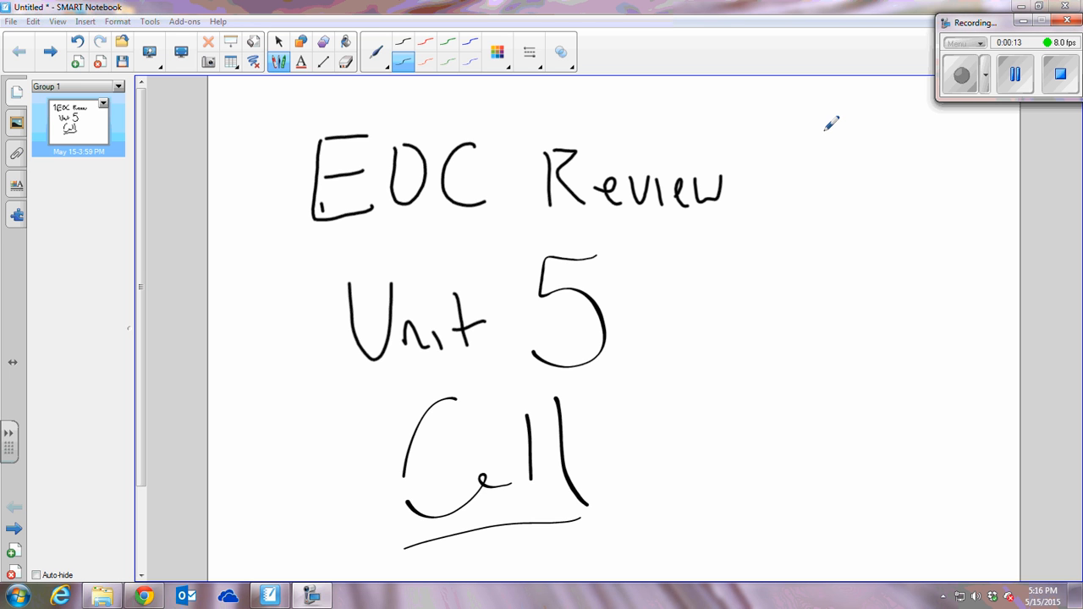
{"action": "mouse_move", "coordinate": [161, 144]}
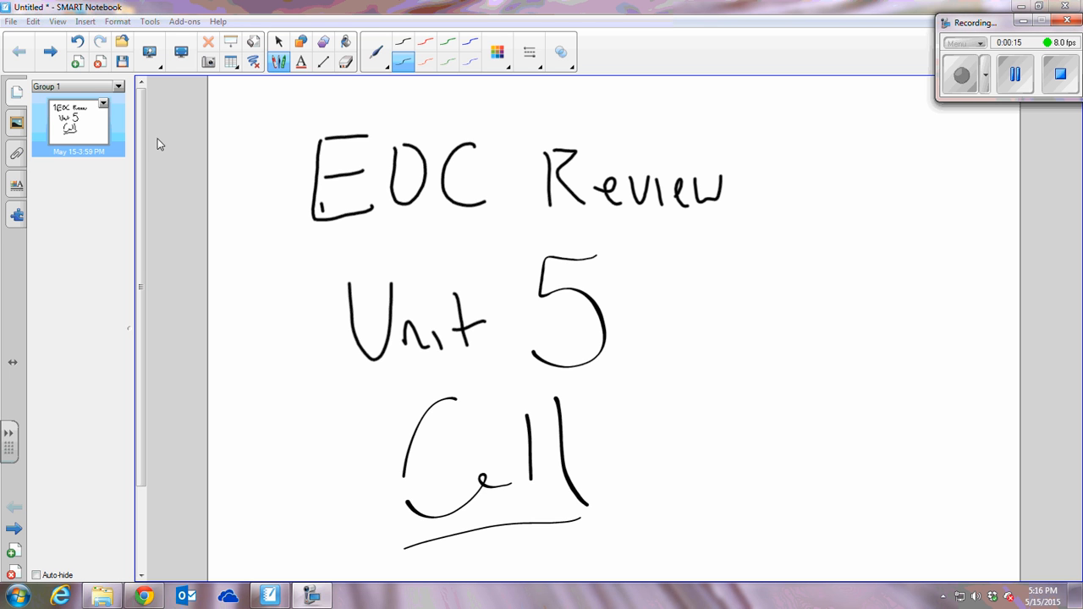
Add a page and write 'Hooke – first' and 'Leeuwenhoek – living cells'.
{"action": "left_click", "coordinate": [78, 61]}
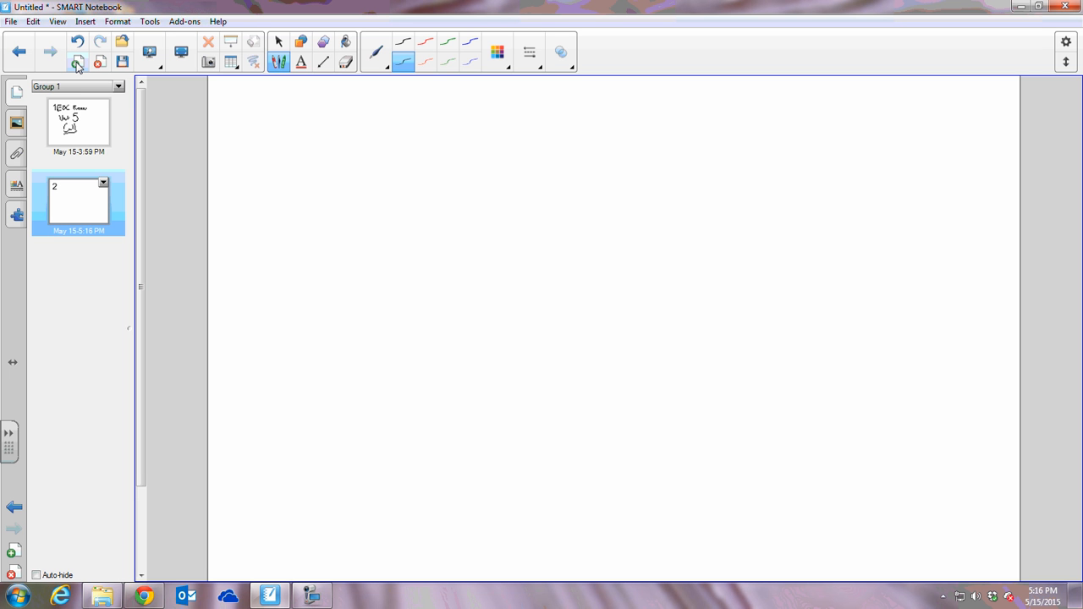
{"action": "left_click_drag", "start_coordinate": [287, 127], "coordinate": [288, 203]}
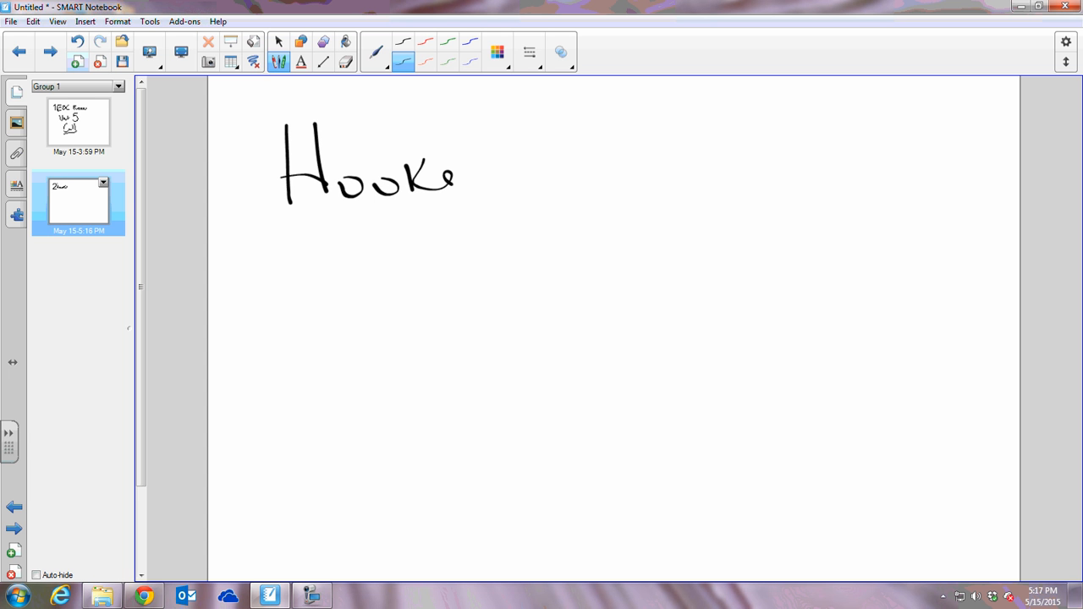
{"action": "left_click_drag", "start_coordinate": [483, 177], "coordinate": [652, 182]}
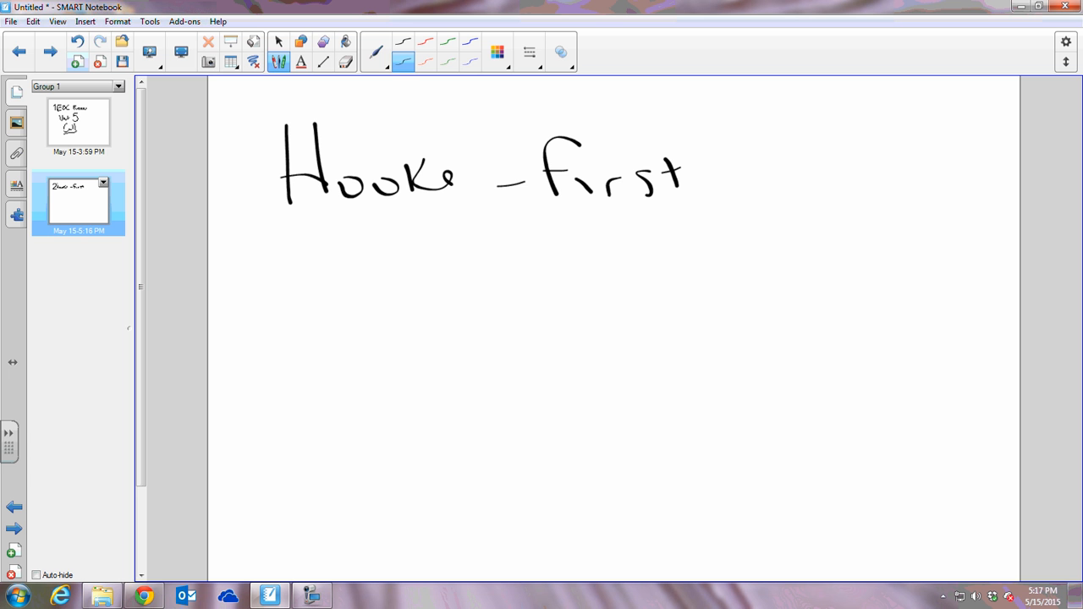
{"action": "left_click_drag", "start_coordinate": [267, 229], "coordinate": [301, 313]}
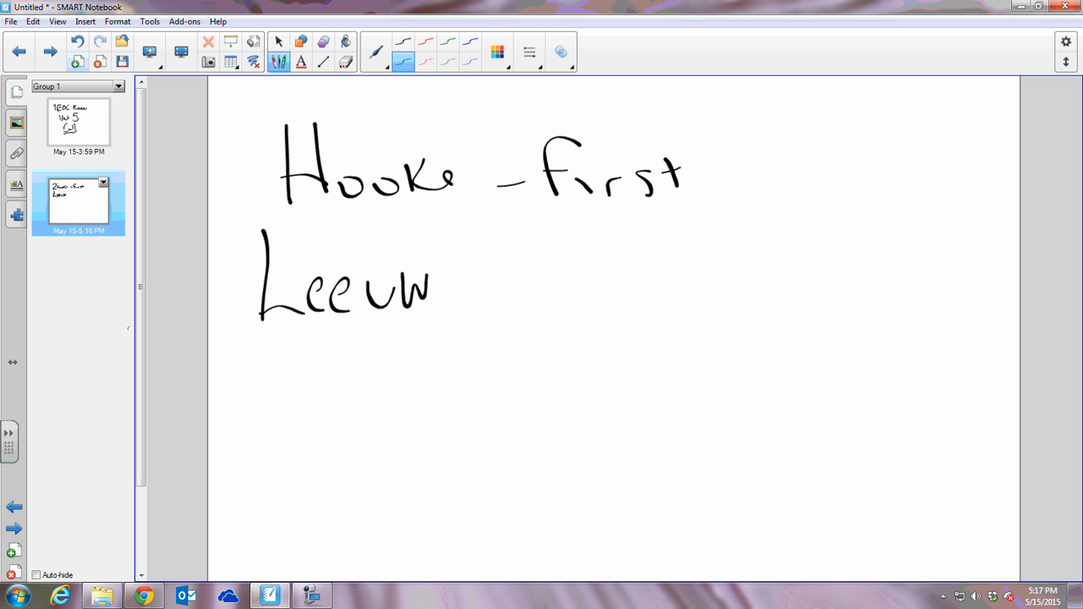
{"action": "left_click_drag", "start_coordinate": [431, 288], "coordinate": [521, 291]}
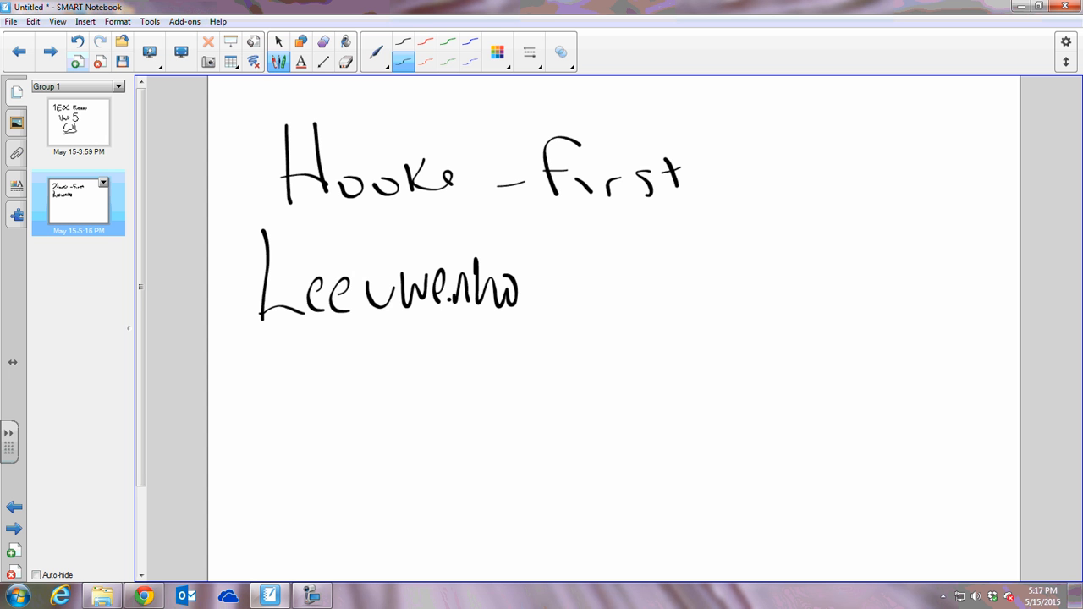
{"action": "left_click_drag", "start_coordinate": [516, 291], "coordinate": [610, 288]}
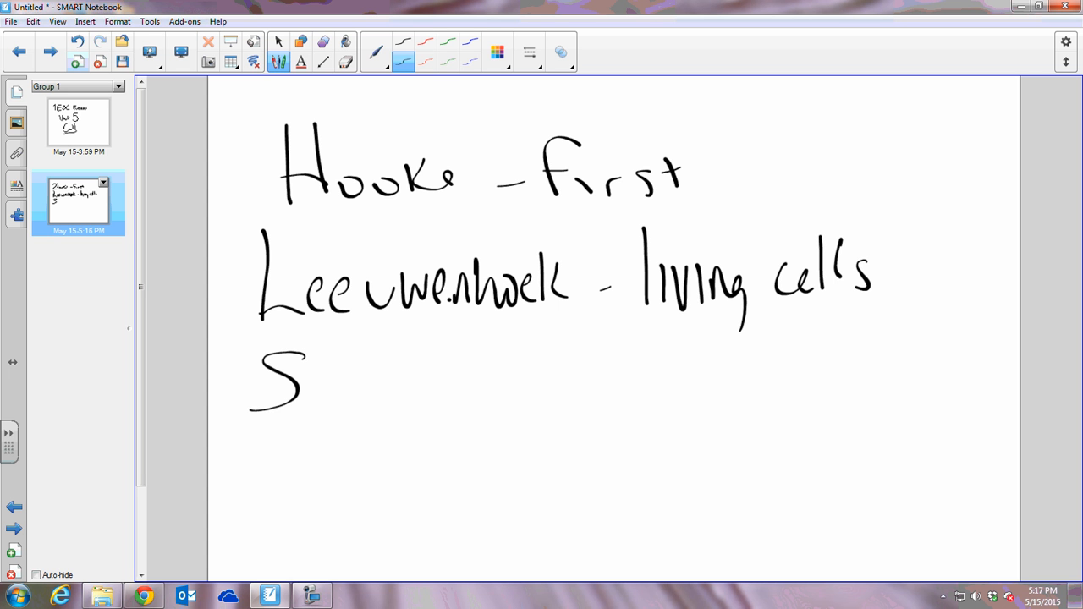
Write 'Schleiden – all plants' and 'Schwann – all animals' below.
{"action": "left_click_drag", "start_coordinate": [305, 381], "coordinate": [449, 389]}
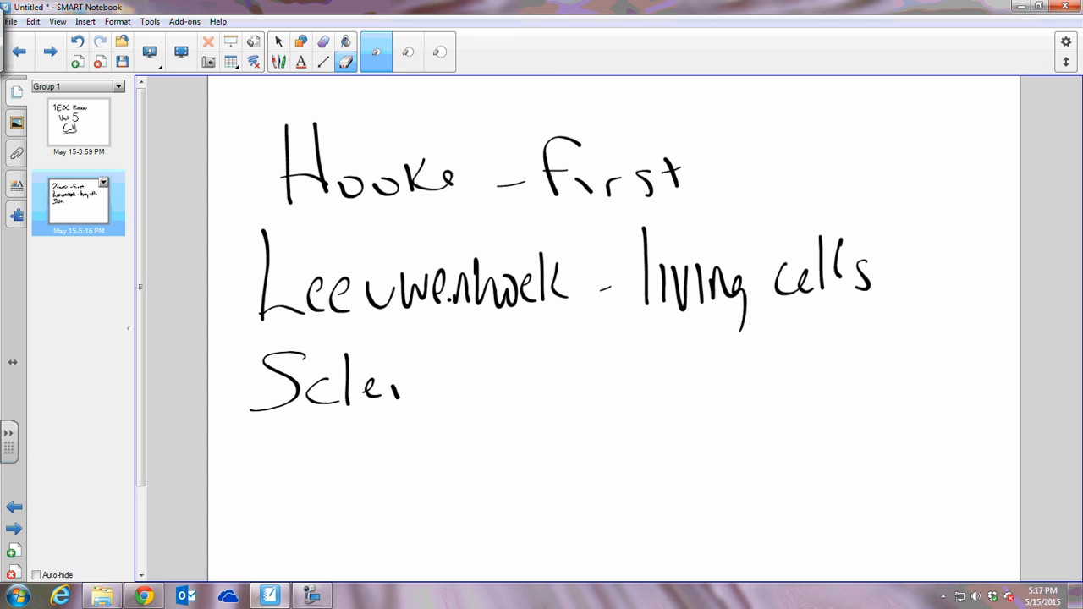
{"action": "left_click", "coordinate": [376, 50]}
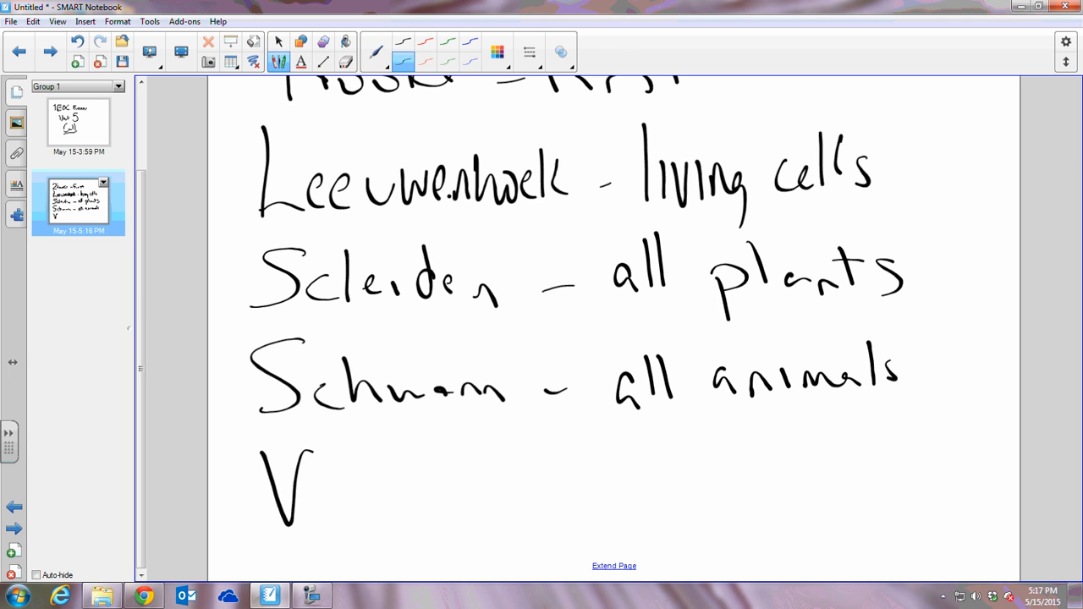
{"action": "left_click_drag", "start_coordinate": [313, 483], "coordinate": [474, 508]}
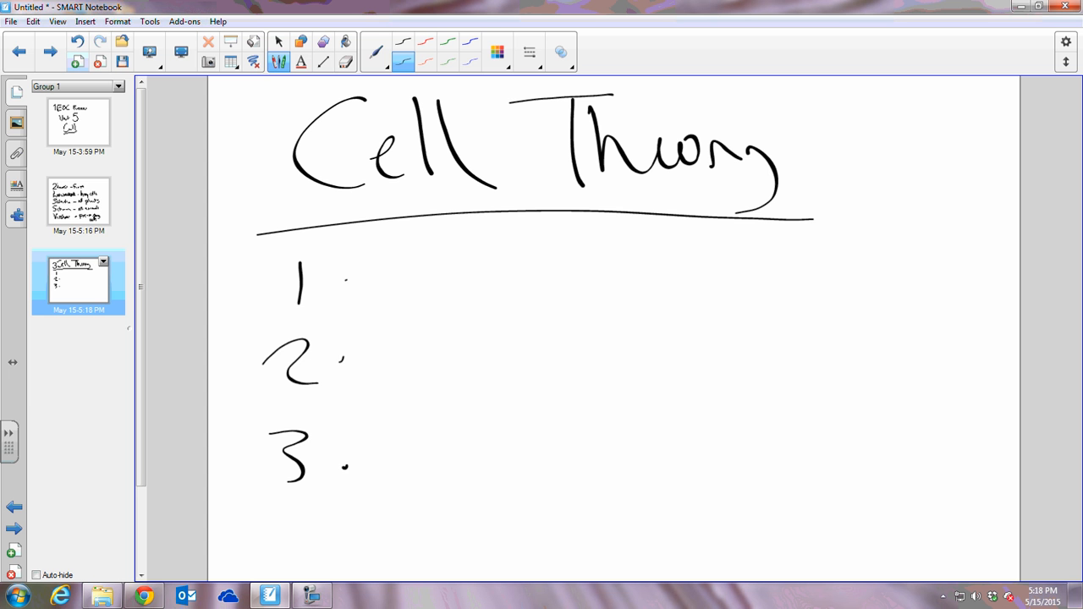
Write principles 1 and 2: cell is the basic unit; all living things composed of cells.
{"action": "left_click_drag", "start_coordinate": [389, 271], "coordinate": [575, 271]}
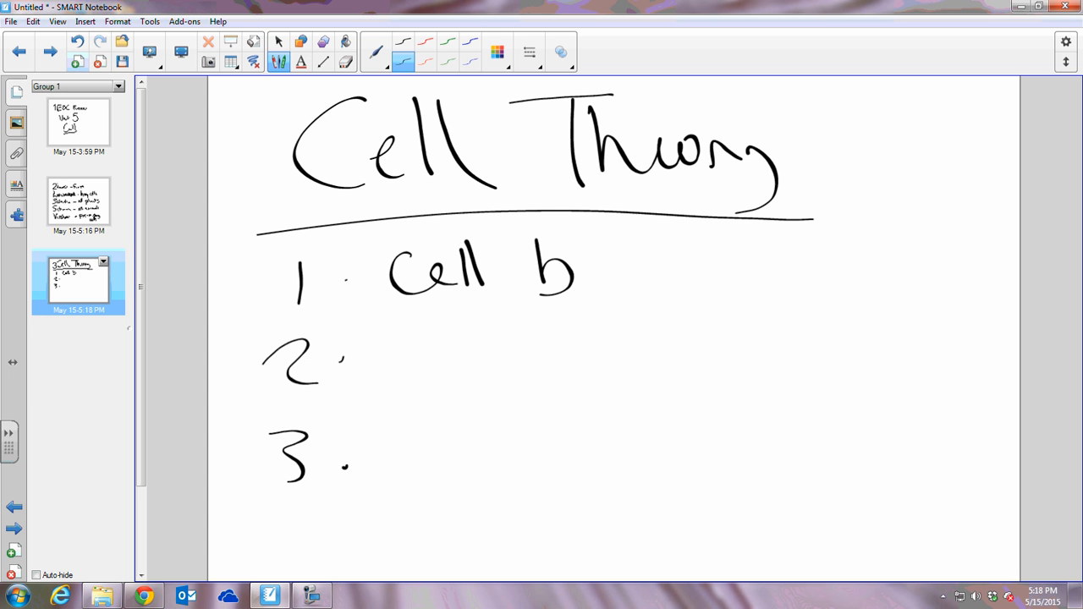
{"action": "left_click_drag", "start_coordinate": [584, 271], "coordinate": [660, 271]}
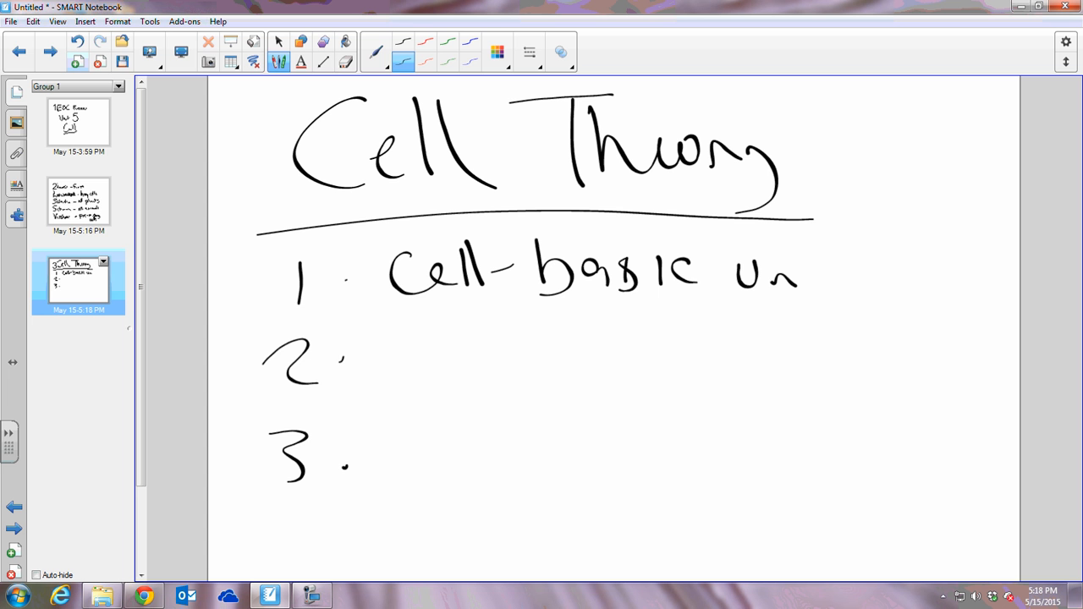
{"action": "left_click_drag", "start_coordinate": [812, 262], "coordinate": [889, 288]}
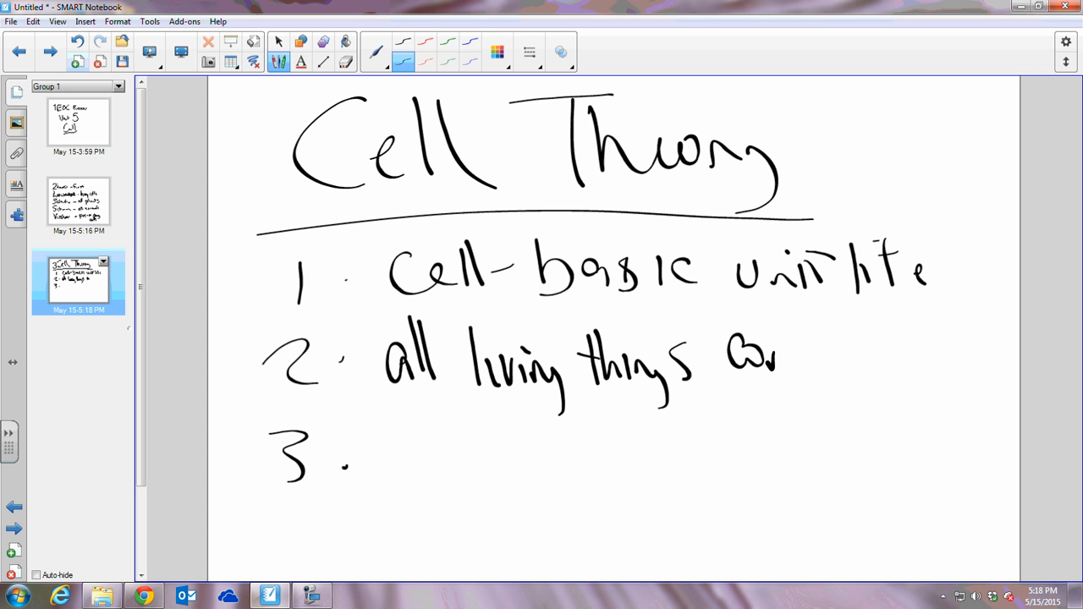
{"action": "left_click_drag", "start_coordinate": [770, 356], "coordinate": [928, 364]}
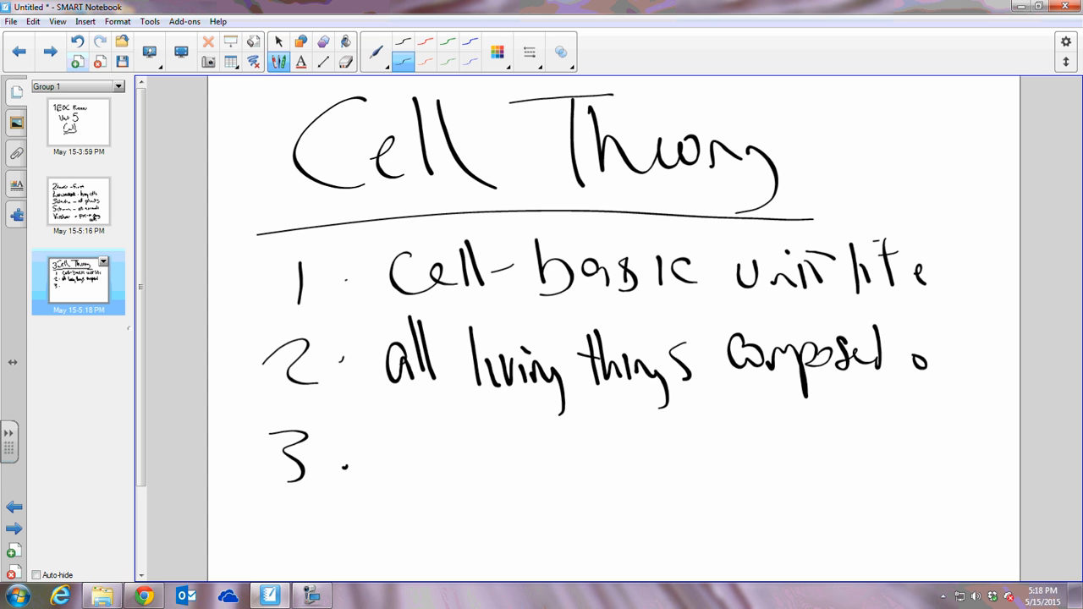
{"action": "left_click_drag", "start_coordinate": [931, 355], "coordinate": [939, 415]}
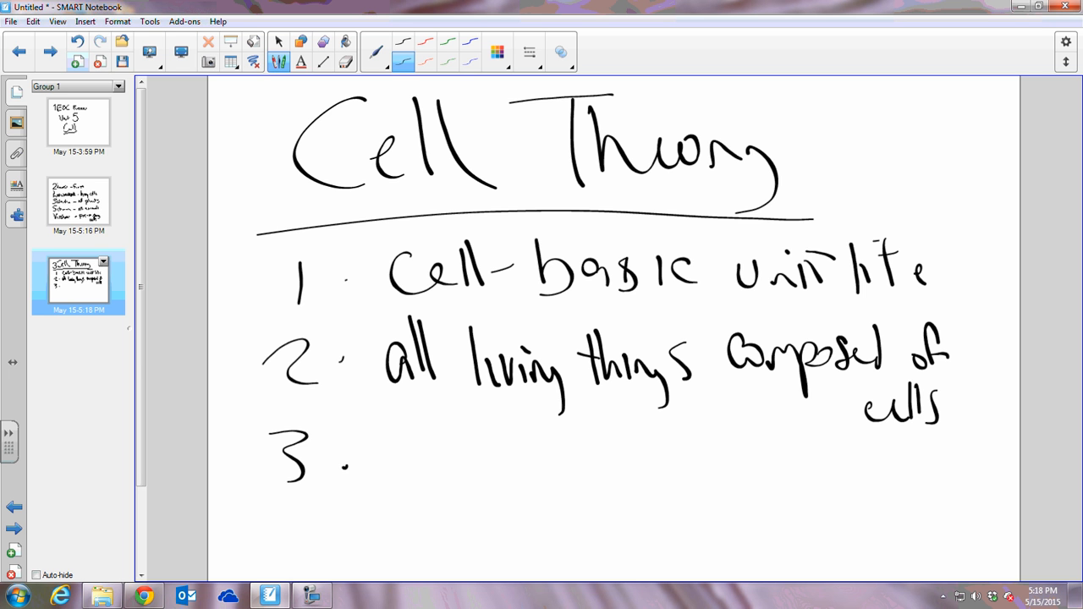
Write principle 3 'new cells come from pre-existing cells', fix 'existing', and add a page.
{"action": "scroll", "scroll_direction": "down", "scroll_amount": 3}
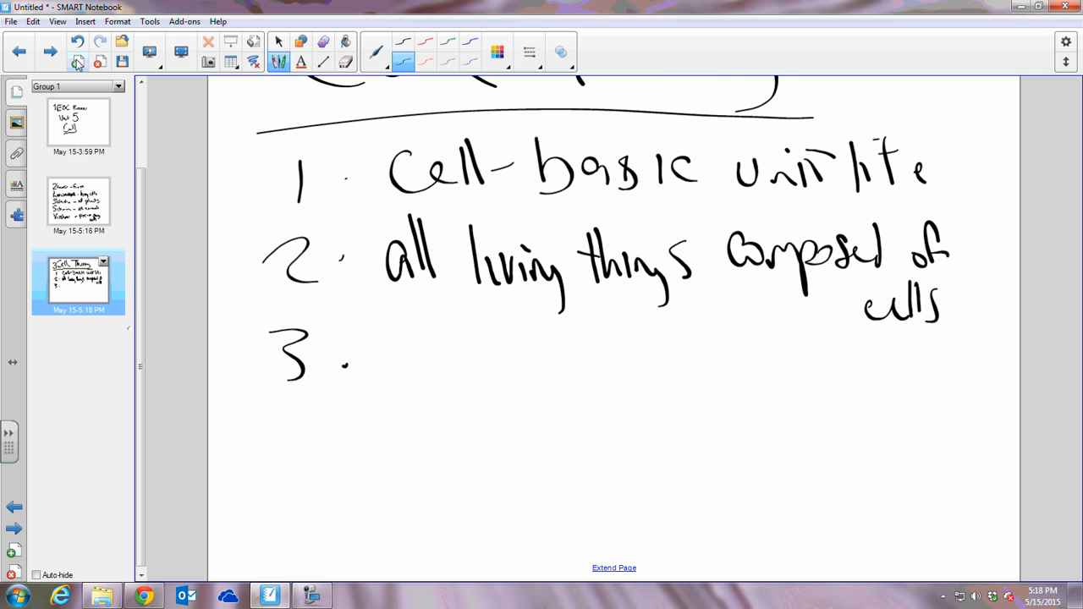
{"action": "left_click_drag", "start_coordinate": [381, 364], "coordinate": [460, 350]}
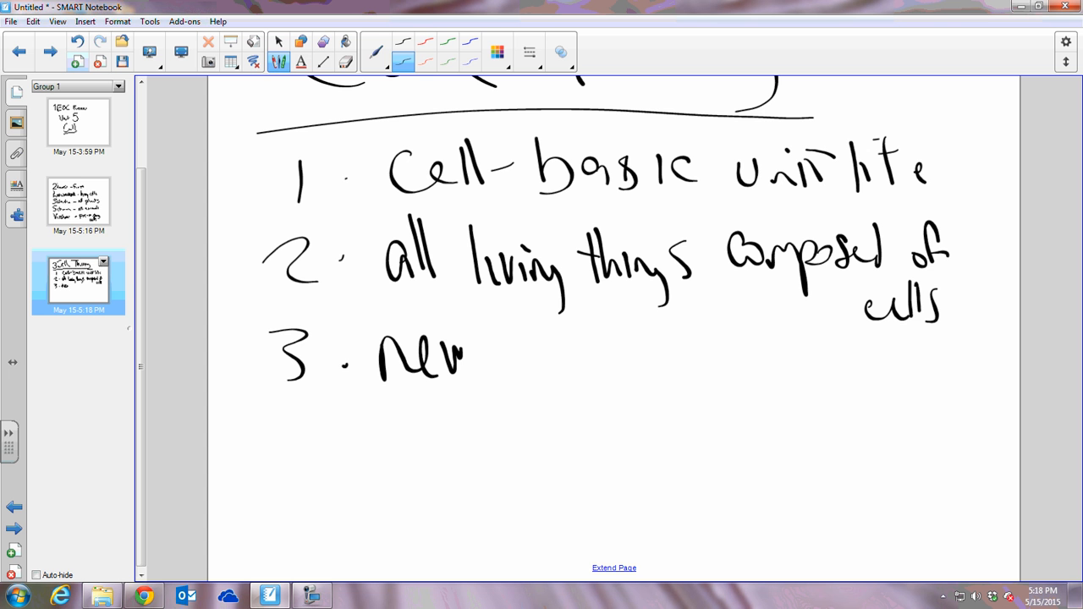
{"action": "left_click_drag", "start_coordinate": [491, 347], "coordinate": [652, 356]}
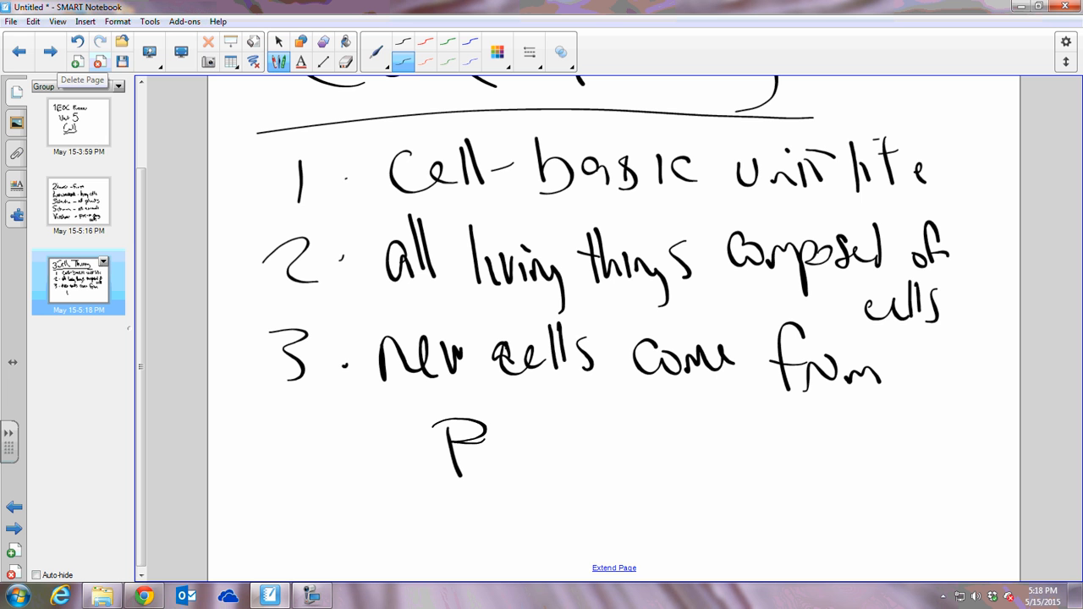
{"action": "left_click_drag", "start_coordinate": [487, 440], "coordinate": [592, 427]}
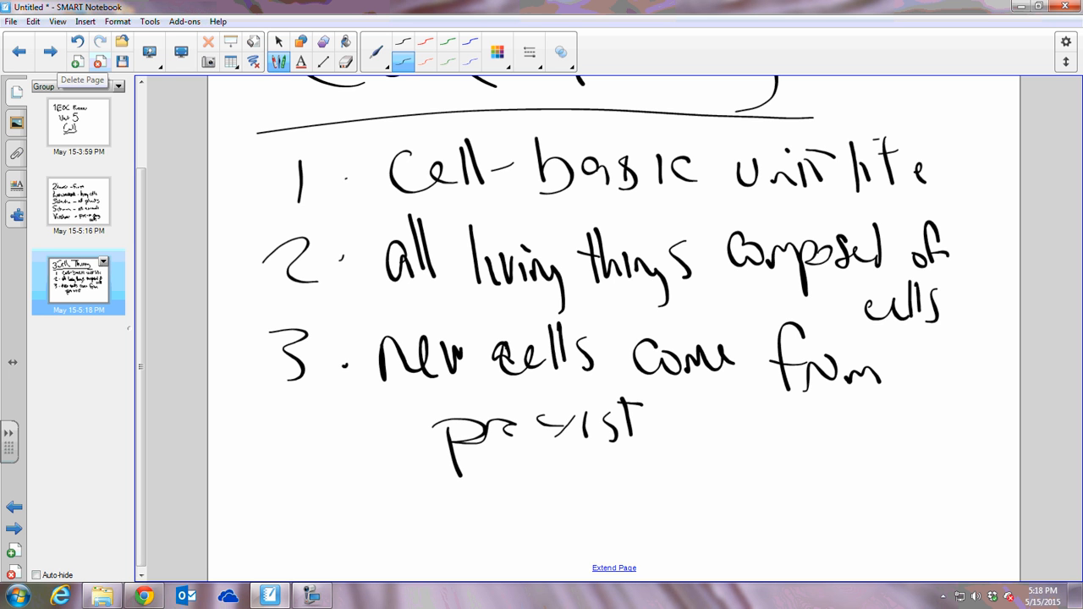
{"action": "left_click", "coordinate": [345, 61]}
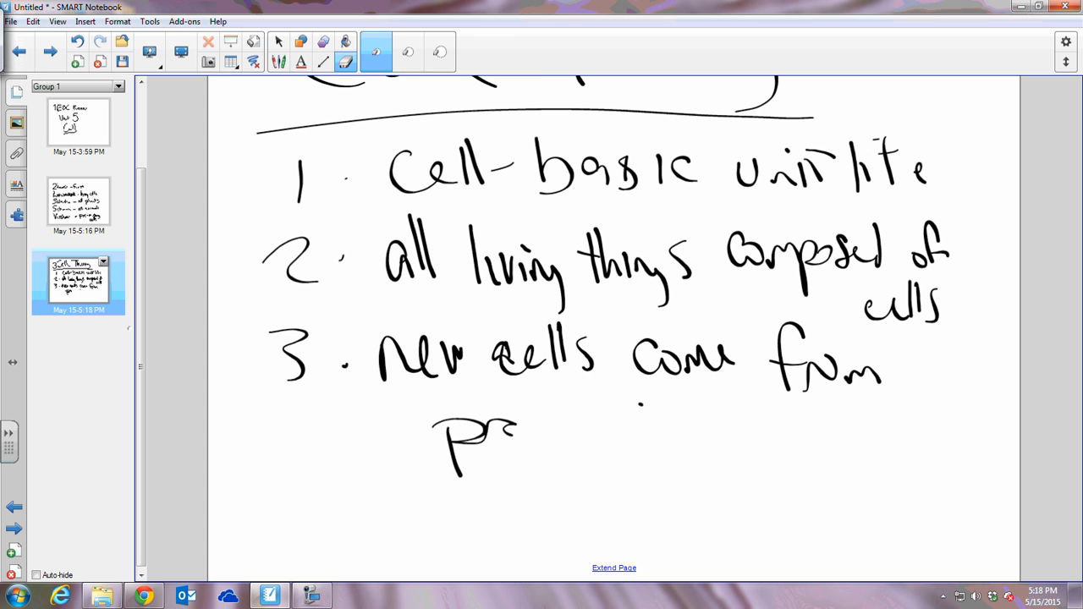
{"action": "left_click", "coordinate": [375, 43]}
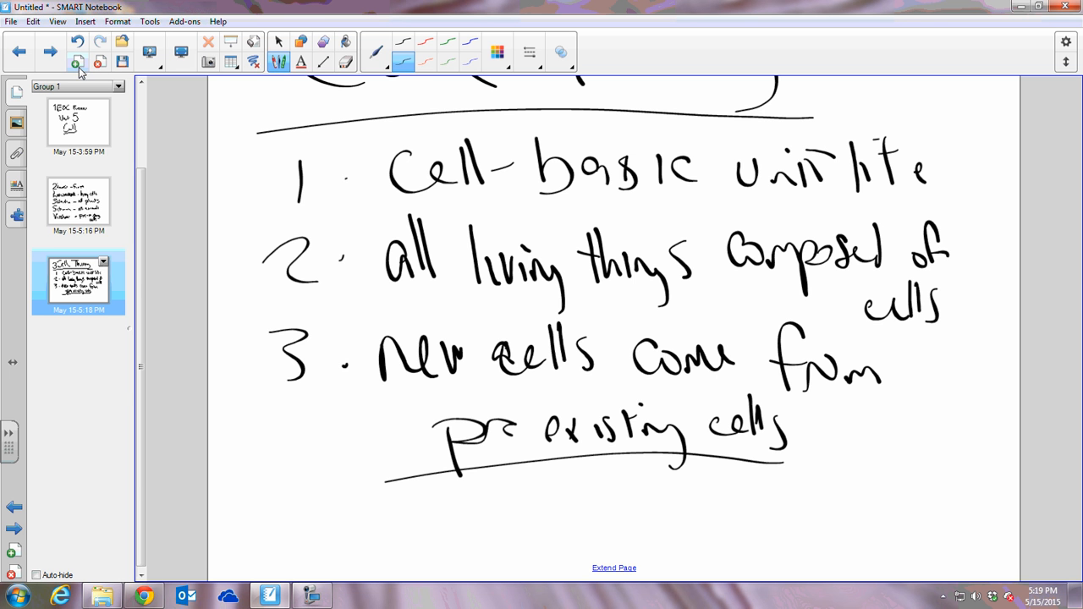
{"action": "left_click", "coordinate": [78, 64]}
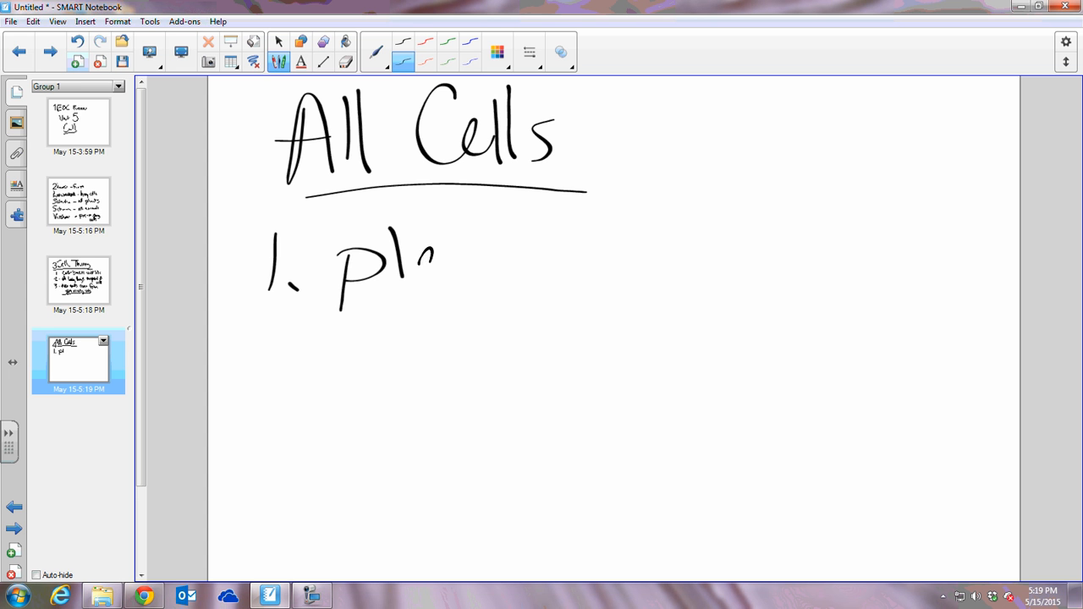
Write 'All Cells' with 1. plasma membrane, 2. cytoplasm, 3. genetic material, then add a page.
{"action": "left_click_drag", "start_coordinate": [440, 254], "coordinate": [629, 263]}
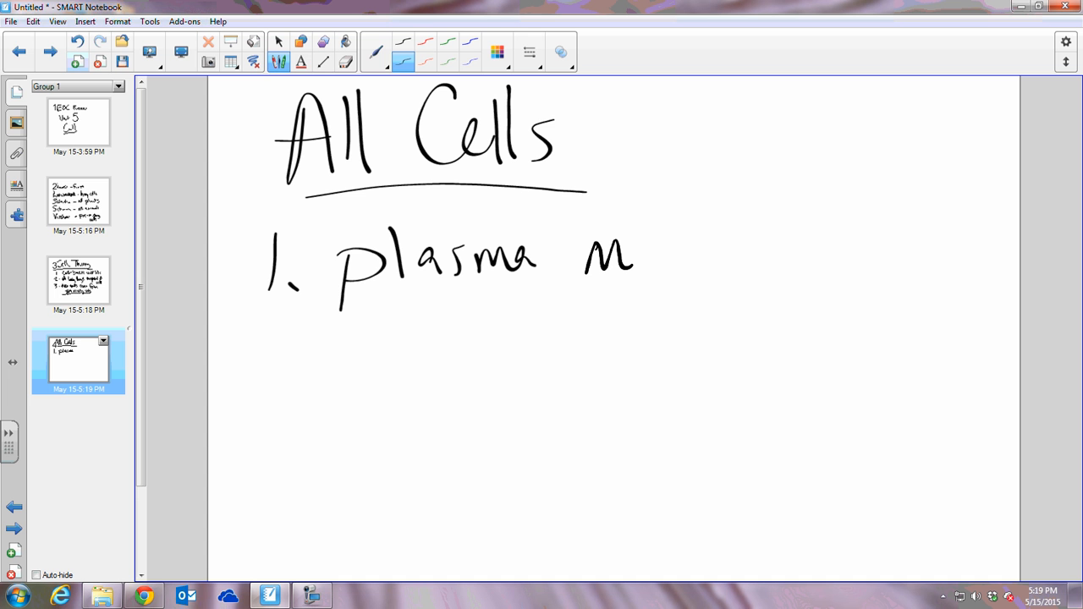
{"action": "left_click_drag", "start_coordinate": [630, 254], "coordinate": [787, 254]}
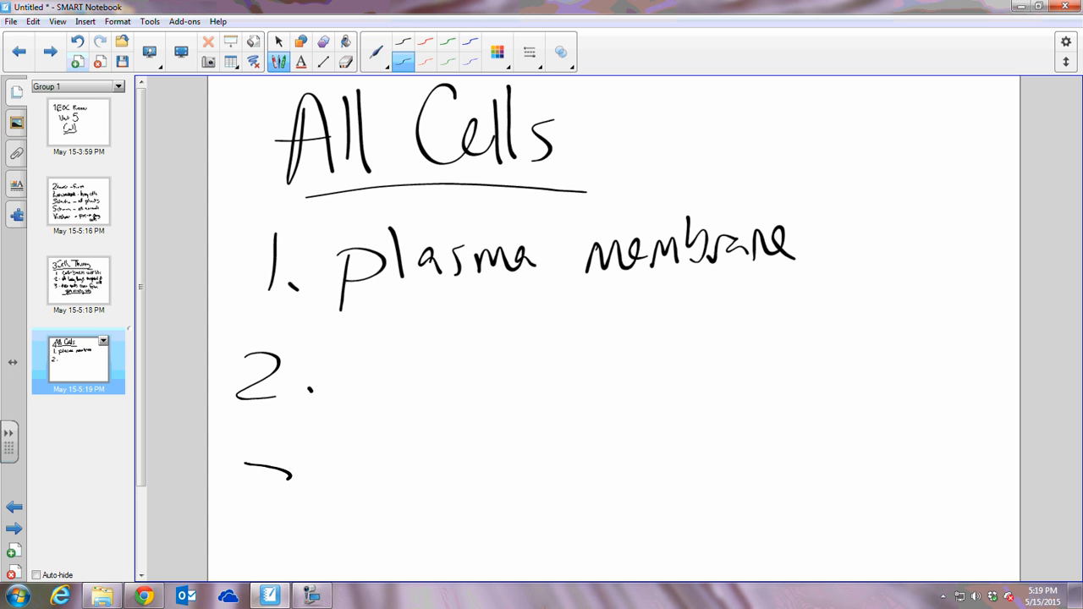
{"action": "left_click_drag", "start_coordinate": [254, 460], "coordinate": [305, 499]}
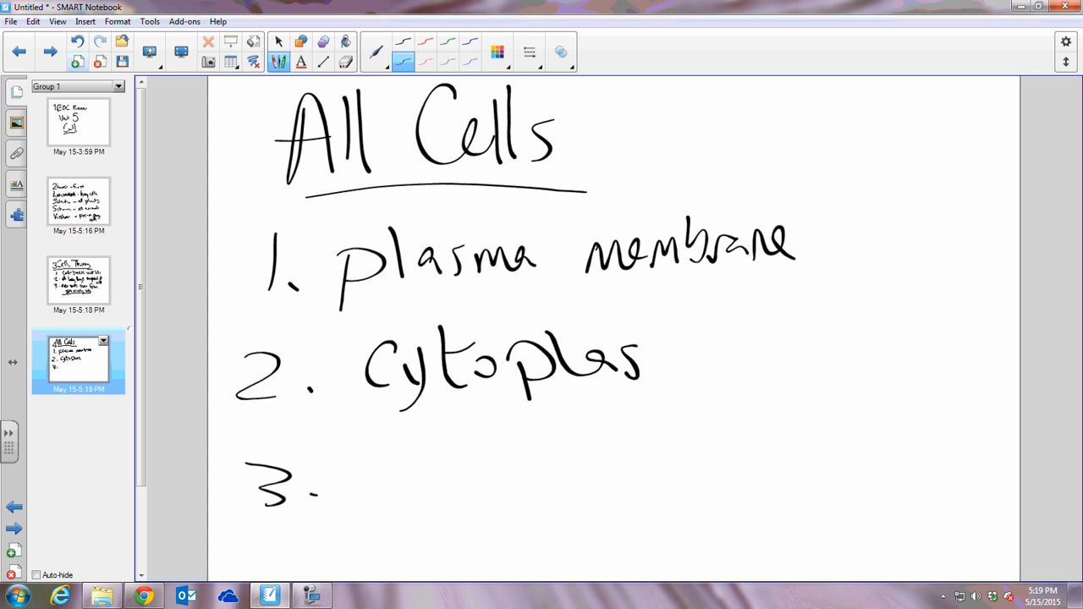
{"action": "left_click_drag", "start_coordinate": [643, 363], "coordinate": [719, 381]}
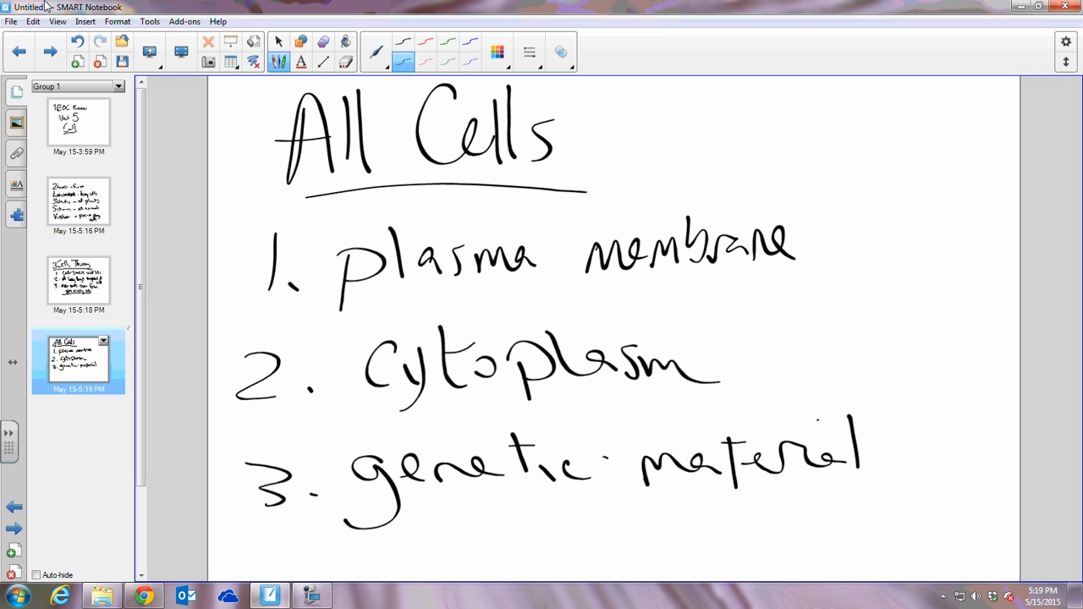
{"action": "left_click", "coordinate": [78, 63]}
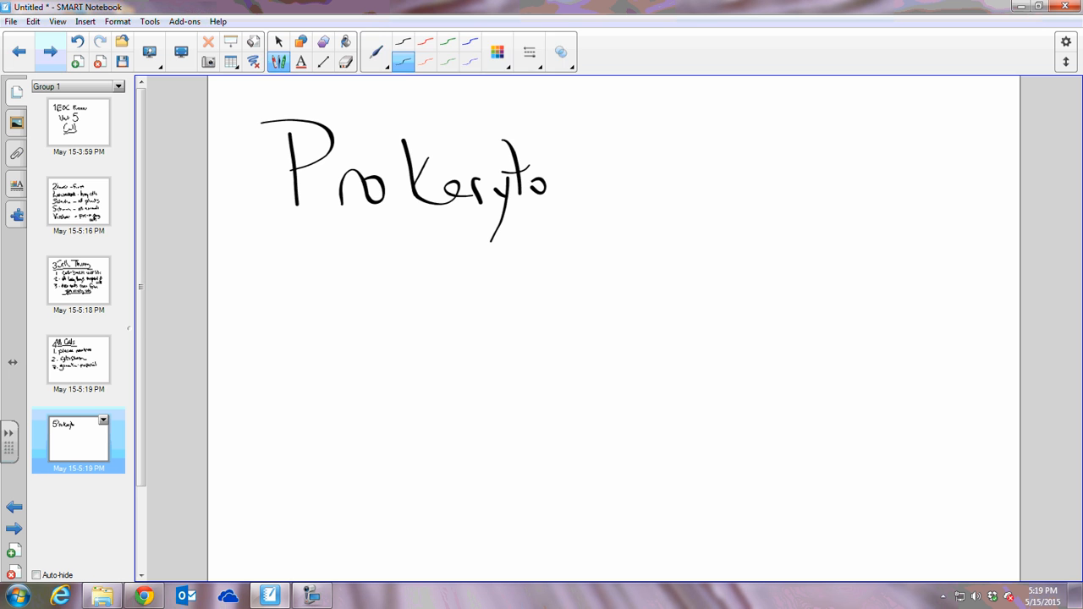
Erase part of the title, write 'Eukaryotic' and draw the dividing line.
{"action": "left_click", "coordinate": [345, 61]}
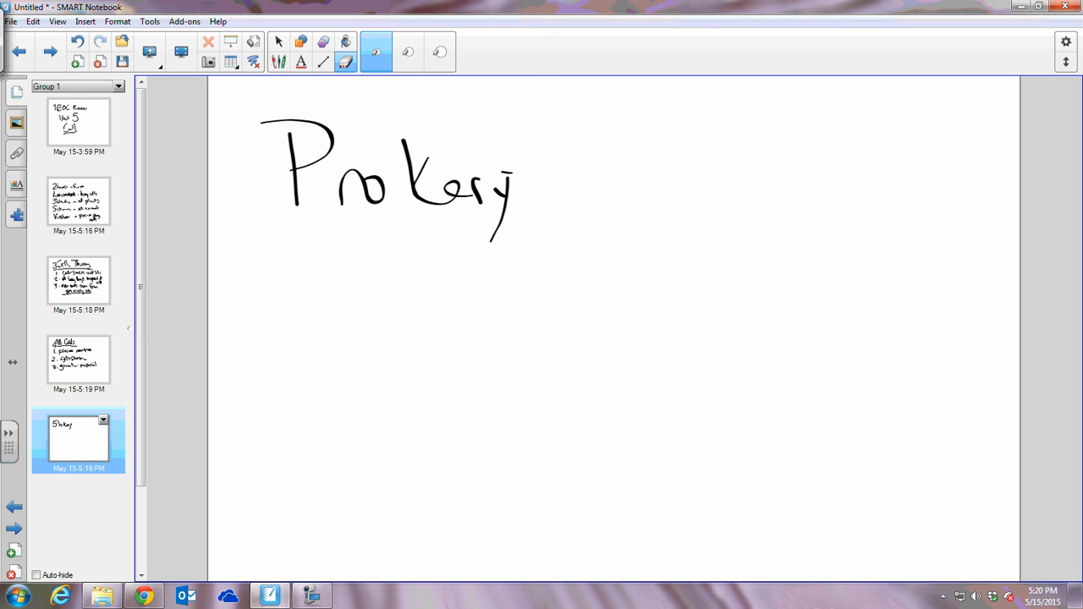
{"action": "left_click", "coordinate": [376, 40]}
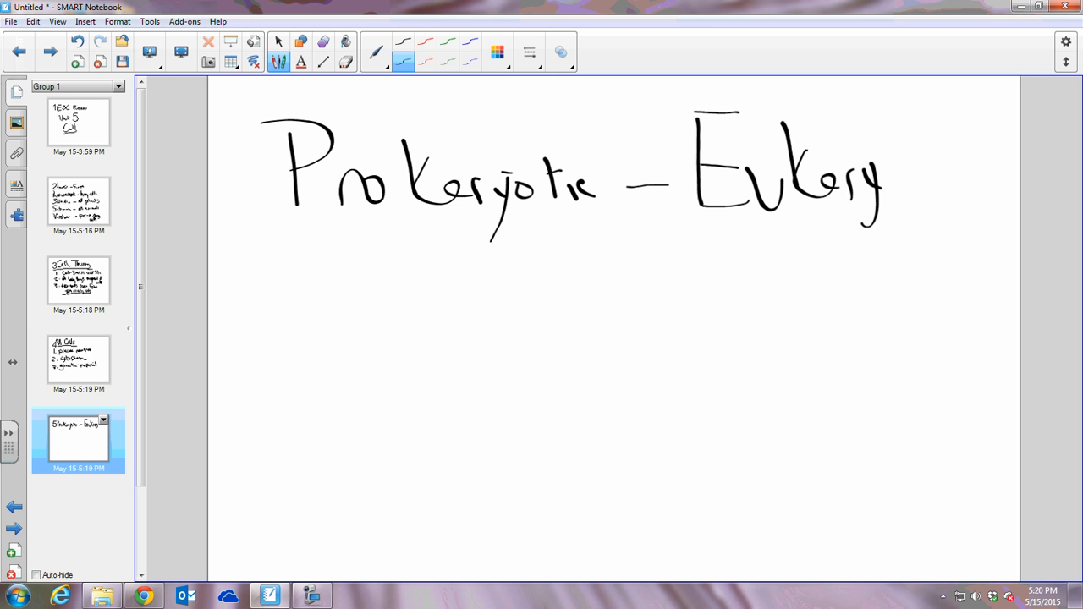
{"action": "left_click_drag", "start_coordinate": [880, 178], "coordinate": [962, 178]}
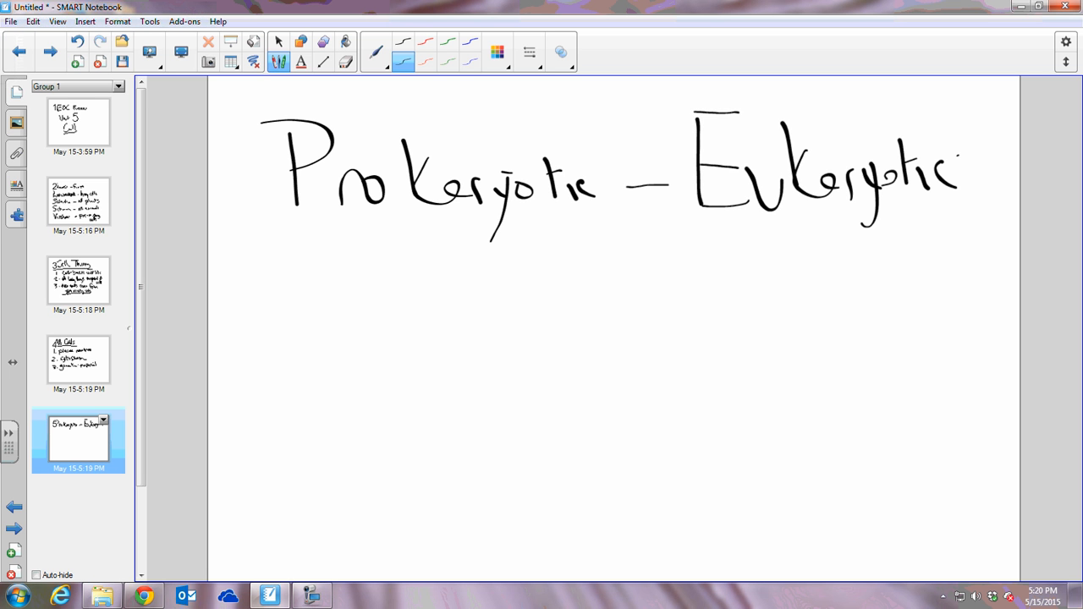
{"action": "left_click_drag", "start_coordinate": [629, 229], "coordinate": [633, 538]}
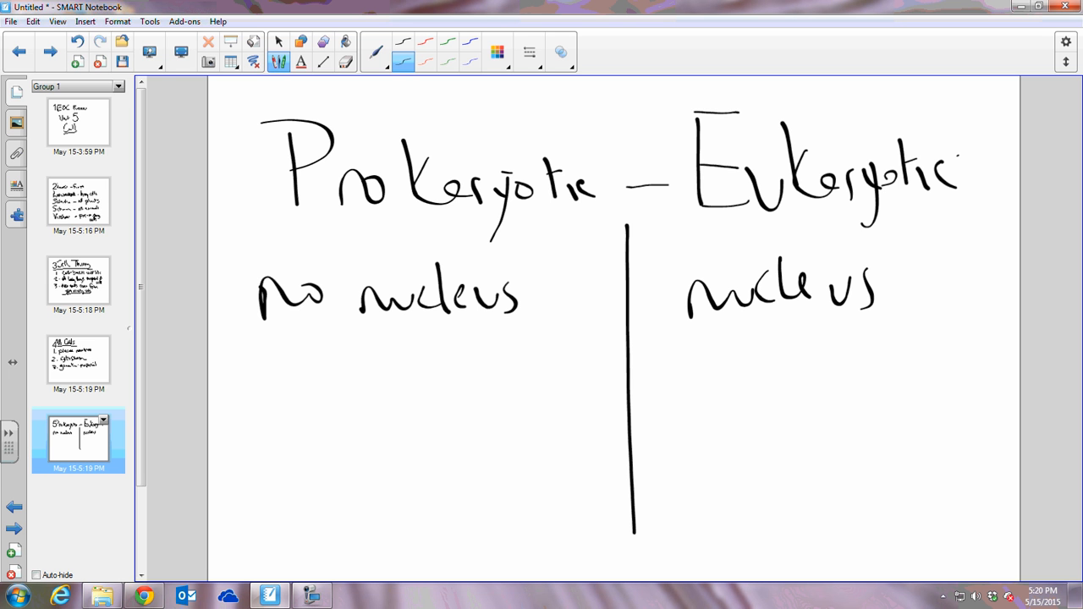
Write 'no membrane organelles' under Prokaryotic and 'many' under Eukaryotic.
{"action": "left_click_drag", "start_coordinate": [228, 407], "coordinate": [364, 407]}
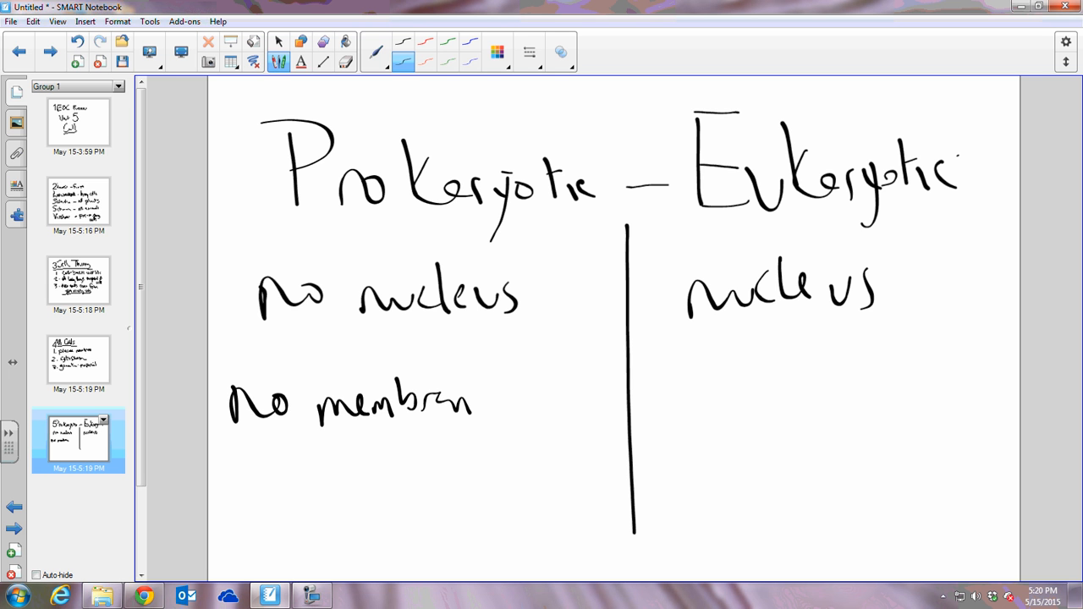
{"action": "left_click_drag", "start_coordinate": [488, 397], "coordinate": [593, 403]}
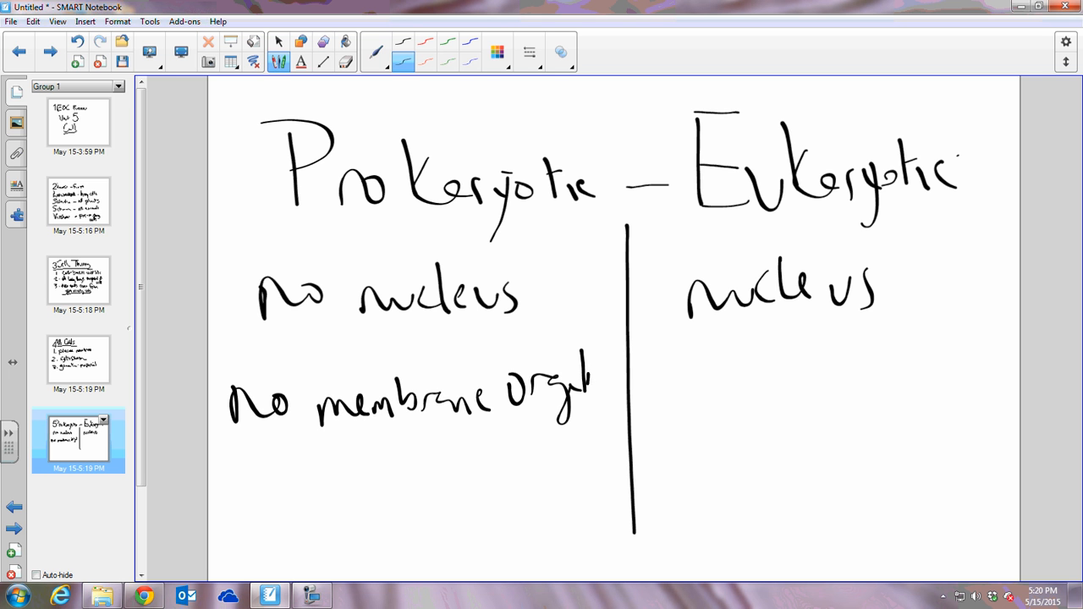
{"action": "left_click_drag", "start_coordinate": [593, 389], "coordinate": [622, 390]}
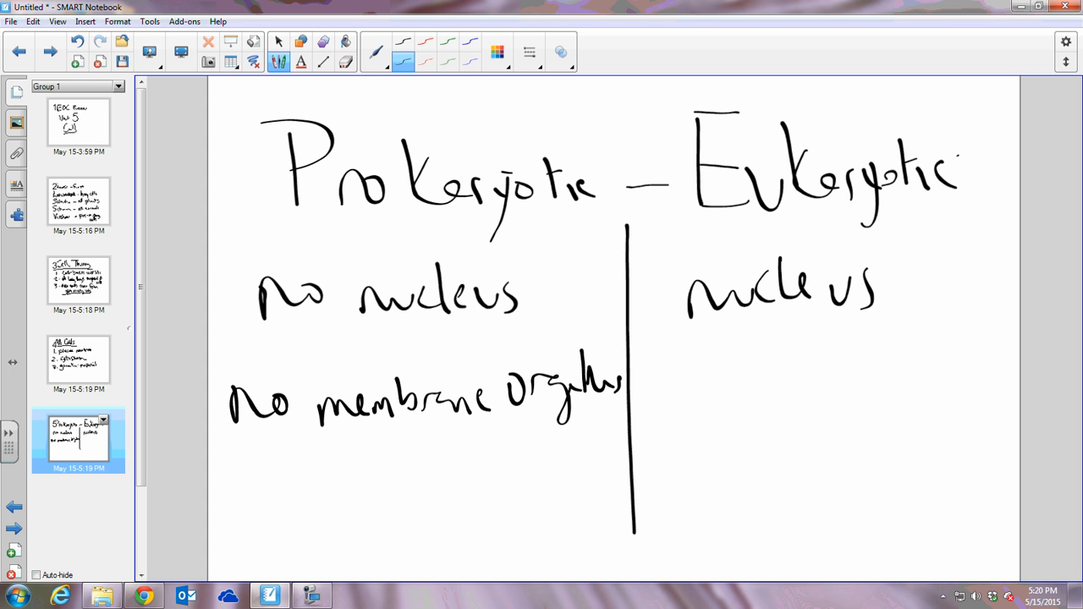
{"action": "left_click_drag", "start_coordinate": [728, 415], "coordinate": [864, 406]}
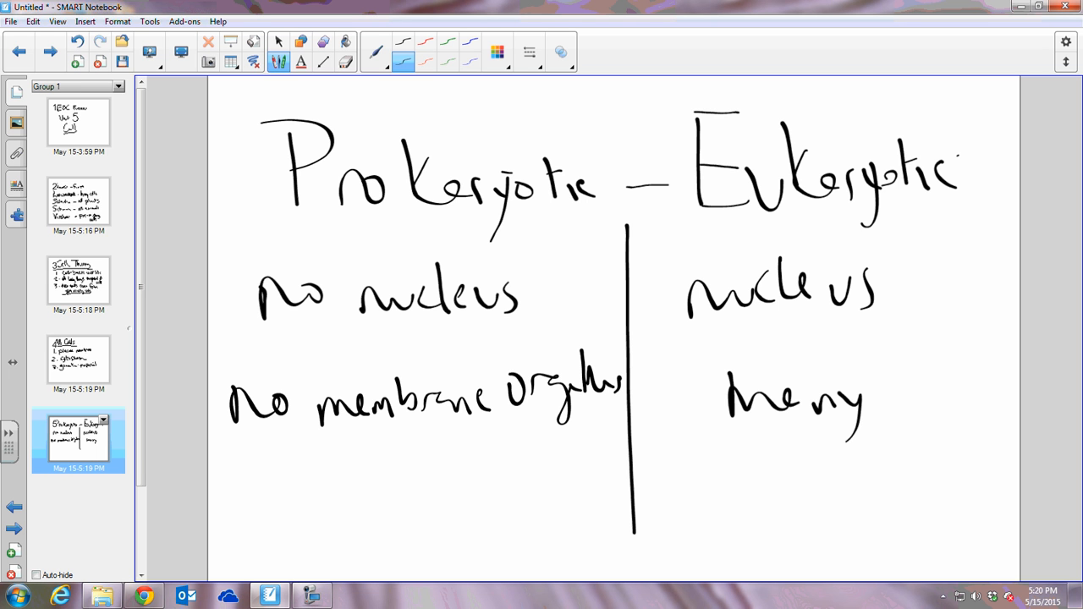
Write 'single chromosome' vs 'many', then add a new page.
{"action": "left_click_drag", "start_coordinate": [246, 474], "coordinate": [339, 491]}
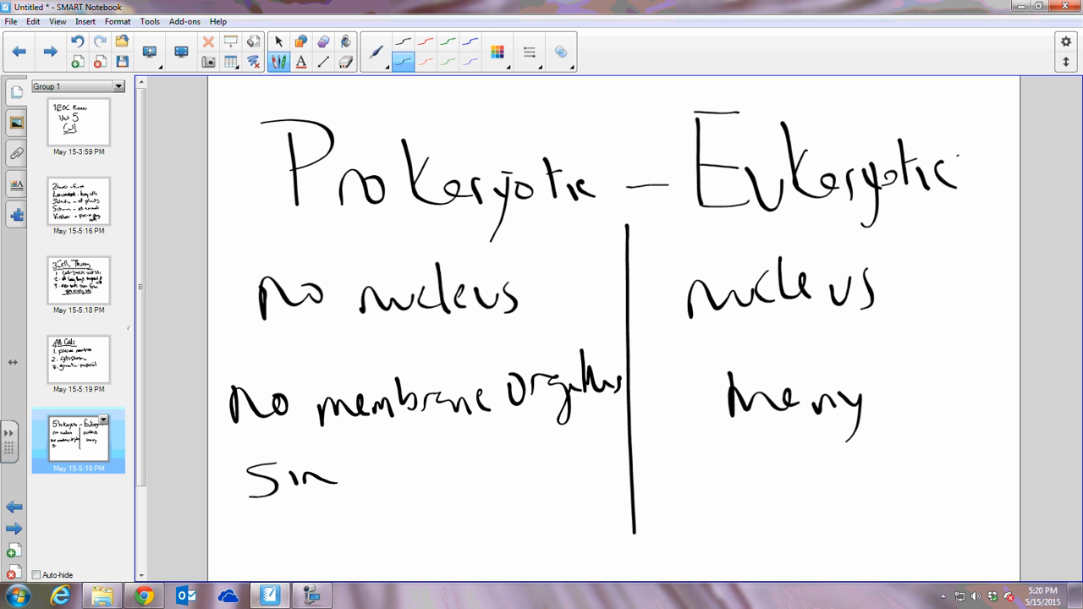
{"action": "left_click_drag", "start_coordinate": [338, 477], "coordinate": [466, 477]}
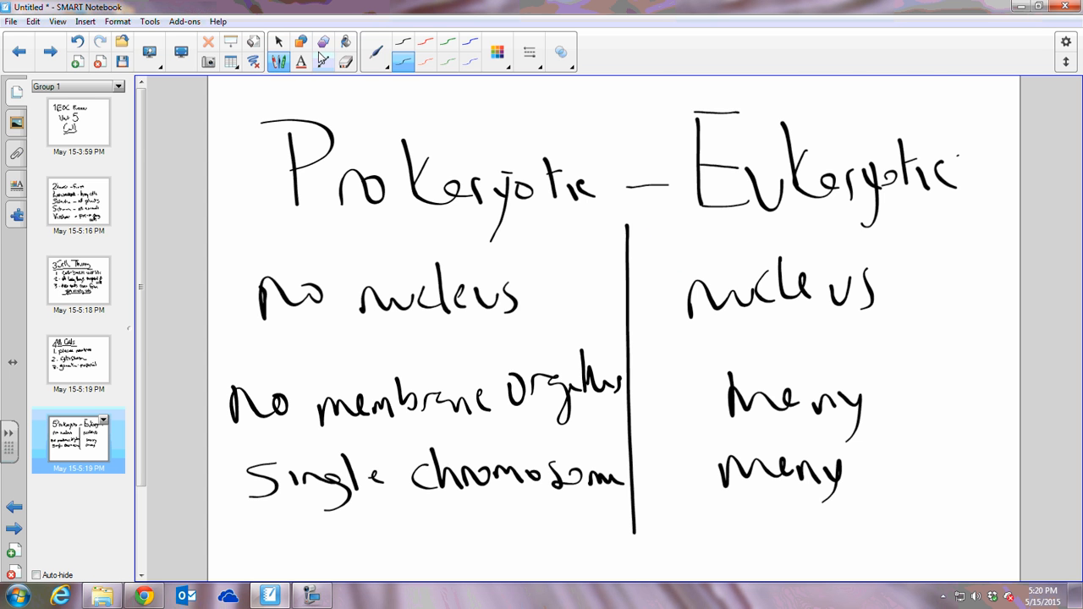
{"action": "scroll", "scroll_direction": "down", "scroll_amount": 3}
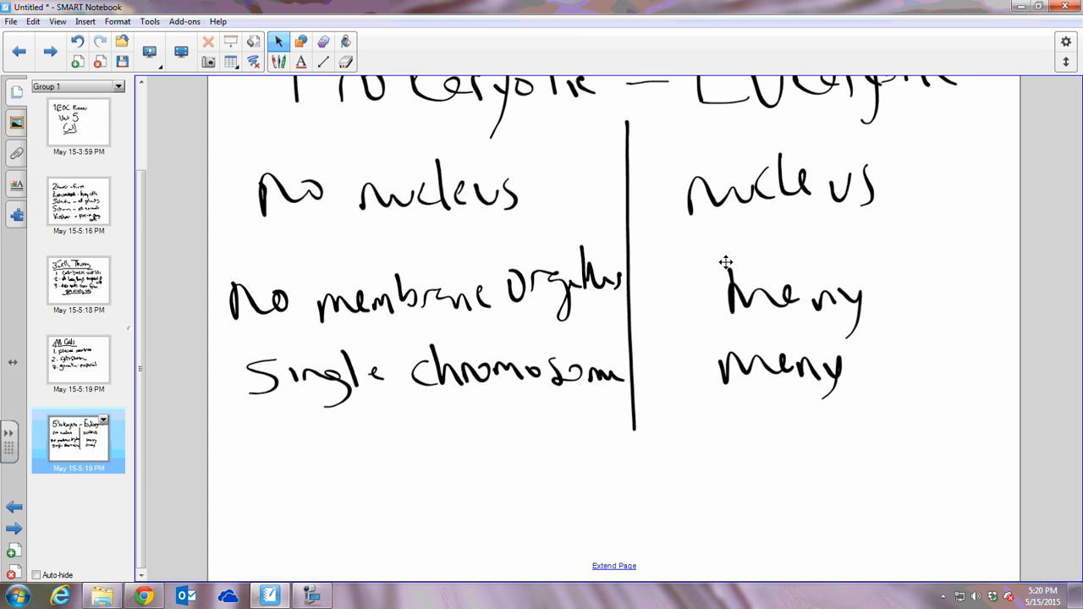
{"action": "mouse_move", "coordinate": [723, 289]}
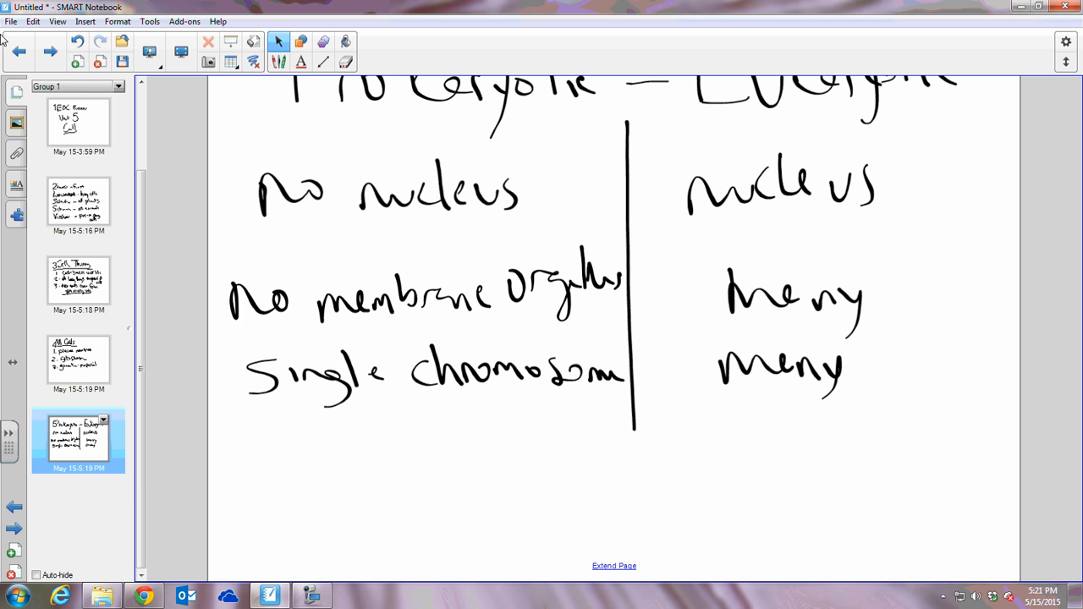
{"action": "left_click", "coordinate": [78, 63]}
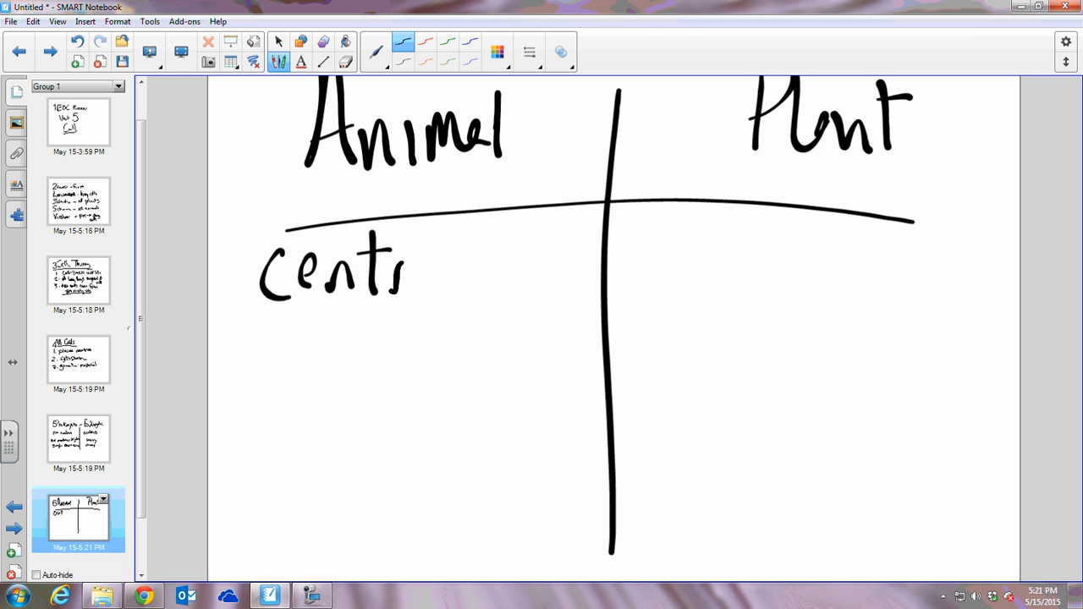
Write centrioles and cilia flagella under Animal; large central vacuole and chloroplasts under Plant.
{"action": "left_click_drag", "start_coordinate": [406, 270], "coordinate": [516, 271]}
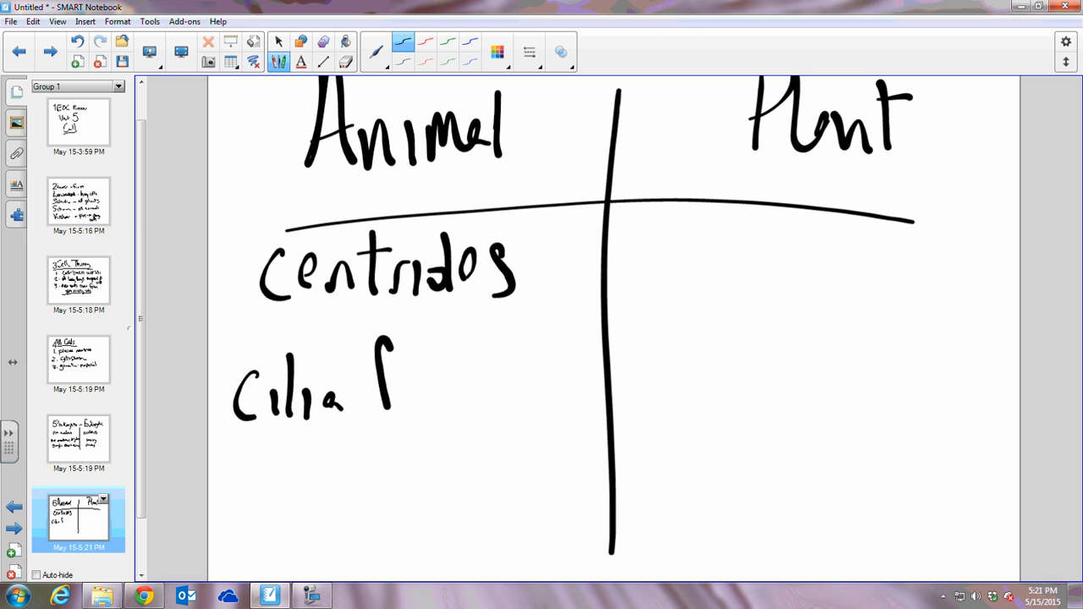
{"action": "left_click_drag", "start_coordinate": [381, 398], "coordinate": [533, 389]}
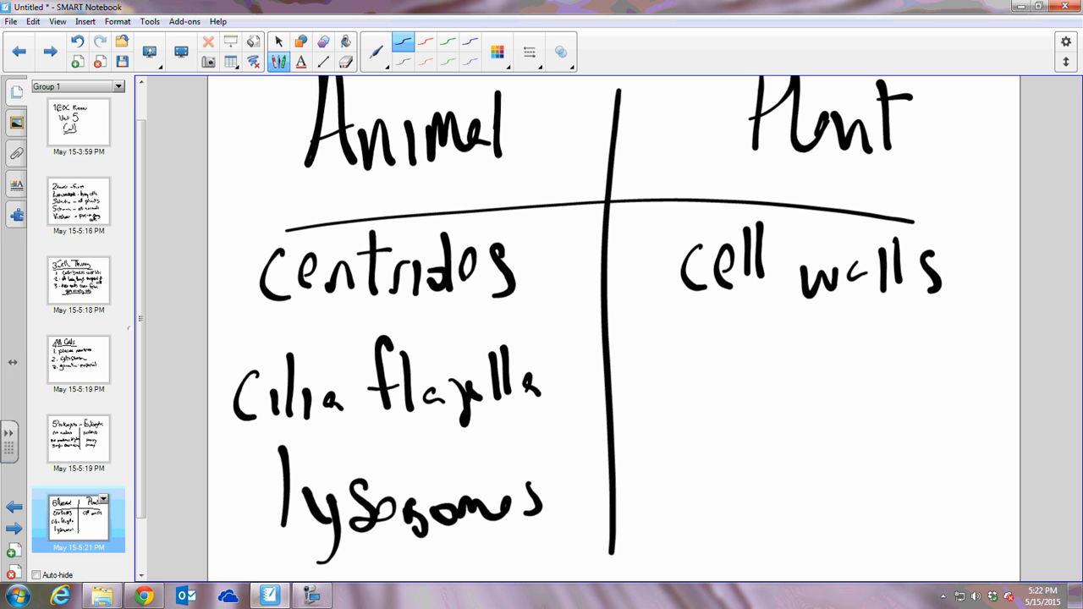
{"action": "left_click_drag", "start_coordinate": [652, 347], "coordinate": [770, 440]}
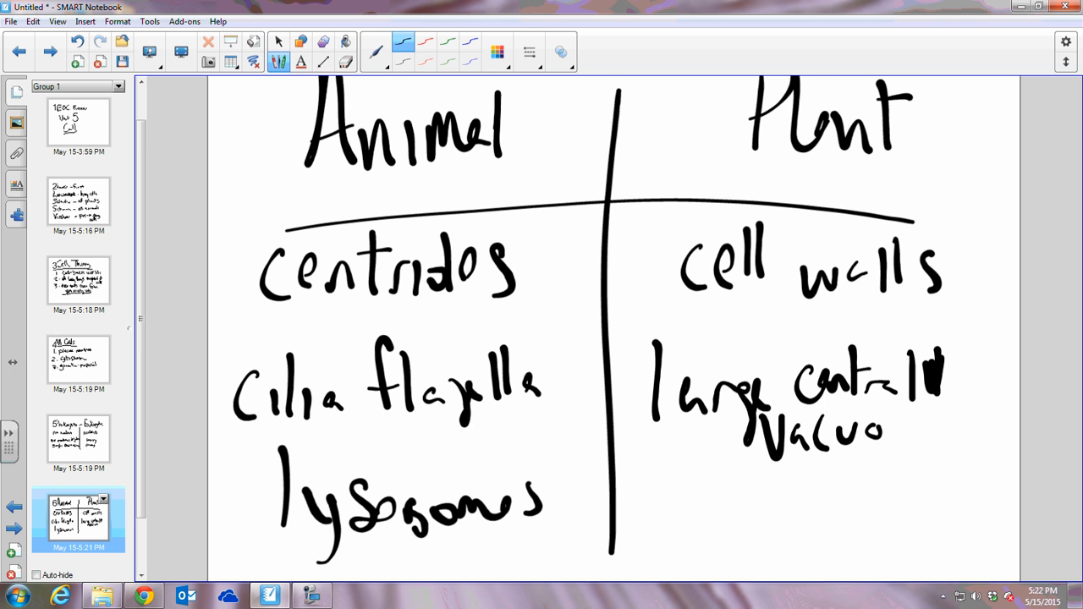
{"action": "scroll", "scroll_direction": "down", "scroll_amount": 3}
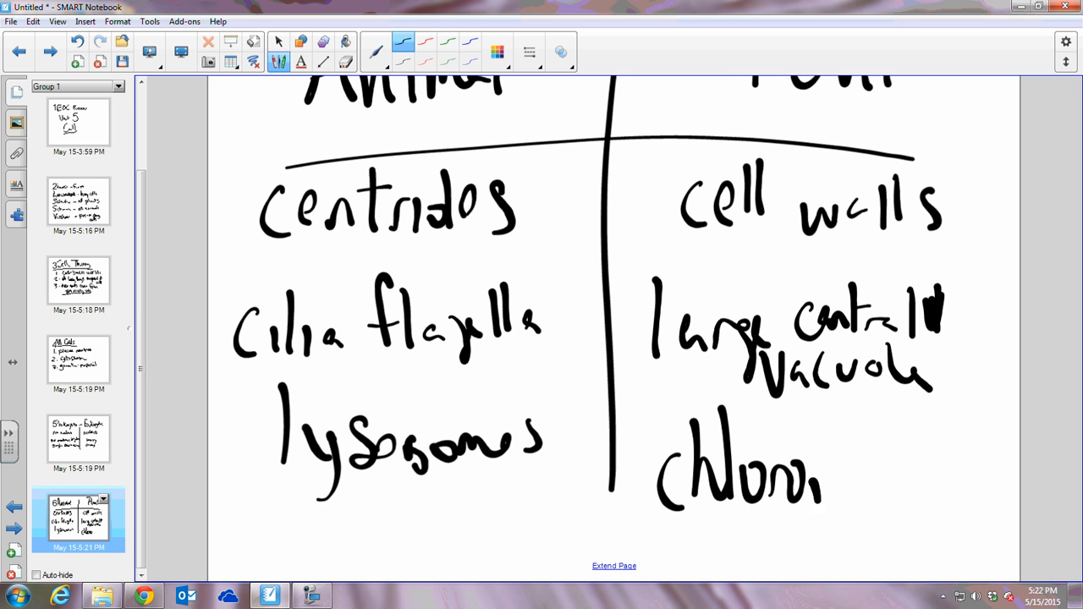
{"action": "left_click_drag", "start_coordinate": [821, 474], "coordinate": [957, 487]}
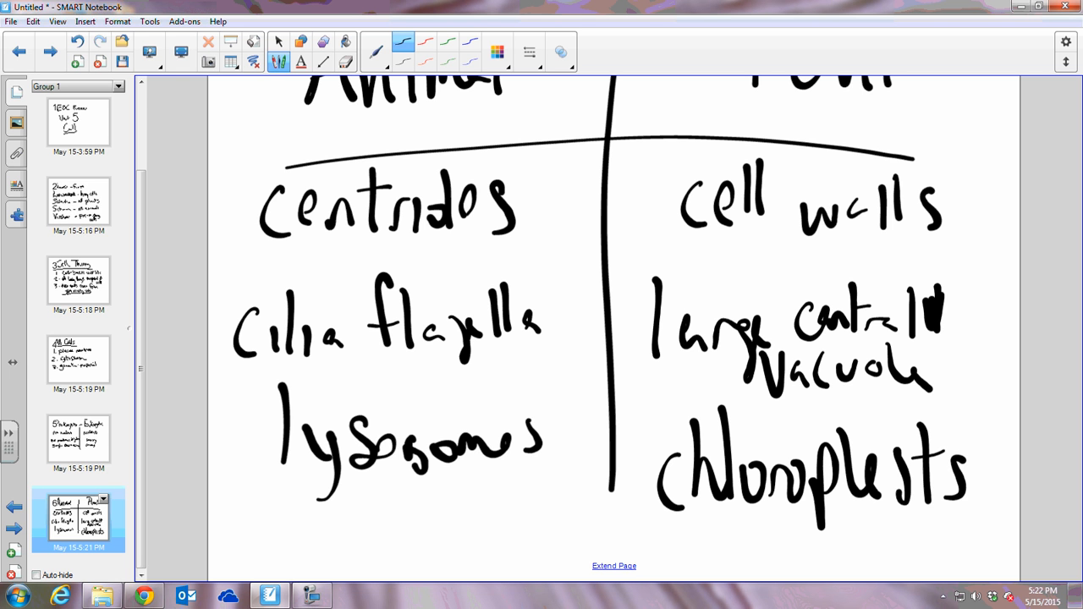
Add mitochondria in red under both columns and add a new page.
{"action": "left_click", "coordinate": [427, 61]}
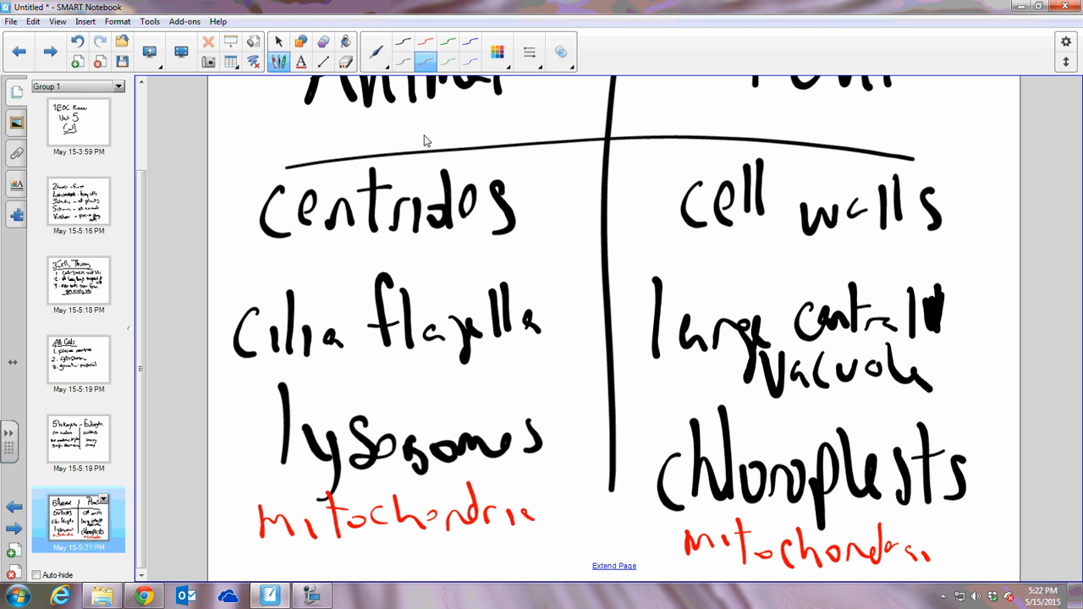
{"action": "mouse_move", "coordinate": [426, 146]}
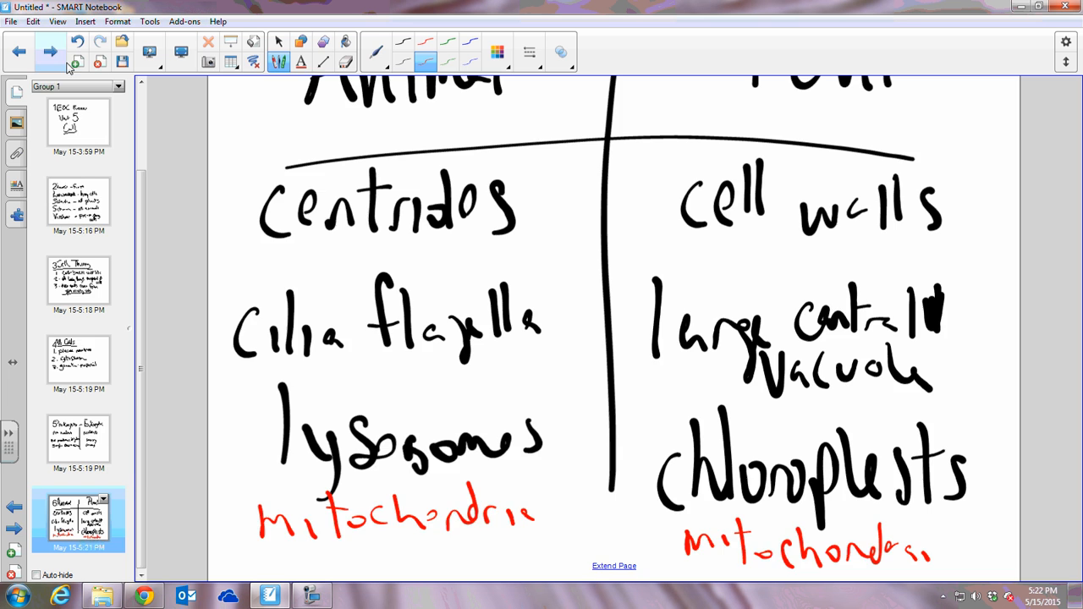
{"action": "left_click", "coordinate": [76, 62]}
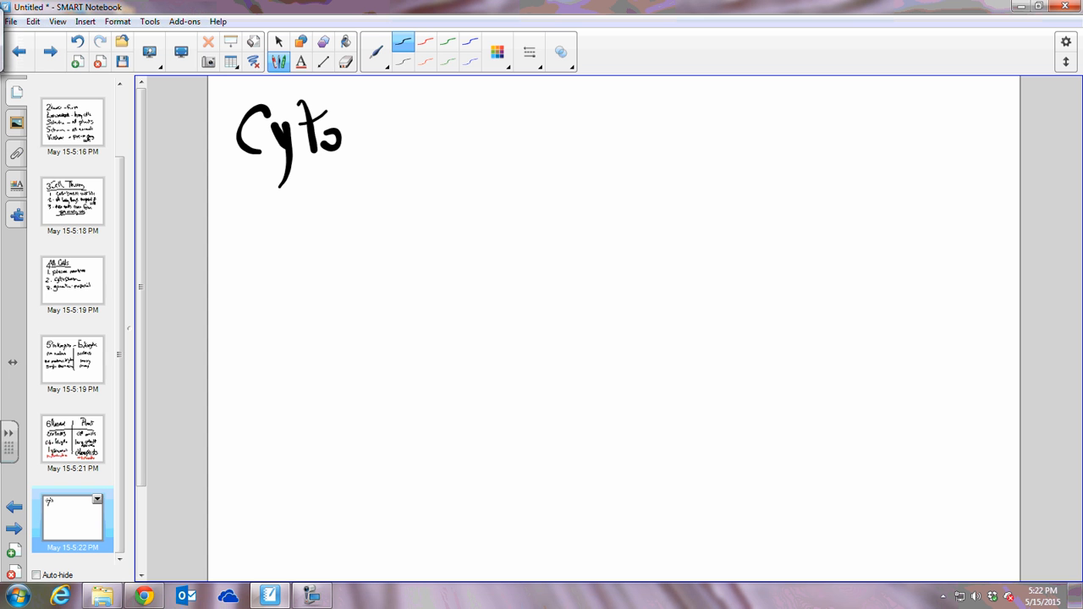
Write 'Cytoplasm –' and 'nucleus – Control' on the new page.
{"action": "left_click_drag", "start_coordinate": [355, 135], "coordinate": [508, 127]}
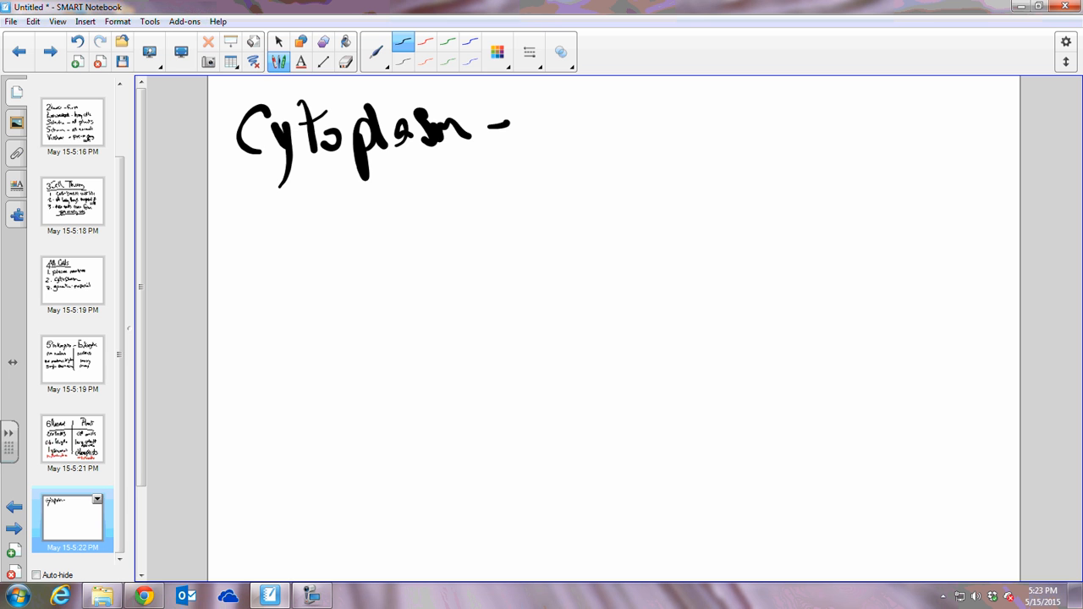
{"action": "left_click_drag", "start_coordinate": [240, 245], "coordinate": [390, 254]}
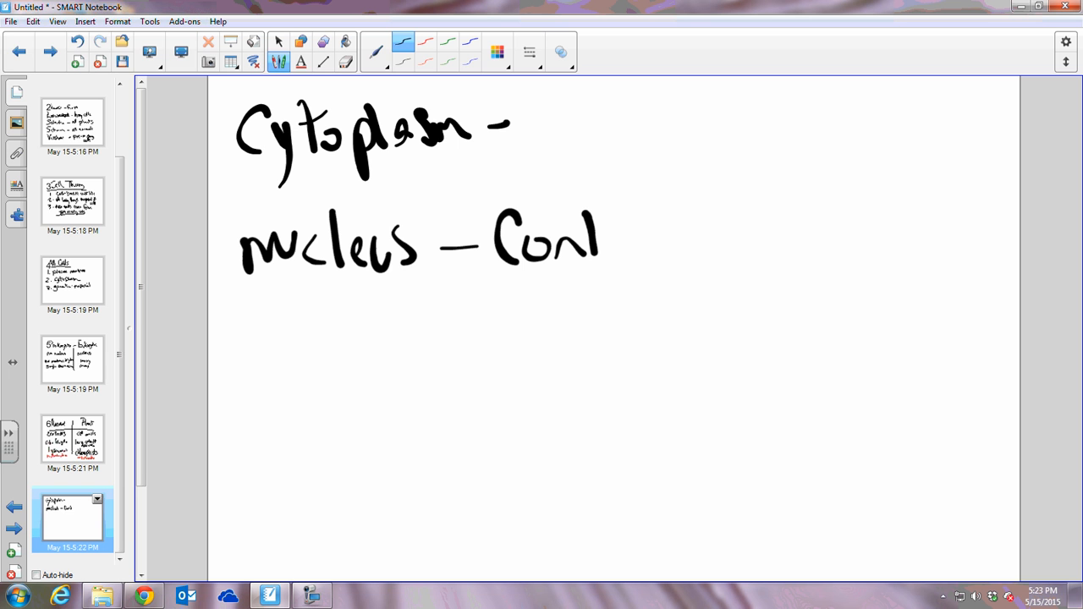
{"action": "left_click_drag", "start_coordinate": [601, 241], "coordinate": [643, 251]}
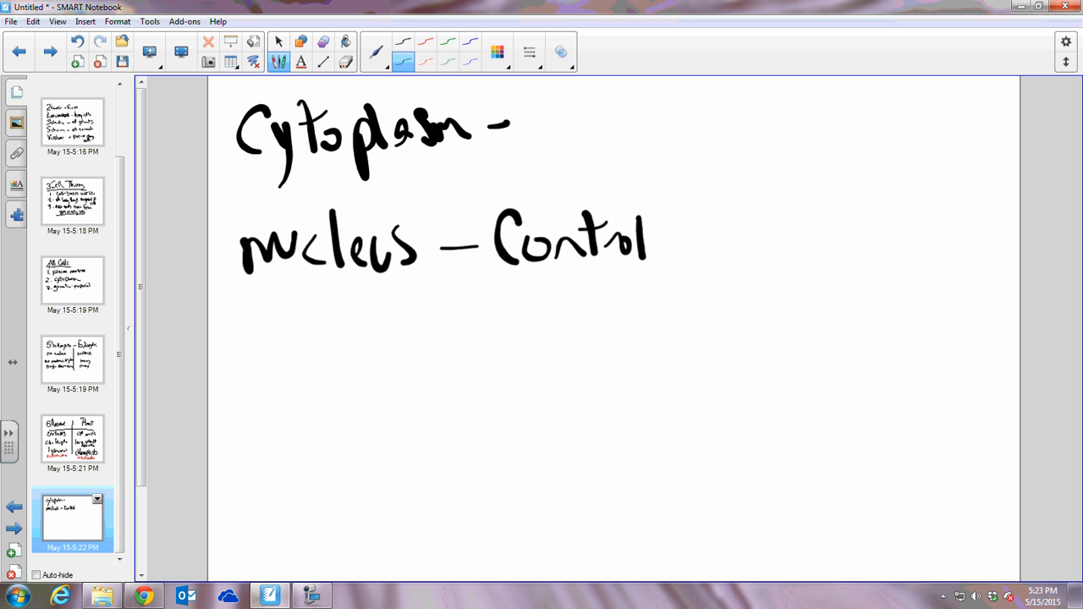
Write 'ribosomes – make proteins' beneath the nucleus note.
{"action": "left_click_drag", "start_coordinate": [257, 376], "coordinate": [253, 359]}
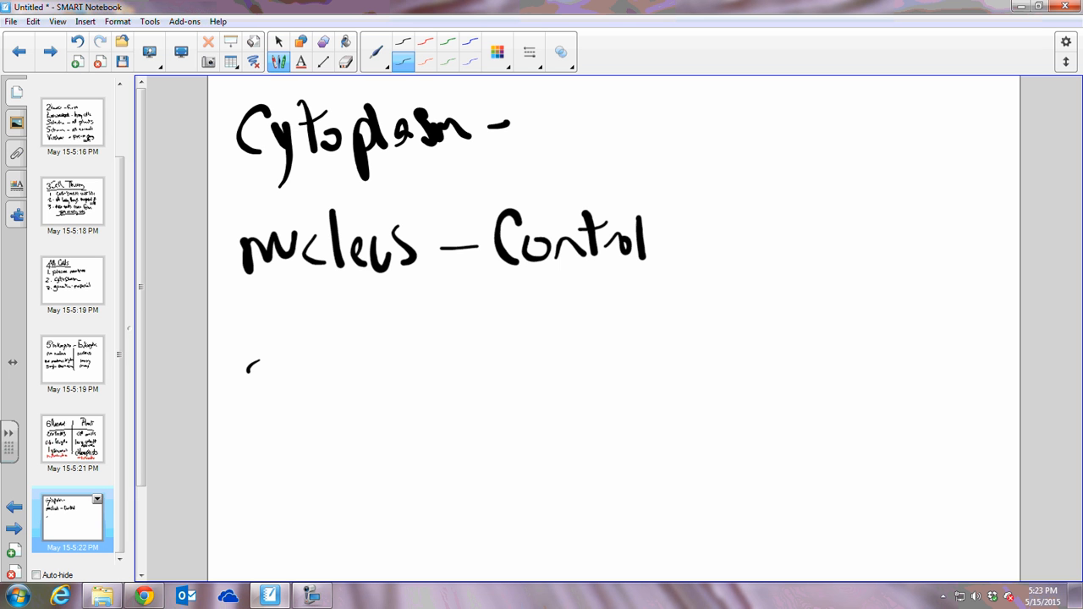
{"action": "left_click_drag", "start_coordinate": [245, 364], "coordinate": [359, 373]}
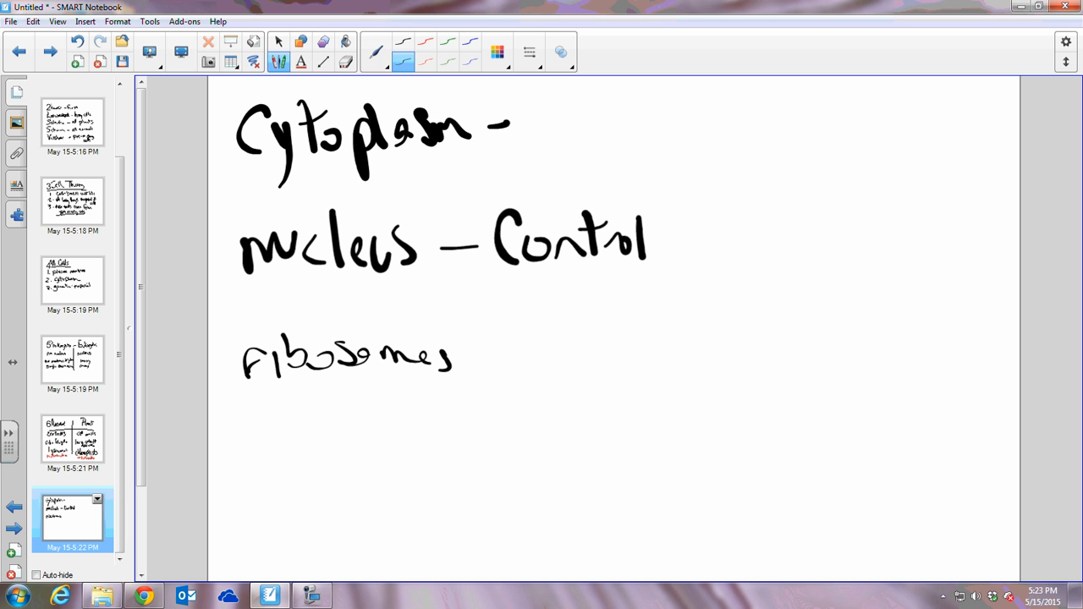
{"action": "left_click_drag", "start_coordinate": [482, 356], "coordinate": [579, 359]}
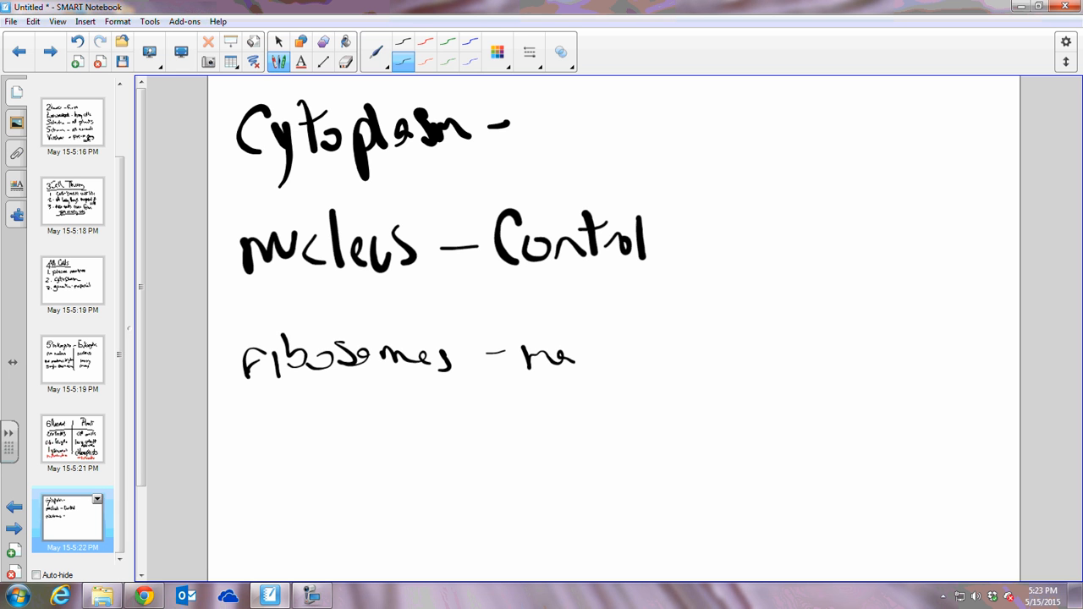
{"action": "left_click_drag", "start_coordinate": [575, 347], "coordinate": [623, 397]}
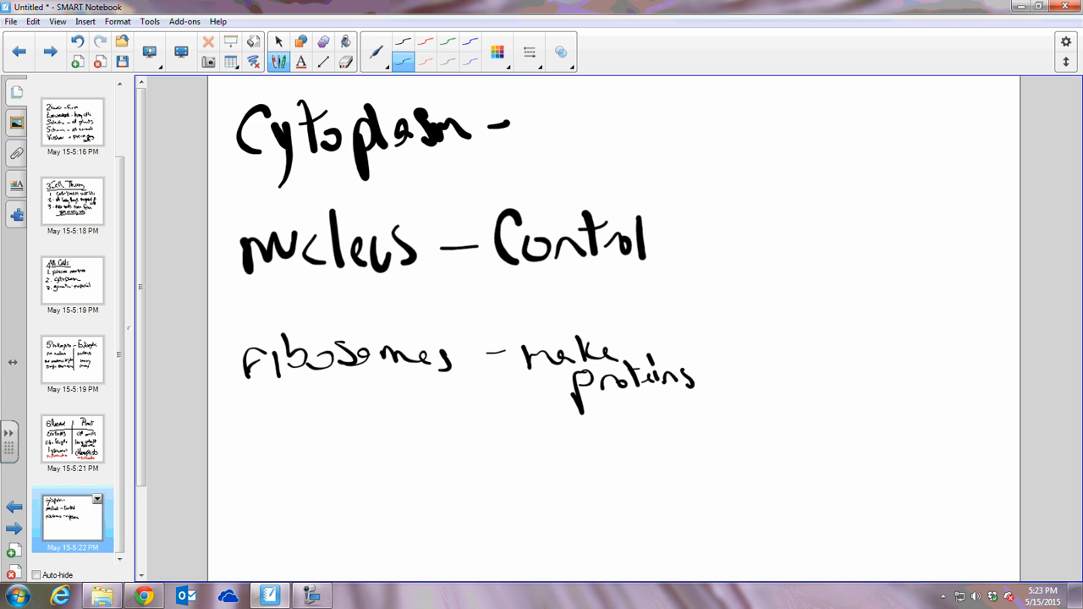
{"action": "mouse_move", "coordinate": [718, 211]}
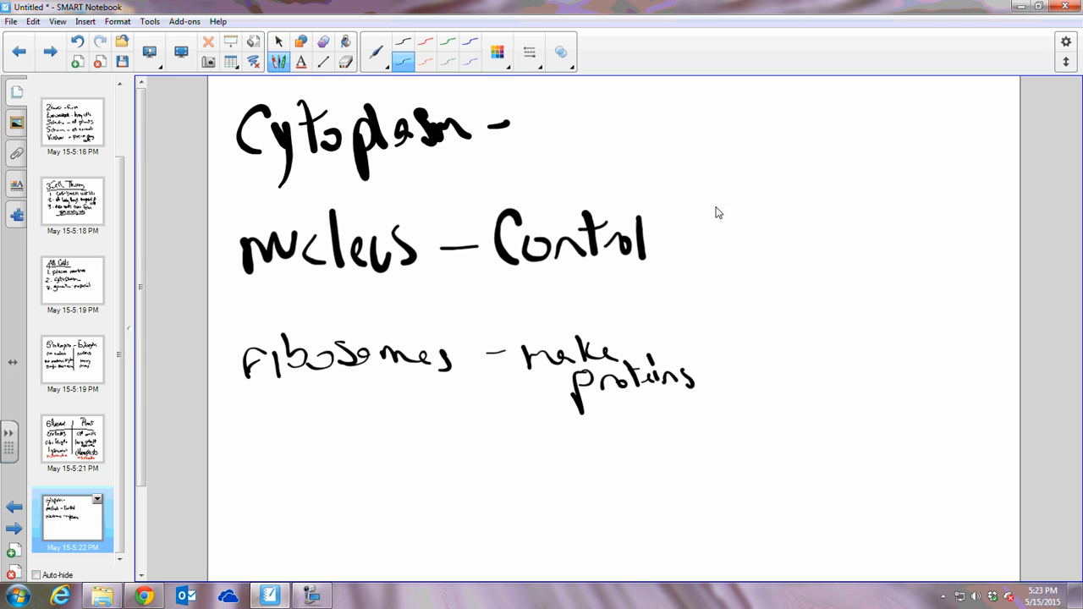
{"action": "scroll", "scroll_direction": "down", "scroll_amount": 3}
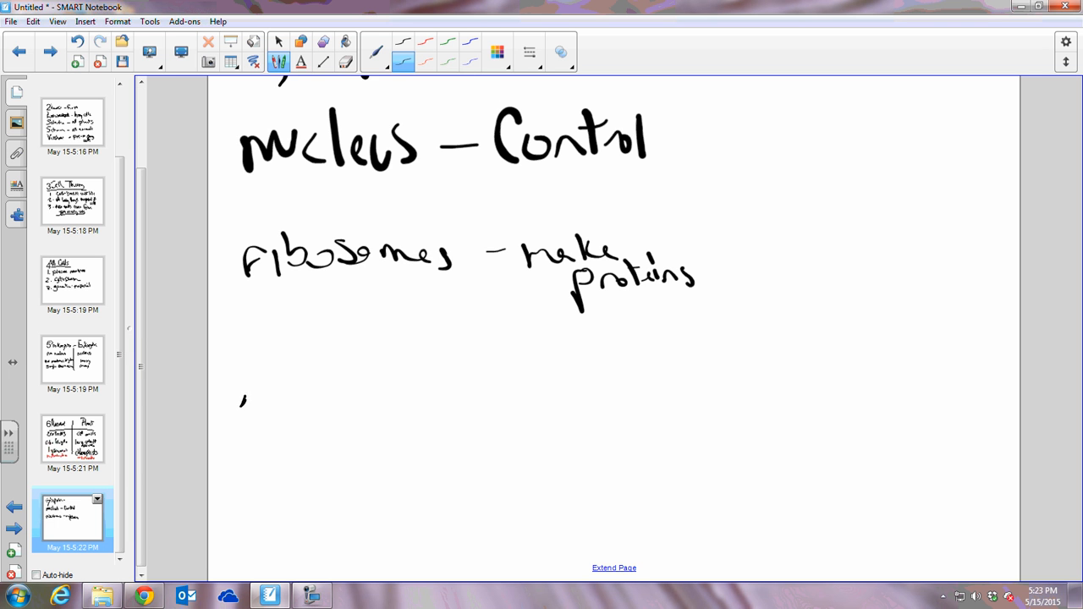
Write 'endomembrane system' heading with rough/smooth ER and Golgi – shipping packaging.
{"action": "left_click_drag", "start_coordinate": [240, 406], "coordinate": [364, 398]}
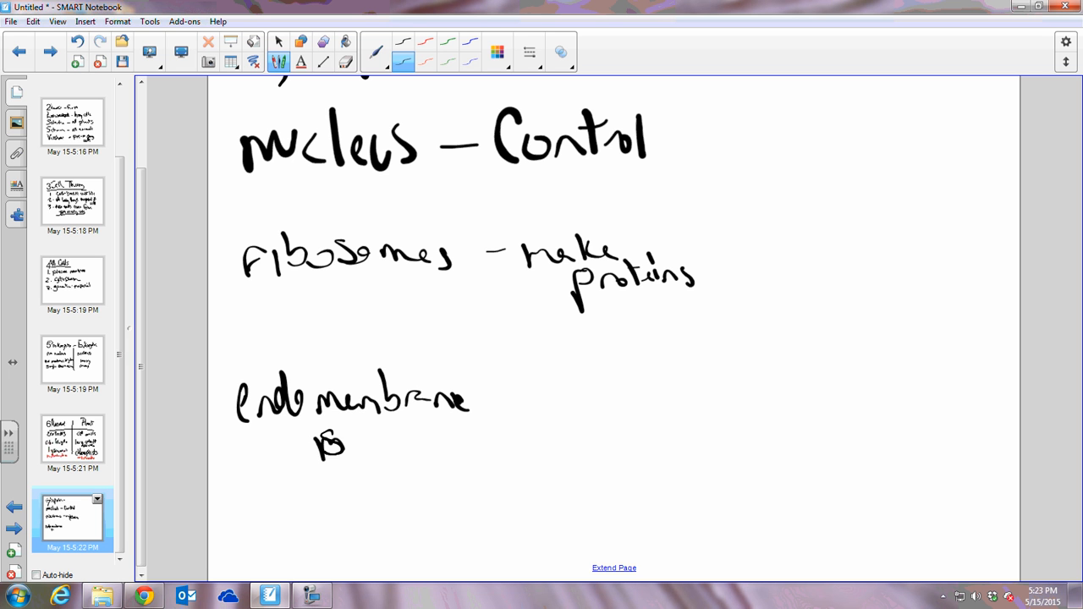
{"action": "left_click_drag", "start_coordinate": [319, 440], "coordinate": [449, 444]}
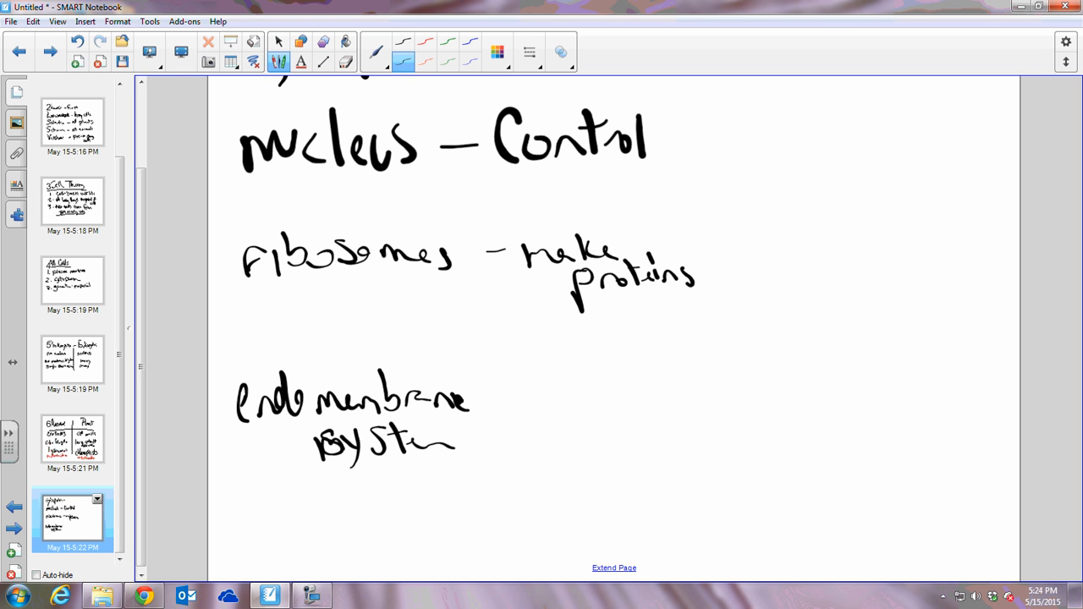
{"action": "mouse_move", "coordinate": [709, 240]}
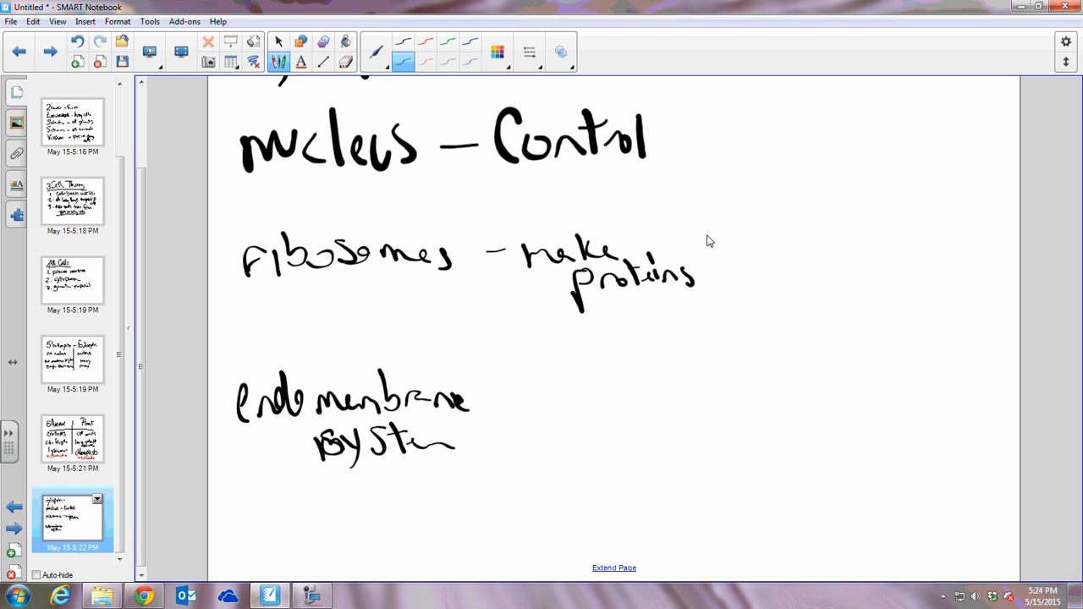
{"action": "mouse_move", "coordinate": [944, 331]}
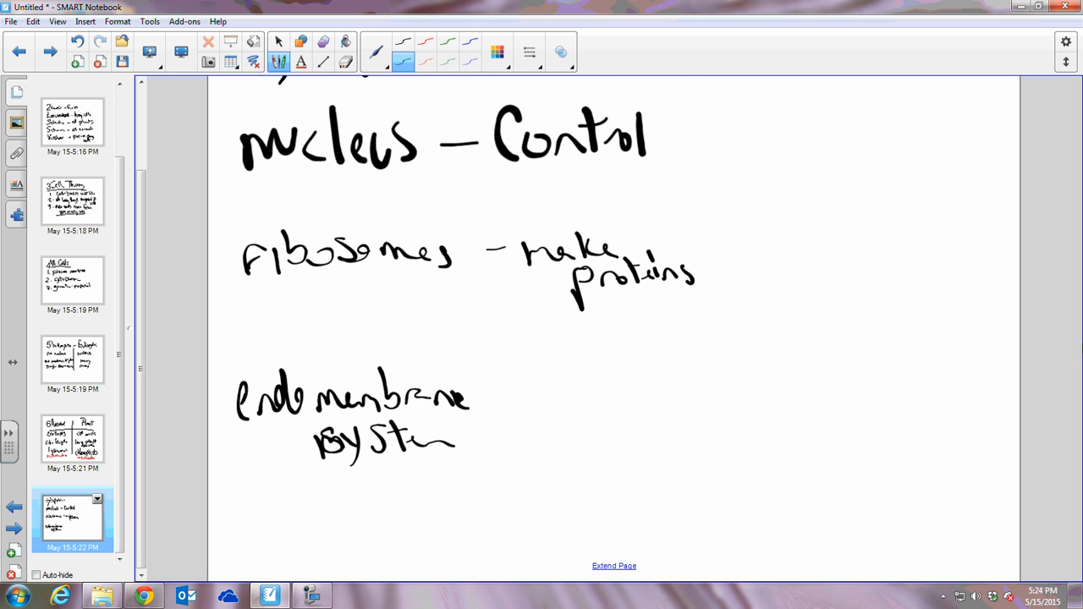
{"action": "mouse_move", "coordinate": [623, 572]}
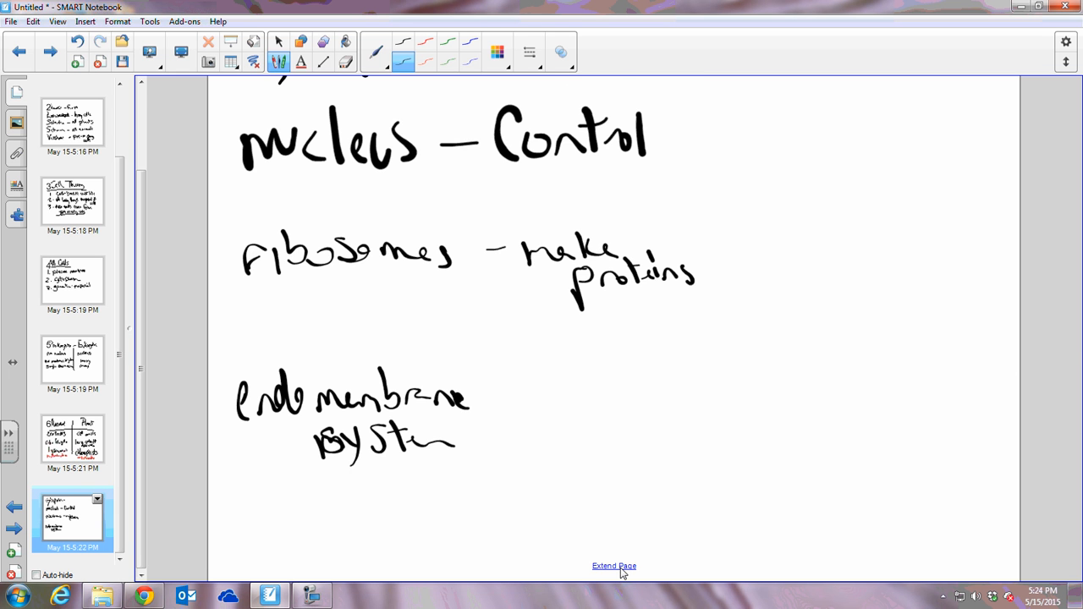
{"action": "scroll", "scroll_direction": "down", "scroll_amount": 3}
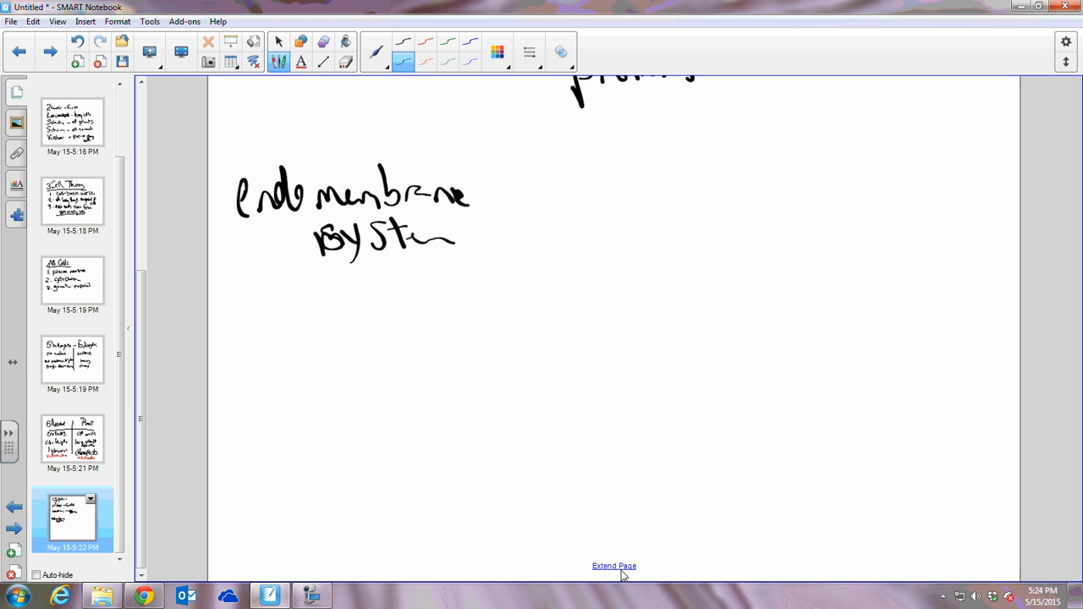
{"action": "left_click_drag", "start_coordinate": [291, 302], "coordinate": [314, 302]}
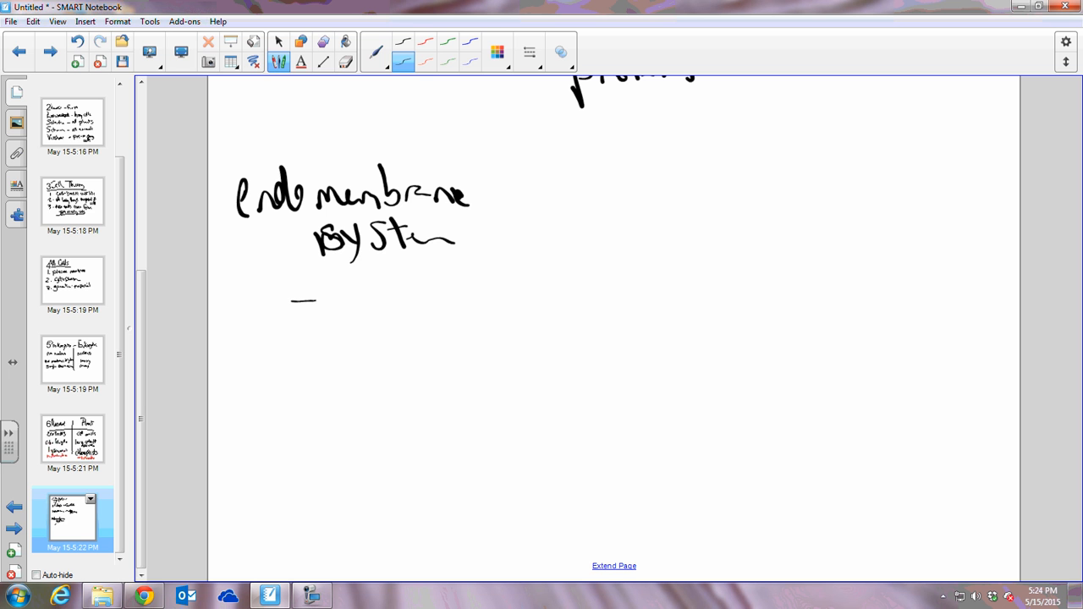
{"action": "left_click_drag", "start_coordinate": [339, 305], "coordinate": [427, 305]}
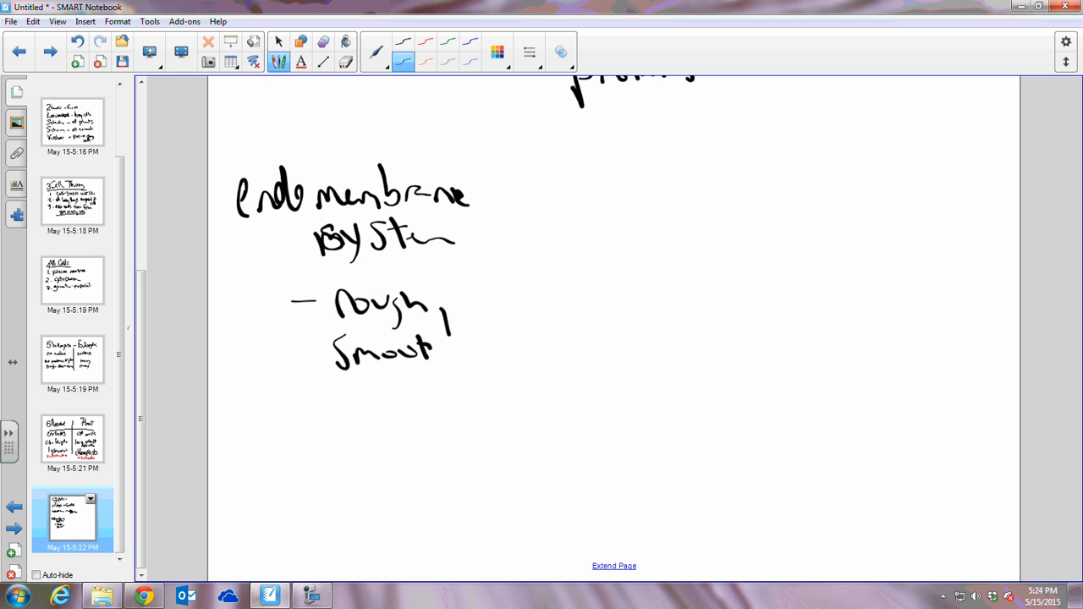
{"action": "left_click_drag", "start_coordinate": [448, 313], "coordinate": [499, 339]}
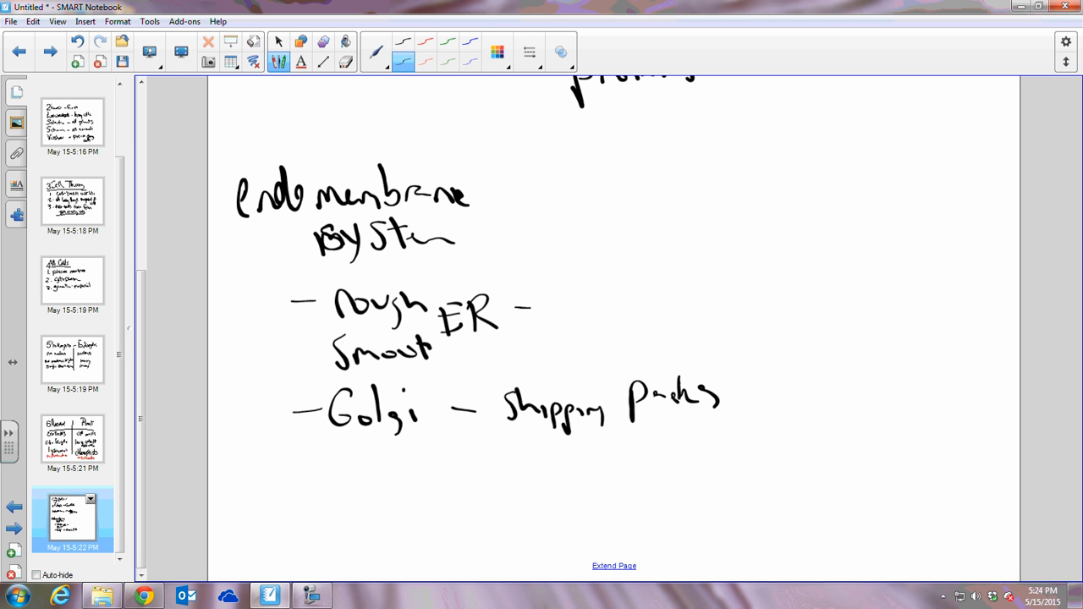
{"action": "left_click_drag", "start_coordinate": [720, 398], "coordinate": [759, 415]}
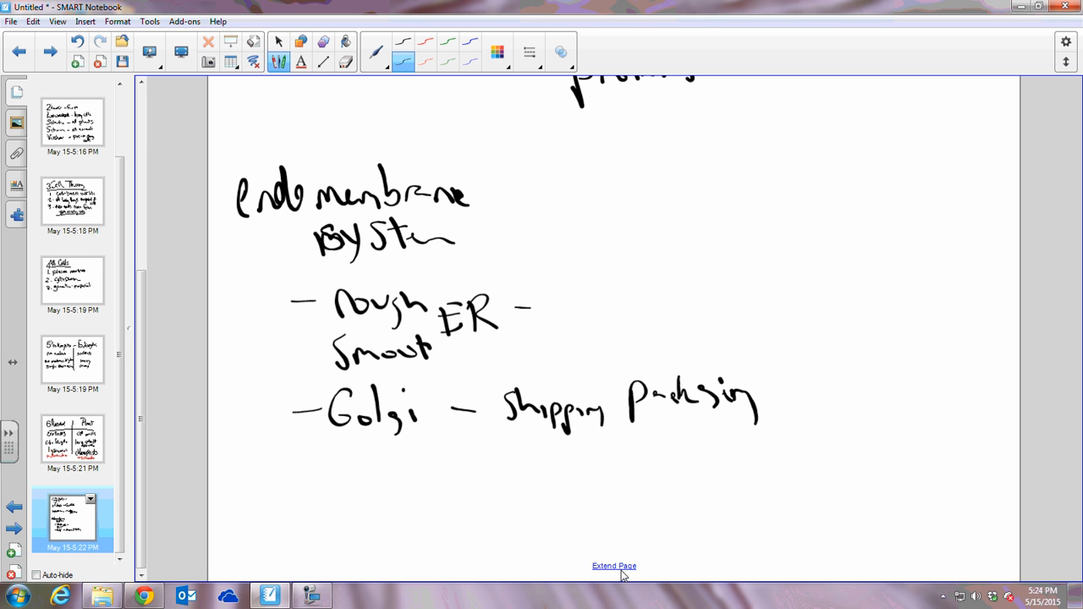
{"action": "mouse_move", "coordinate": [658, 555]}
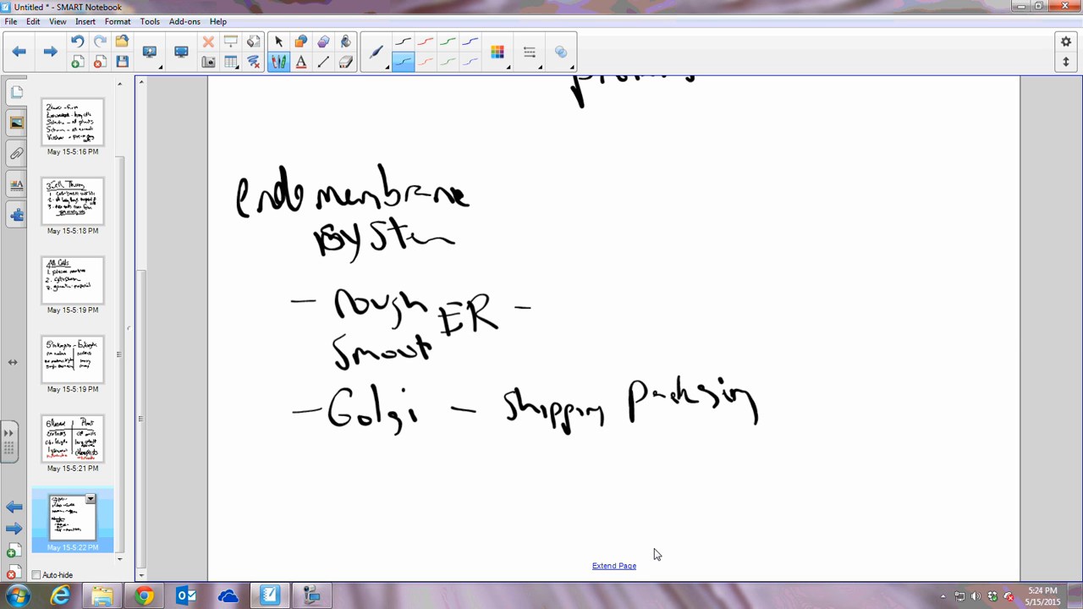
Draw a red arrow from ER to Golgi labelled 'vesicle'.
{"action": "left_click", "coordinate": [427, 41]}
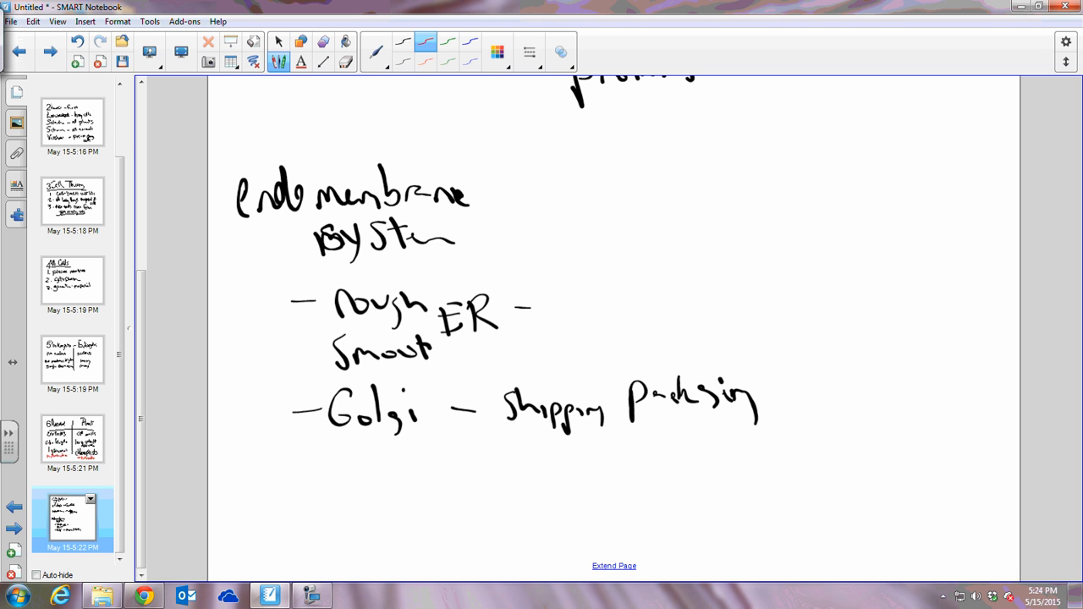
{"action": "left_click_drag", "start_coordinate": [574, 304], "coordinate": [626, 303]}
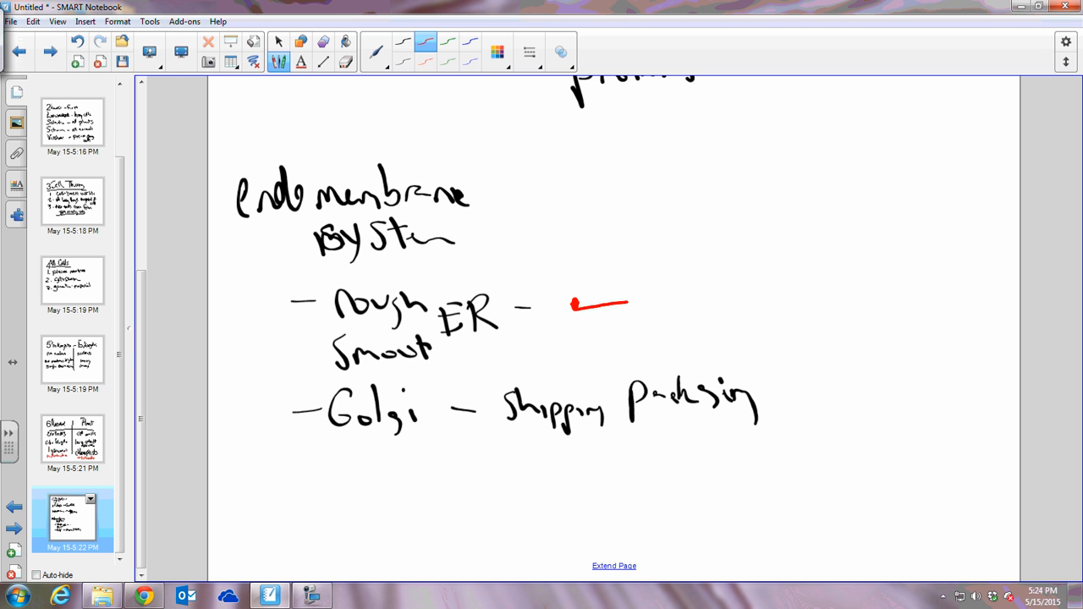
{"action": "left_click_drag", "start_coordinate": [627, 301], "coordinate": [779, 397]}
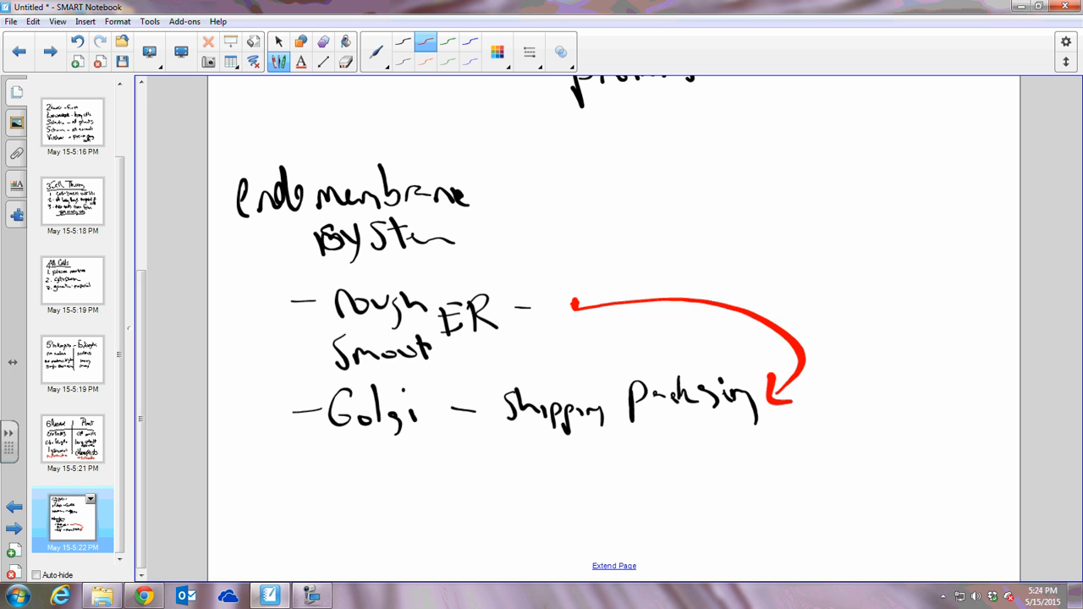
{"action": "left_click_drag", "start_coordinate": [775, 305], "coordinate": [866, 304]}
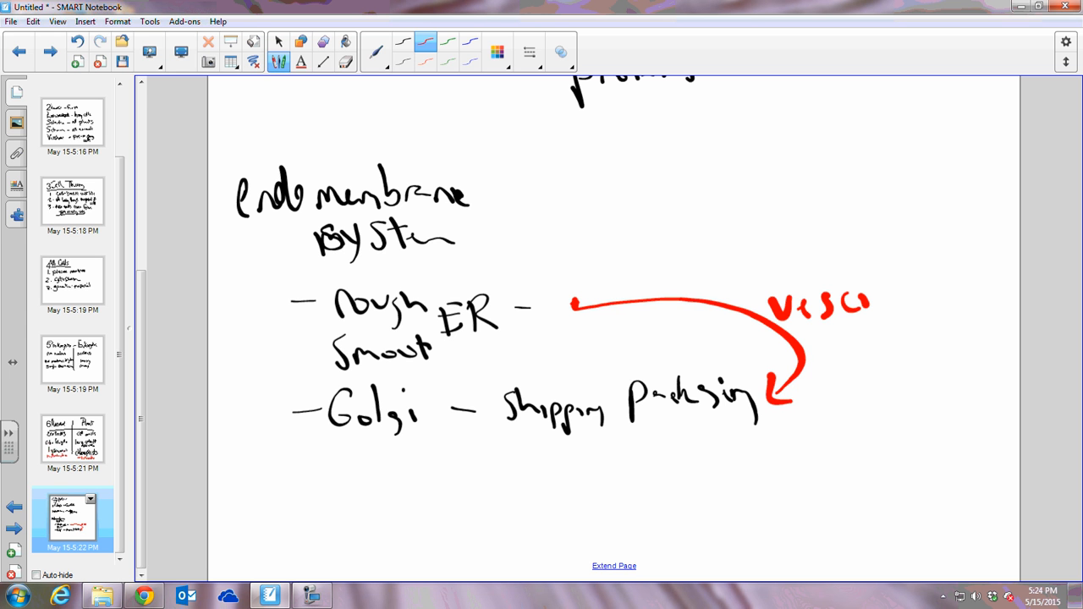
{"action": "left_click_drag", "start_coordinate": [850, 296], "coordinate": [900, 305]}
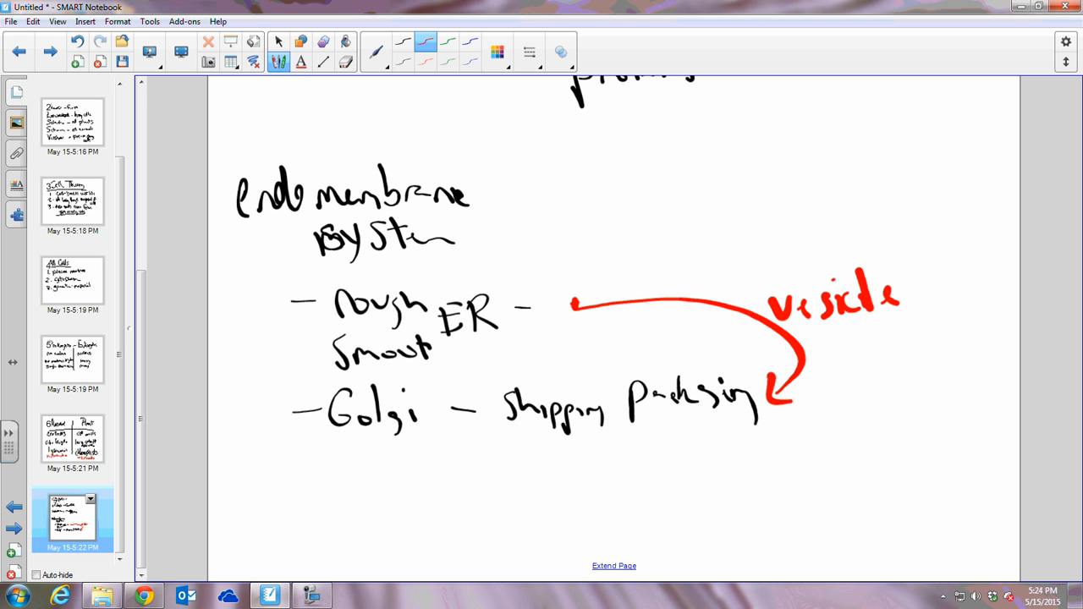
{"action": "mouse_move", "coordinate": [618, 237]}
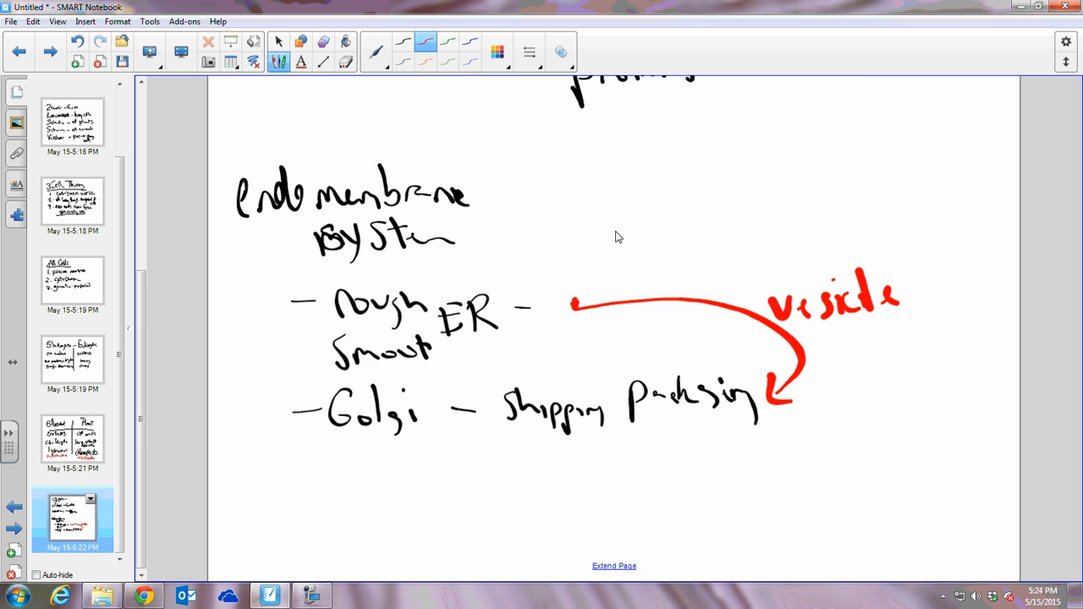
{"action": "scroll", "scroll_direction": "down", "scroll_amount": 3}
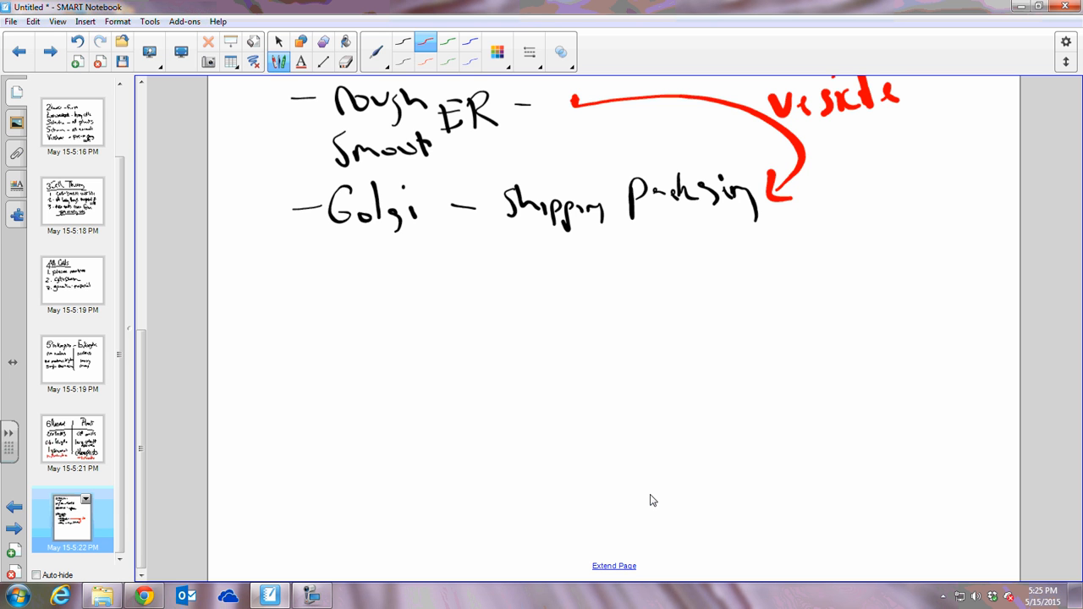
Draw a red arrow from Golgi and write 'lysosomes – recycle' and 'vacuole – storage'.
{"action": "left_click_drag", "start_coordinate": [765, 224], "coordinate": [804, 356]}
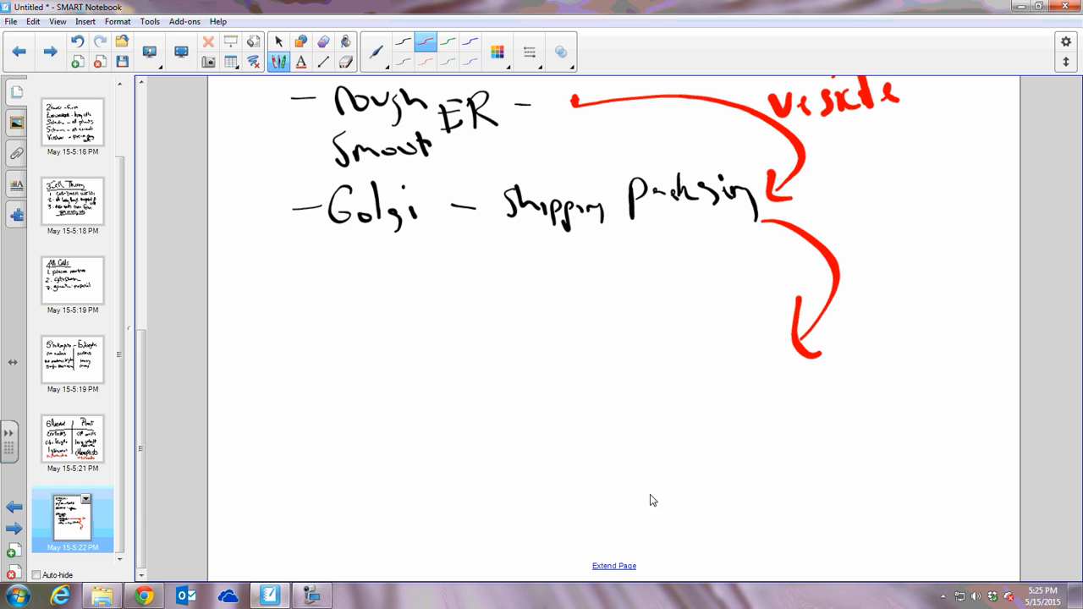
{"action": "left_click_drag", "start_coordinate": [228, 355], "coordinate": [335, 423]}
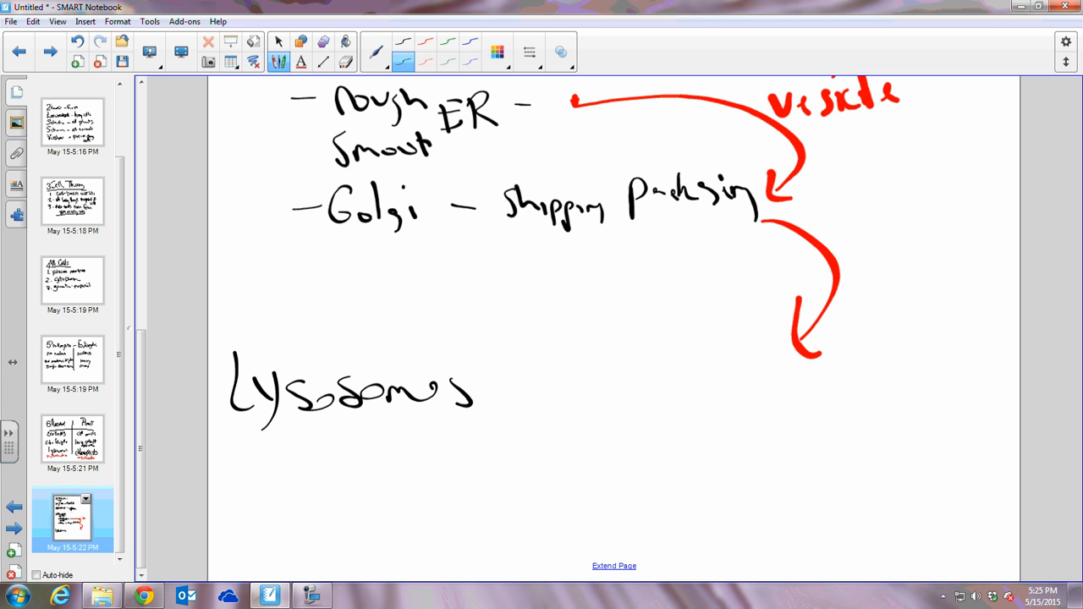
{"action": "left_click_drag", "start_coordinate": [499, 398], "coordinate": [555, 406]}
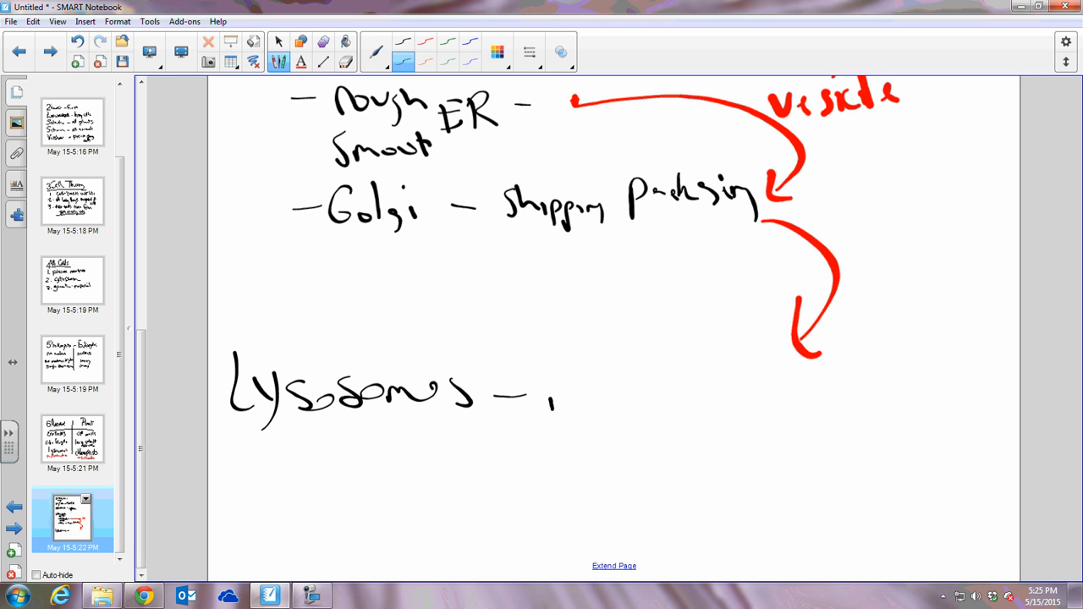
{"action": "left_click_drag", "start_coordinate": [550, 393], "coordinate": [728, 393]}
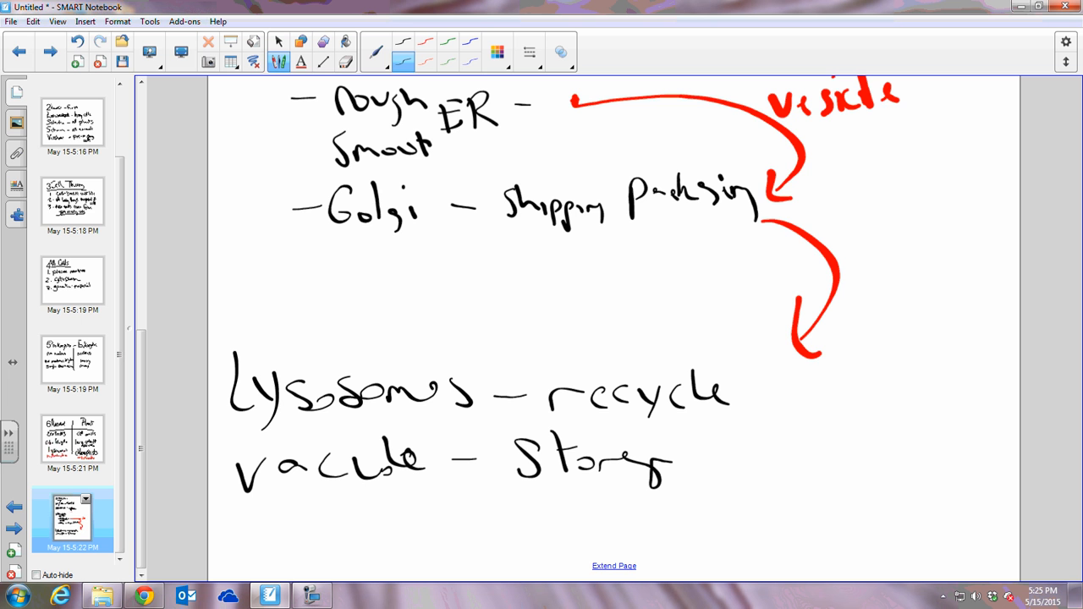
{"action": "mouse_move", "coordinate": [733, 307]}
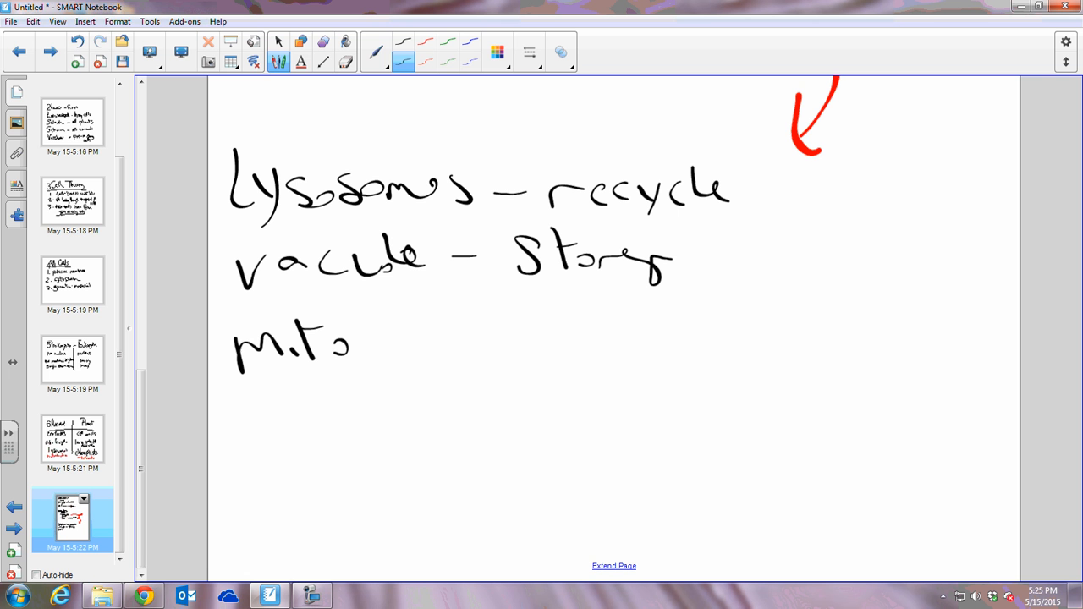
Write 'mitochondria – cellular respiration' and 'chloroplast – photosynthesis', then add a page.
{"action": "left_click_drag", "start_coordinate": [356, 341], "coordinate": [534, 342]}
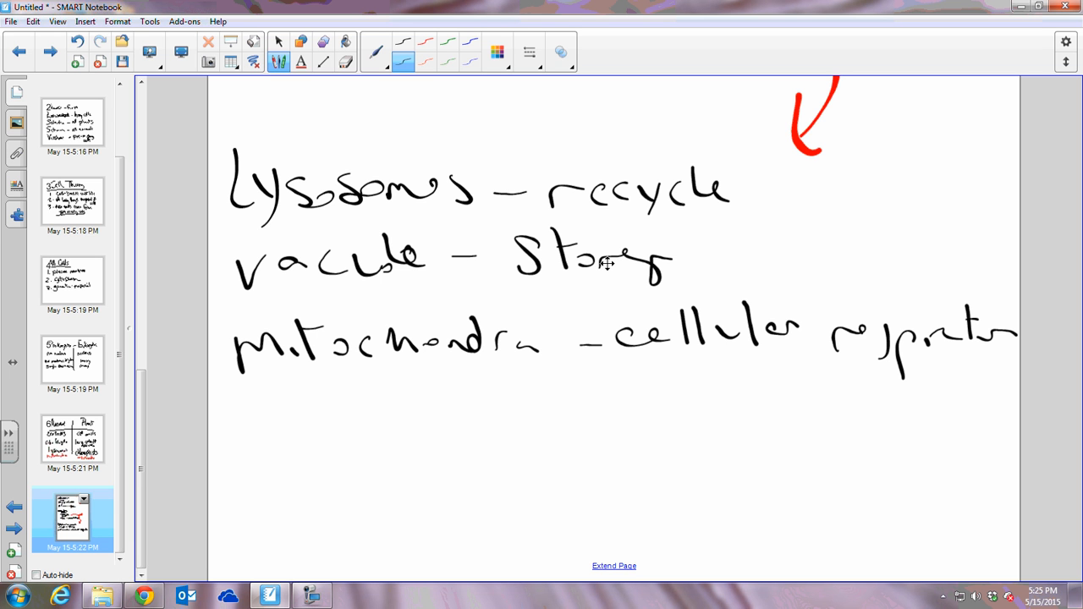
{"action": "left_click_drag", "start_coordinate": [245, 406], "coordinate": [262, 437]}
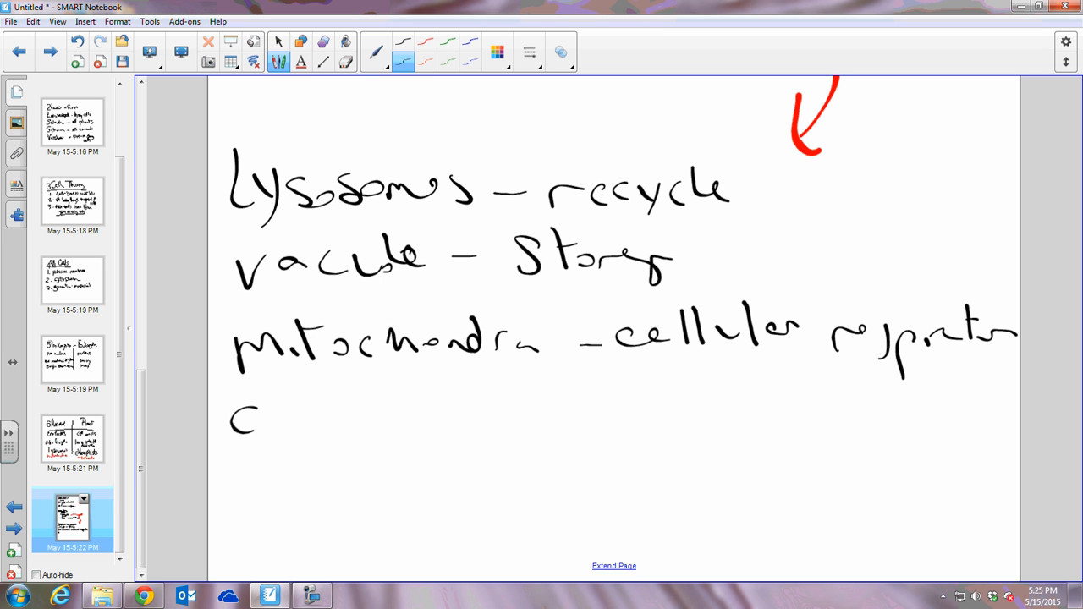
{"action": "left_click_drag", "start_coordinate": [254, 420], "coordinate": [398, 423]}
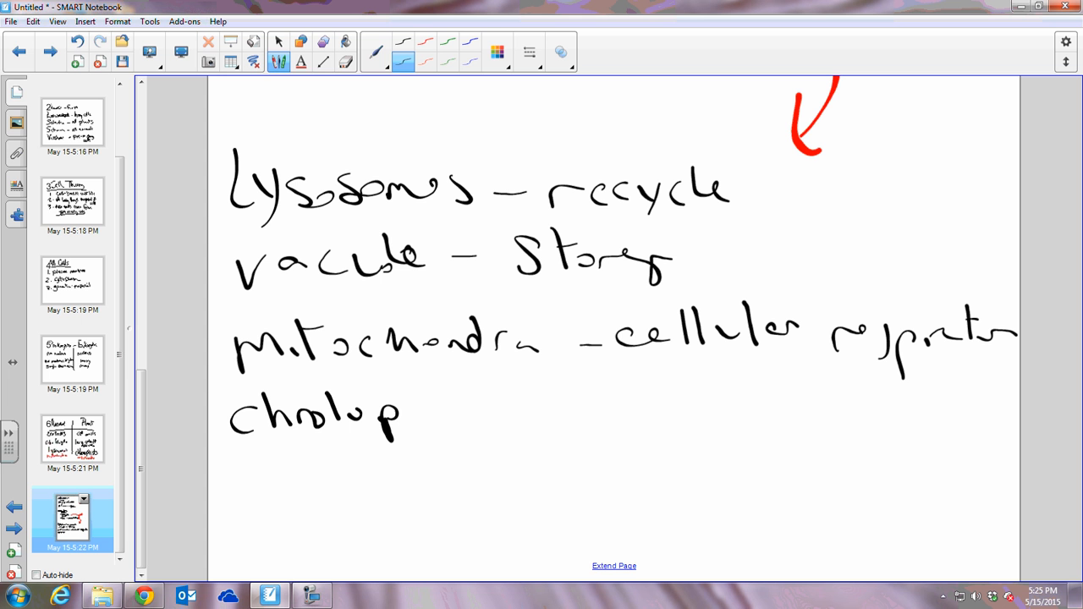
{"action": "left_click_drag", "start_coordinate": [398, 415], "coordinate": [558, 397]}
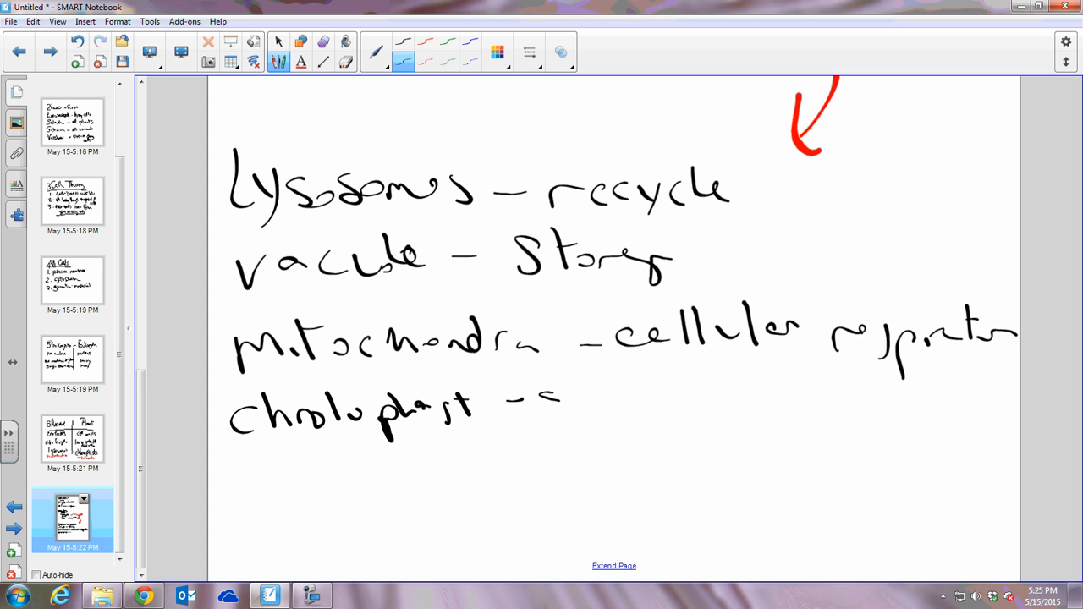
{"action": "left_click_drag", "start_coordinate": [533, 398], "coordinate": [660, 398]}
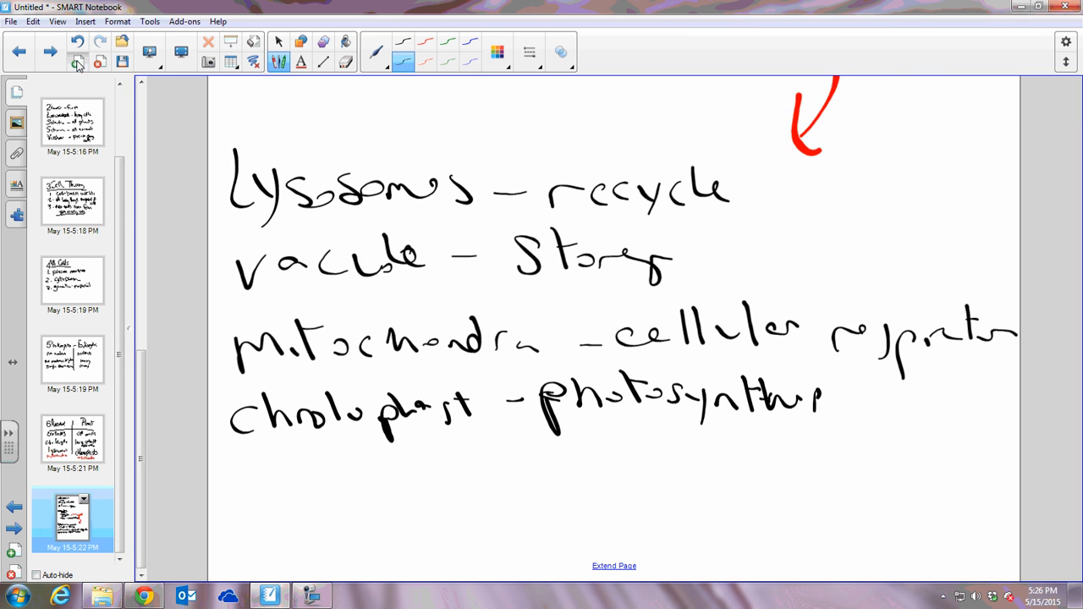
{"action": "left_click", "coordinate": [49, 51]}
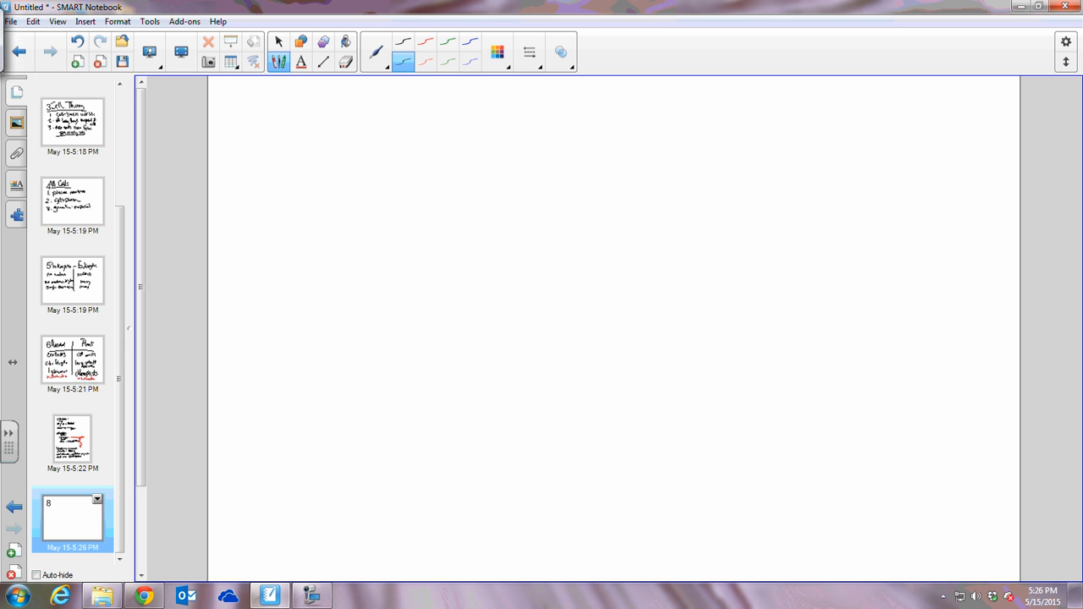
Sketch four phospholipid figures with arrows, then add another page.
{"action": "left_click_drag", "start_coordinate": [342, 183], "coordinate": [342, 356]}
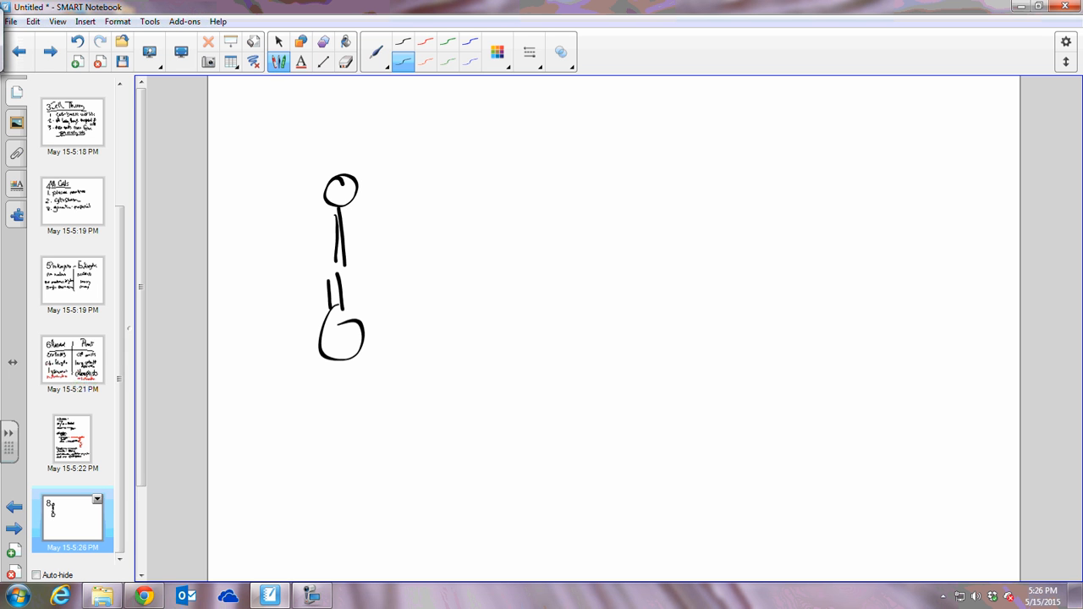
{"action": "left_click_drag", "start_coordinate": [380, 186], "coordinate": [393, 347]}
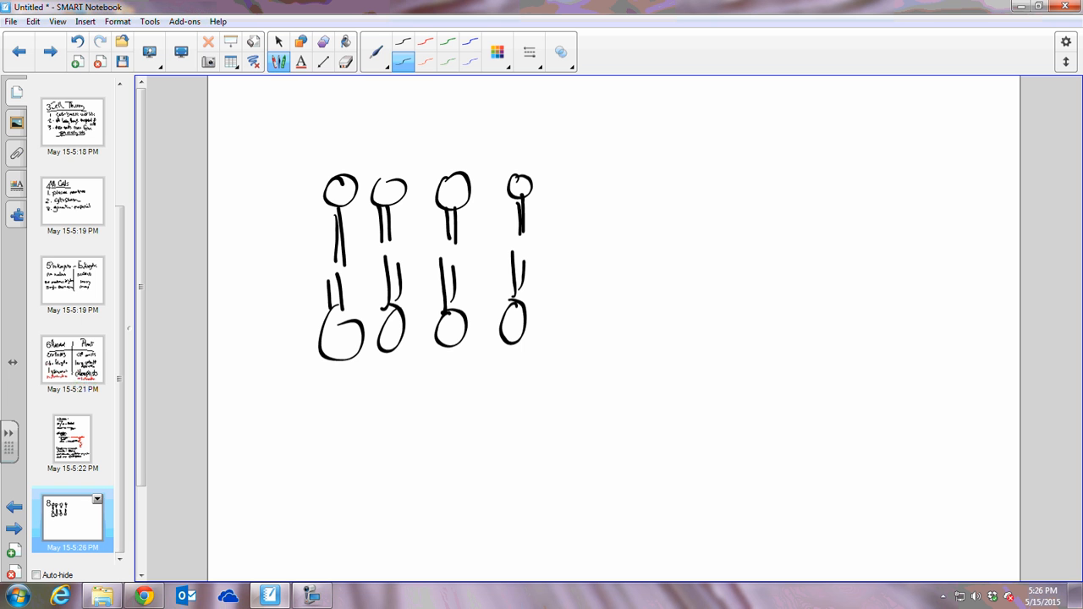
{"action": "left_click_drag", "start_coordinate": [545, 207], "coordinate": [567, 291]}
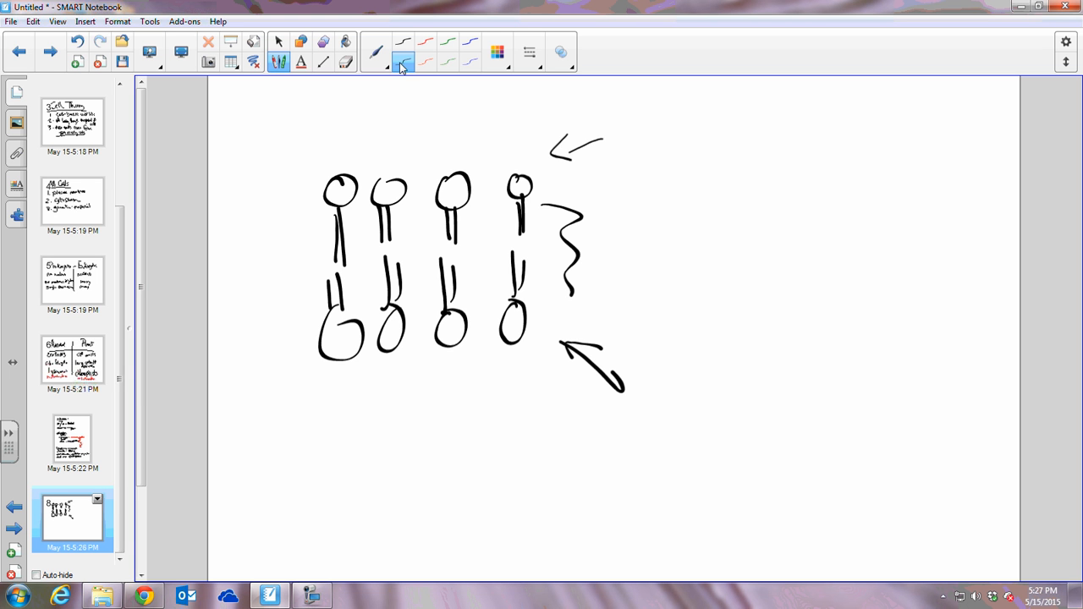
{"action": "mouse_move", "coordinate": [414, 69]}
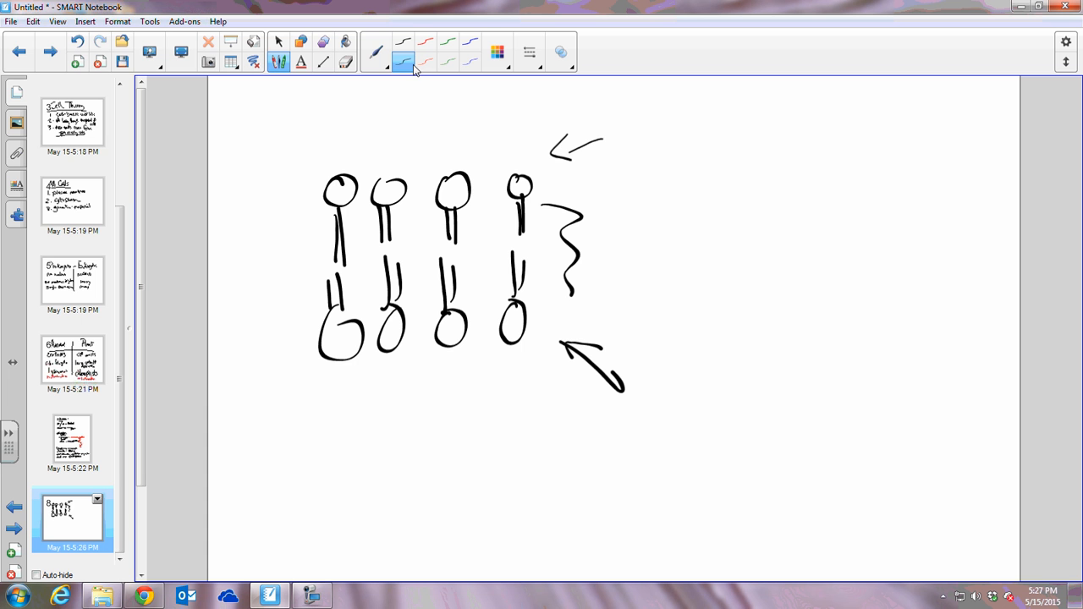
{"action": "mouse_move", "coordinate": [41, 142]}
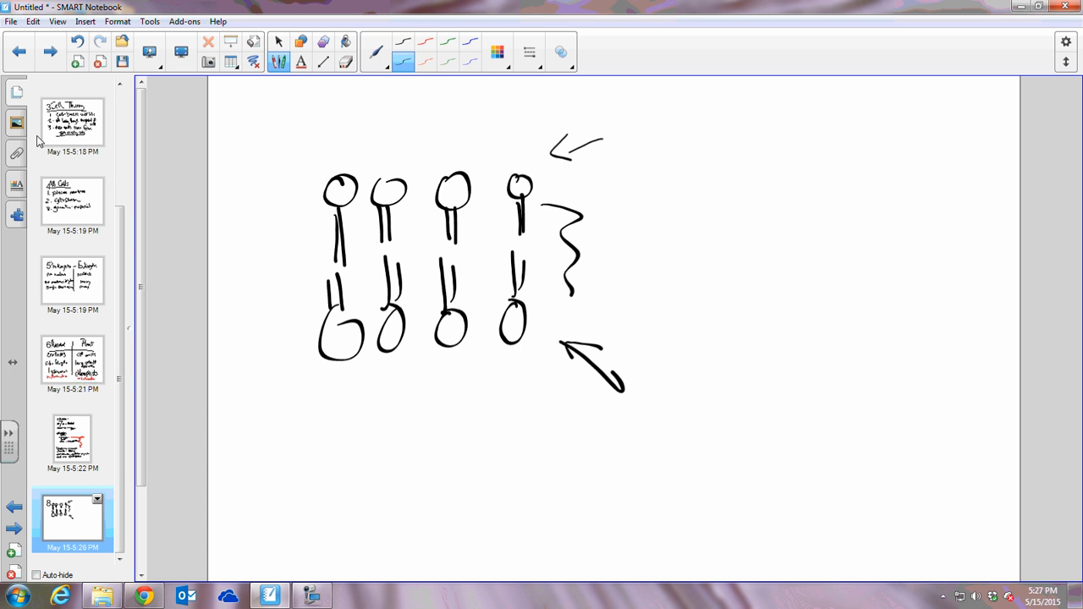
{"action": "left_click", "coordinate": [78, 61]}
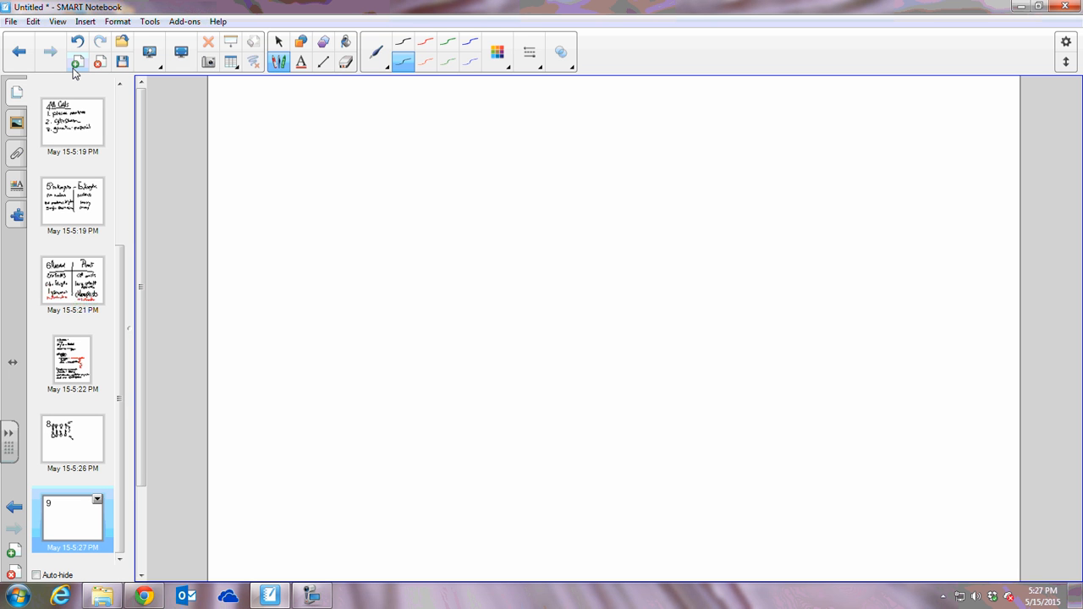
Draw a long wavy line across the page and place the blue-speck particle image above it.
{"action": "left_click_drag", "start_coordinate": [231, 281], "coordinate": [709, 294]}
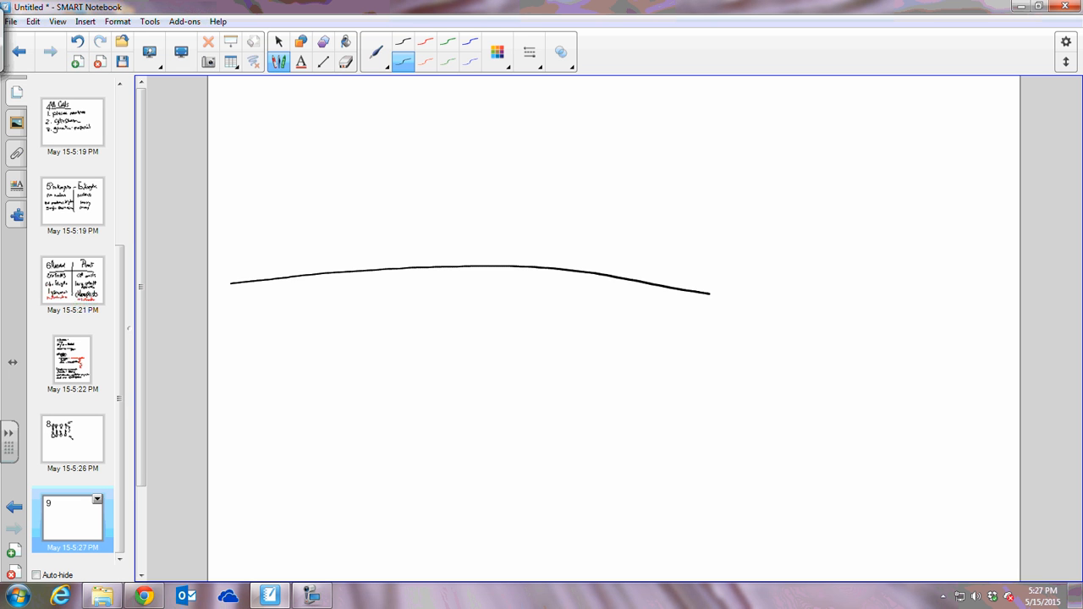
{"action": "left_click_drag", "start_coordinate": [709, 293], "coordinate": [910, 303]}
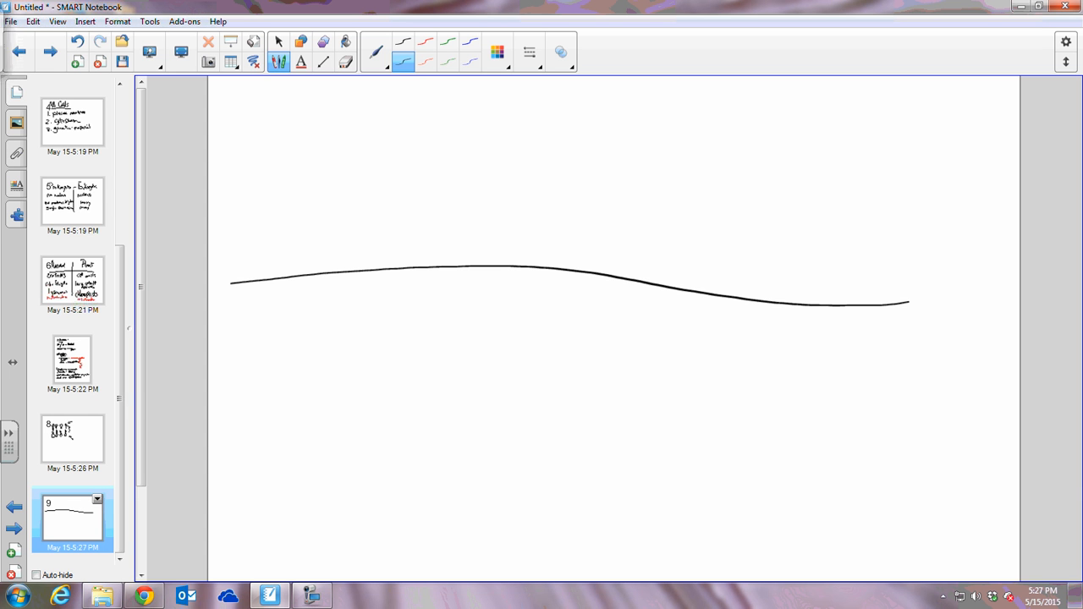
{"action": "left_click", "coordinate": [470, 61]}
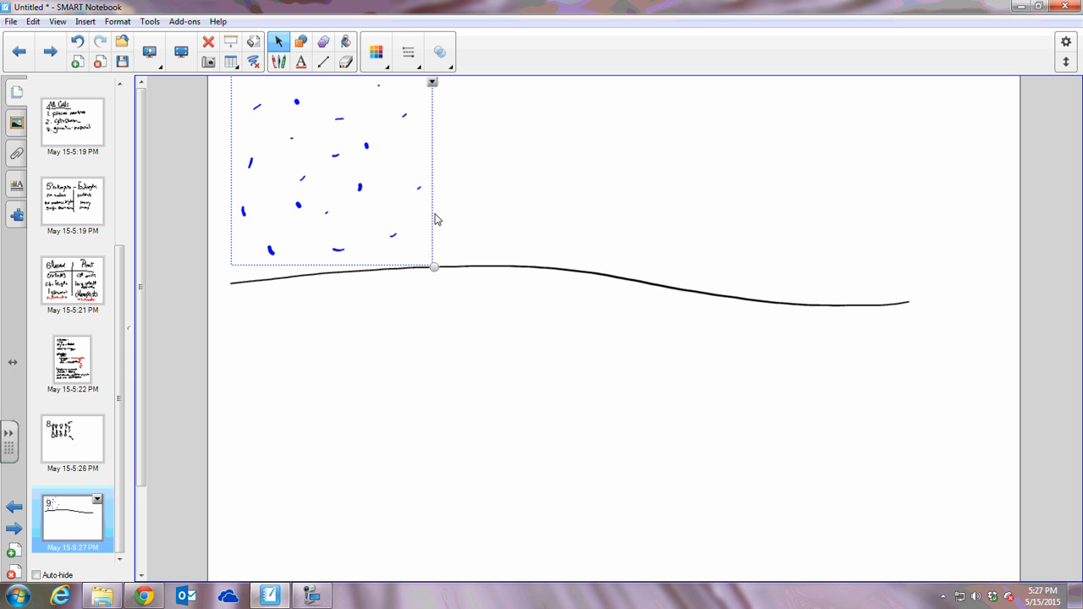
Place the speck square across the wavy line and handwrite 'diffusion' underlined below it.
{"action": "left_click_drag", "start_coordinate": [335, 169], "coordinate": [398, 155]}
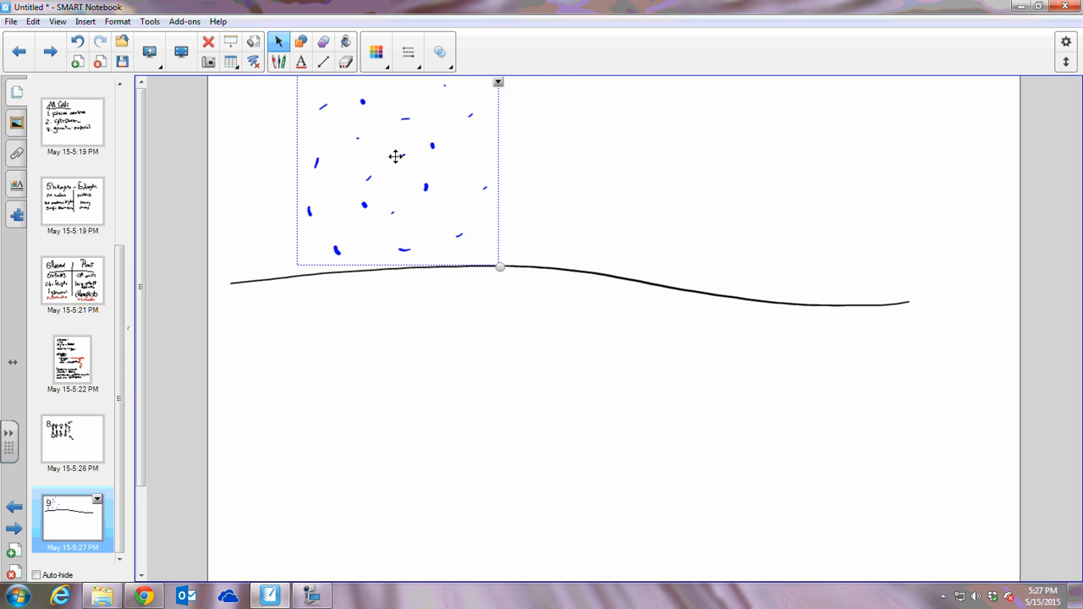
{"action": "left_click_drag", "start_coordinate": [396, 155], "coordinate": [562, 298]}
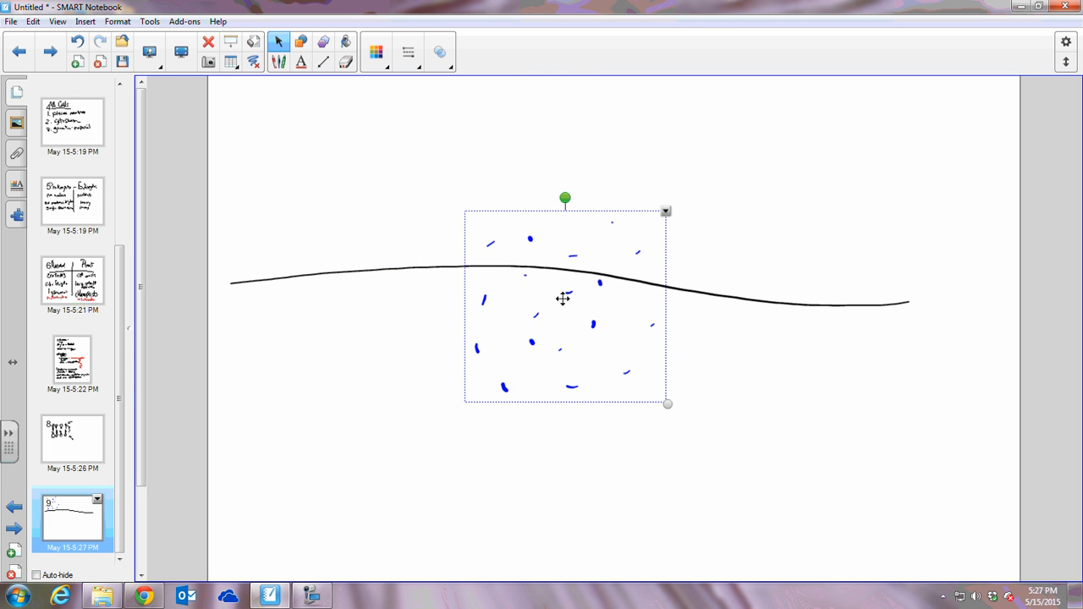
{"action": "left_click_drag", "start_coordinate": [561, 297], "coordinate": [593, 264]}
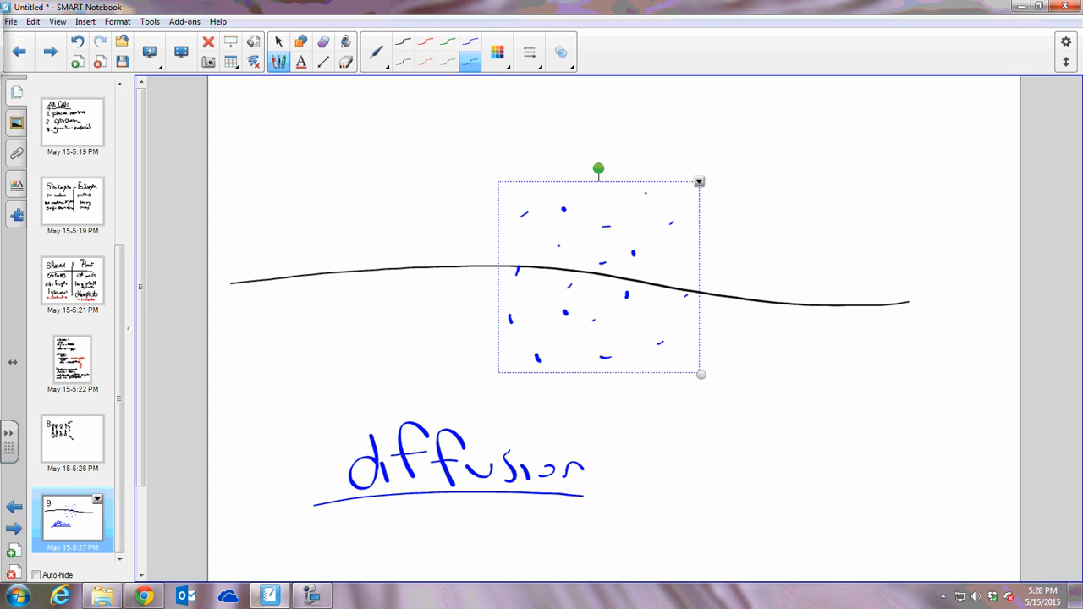
{"action": "mouse_move", "coordinate": [311, 220]}
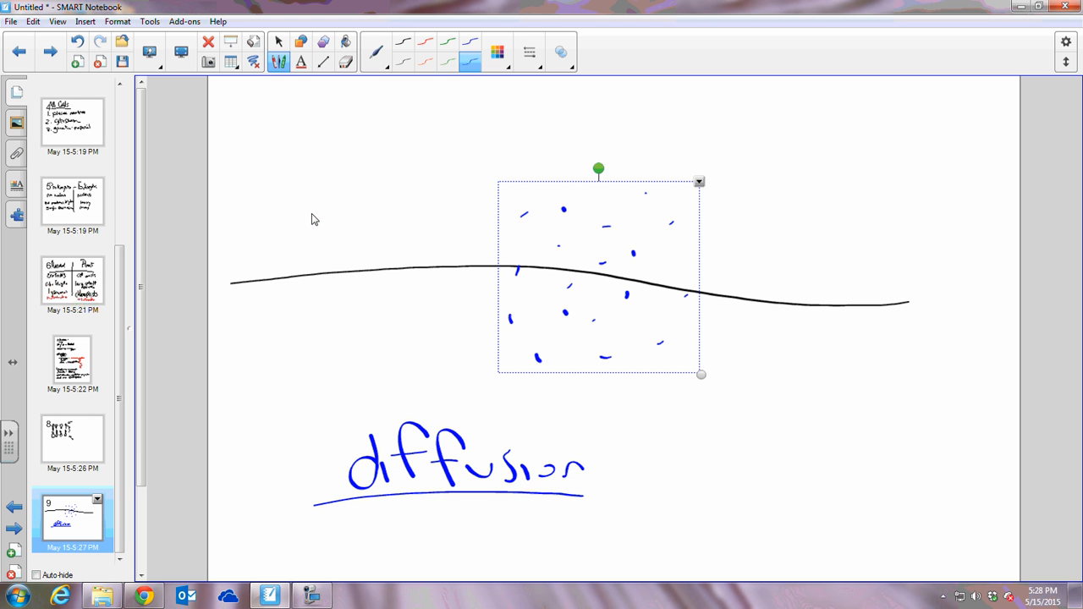
{"action": "mouse_move", "coordinate": [577, 343]}
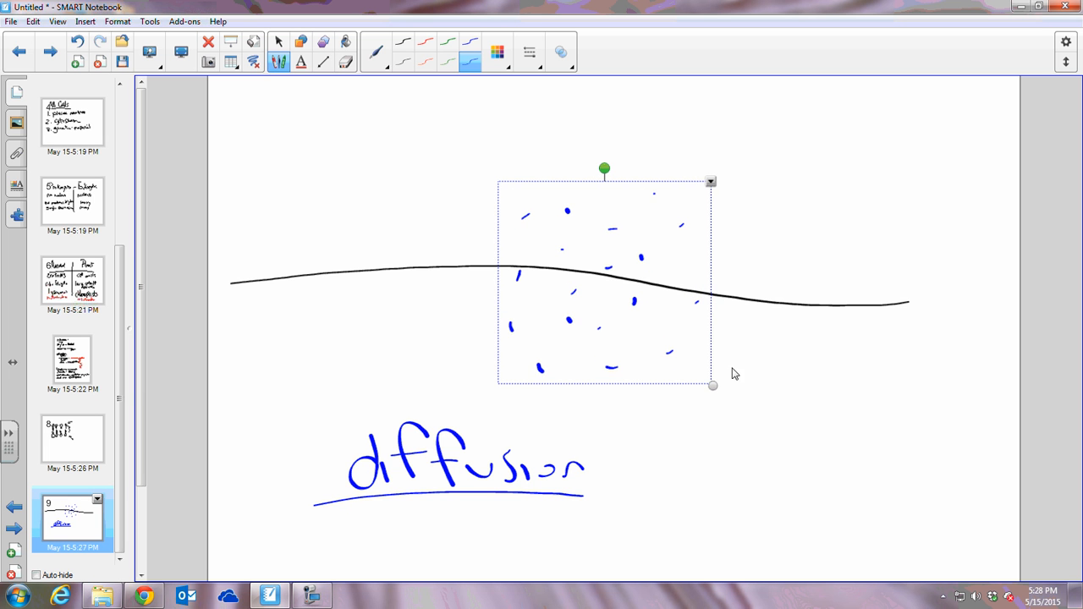
{"action": "mouse_move", "coordinate": [718, 376]}
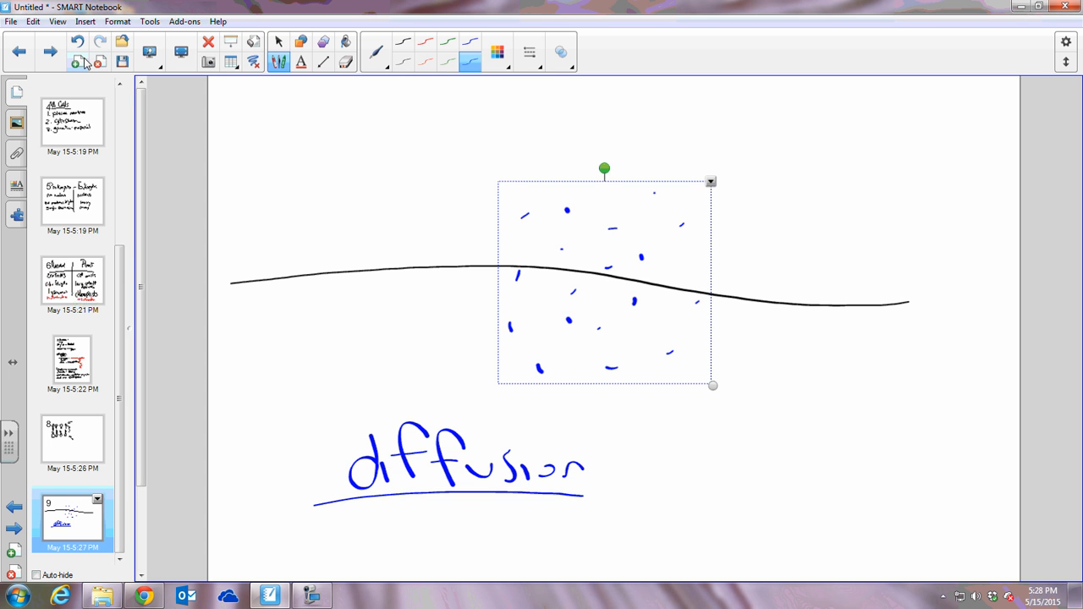
On a new page draw a vertical dividing line and label the left side 10% and 90% in green.
{"action": "left_click", "coordinate": [76, 65]}
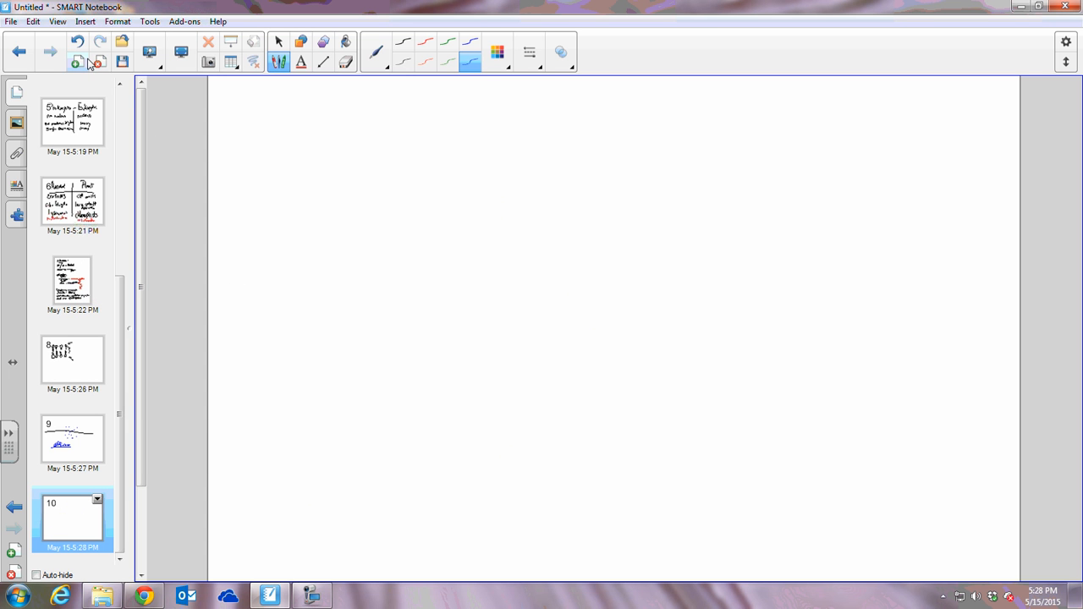
{"action": "left_click_drag", "start_coordinate": [596, 110], "coordinate": [579, 533]}
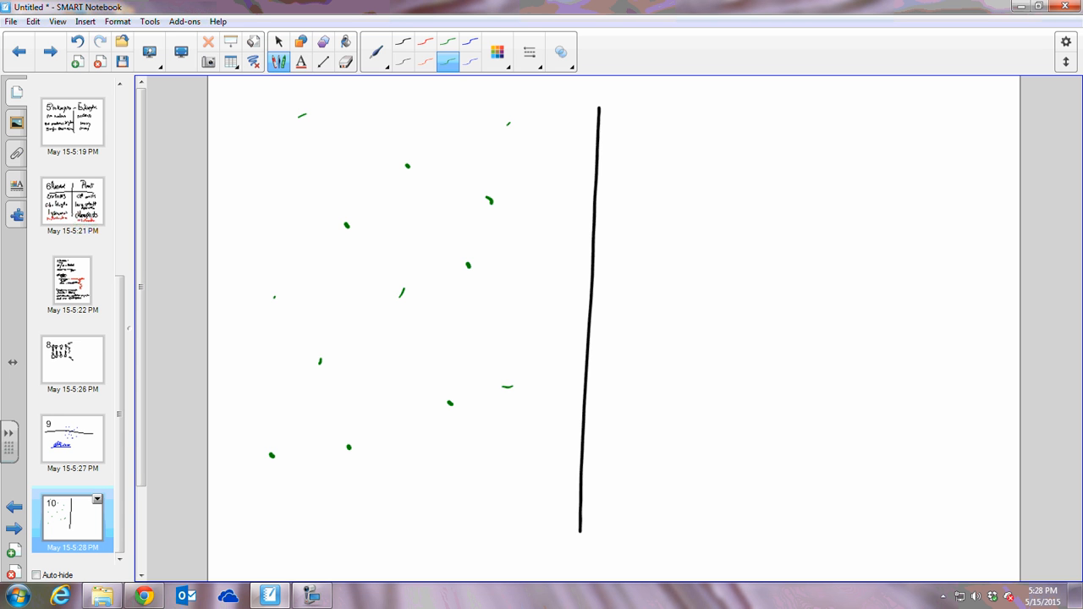
{"action": "left_click", "coordinate": [470, 62]}
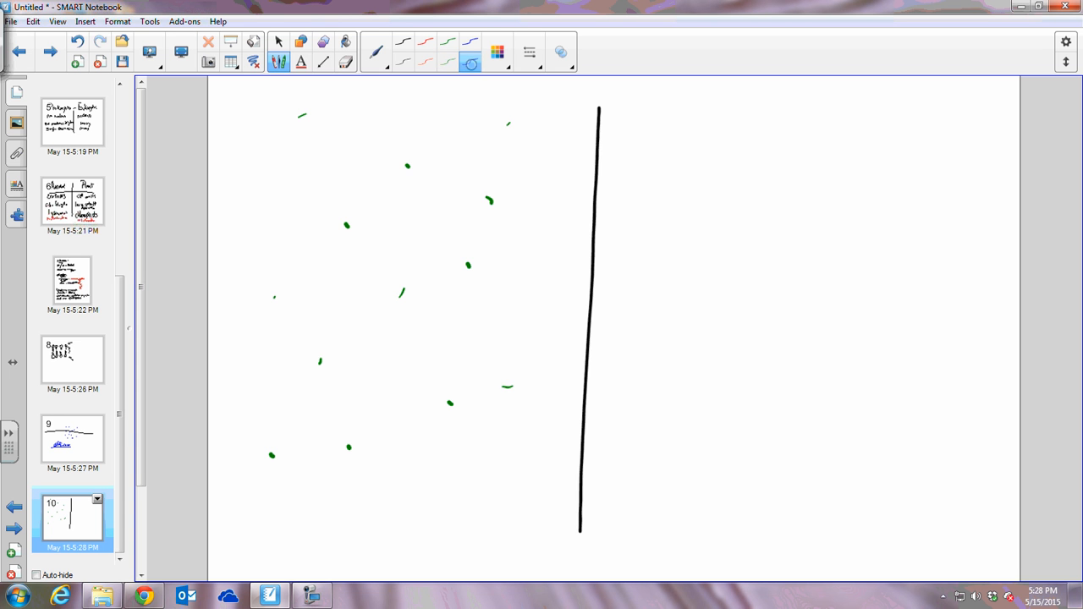
{"action": "left_click", "coordinate": [447, 61]}
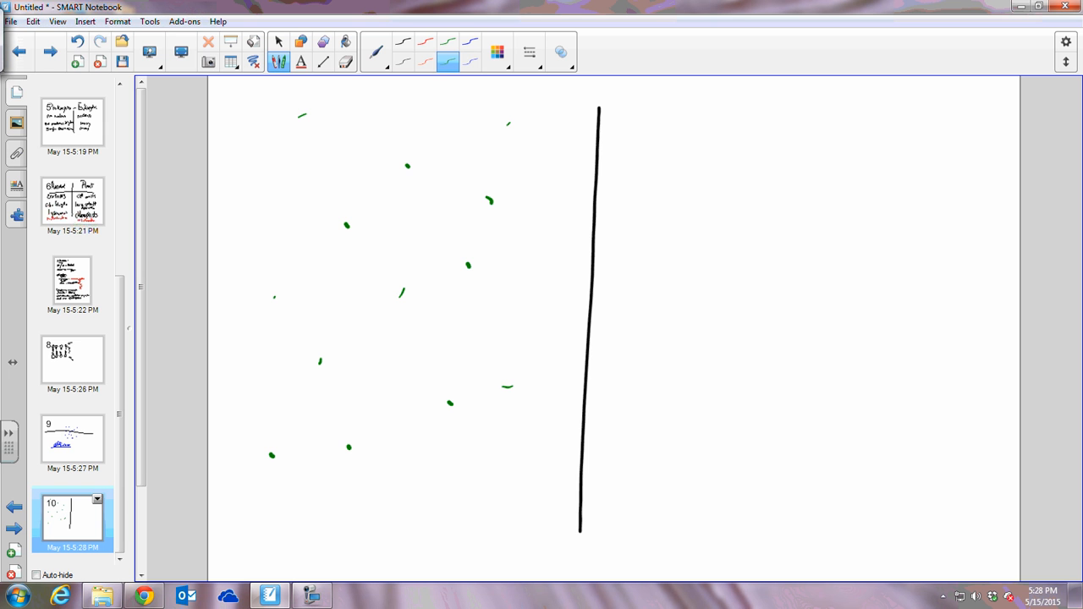
{"action": "left_click_drag", "start_coordinate": [250, 156], "coordinate": [330, 156]}
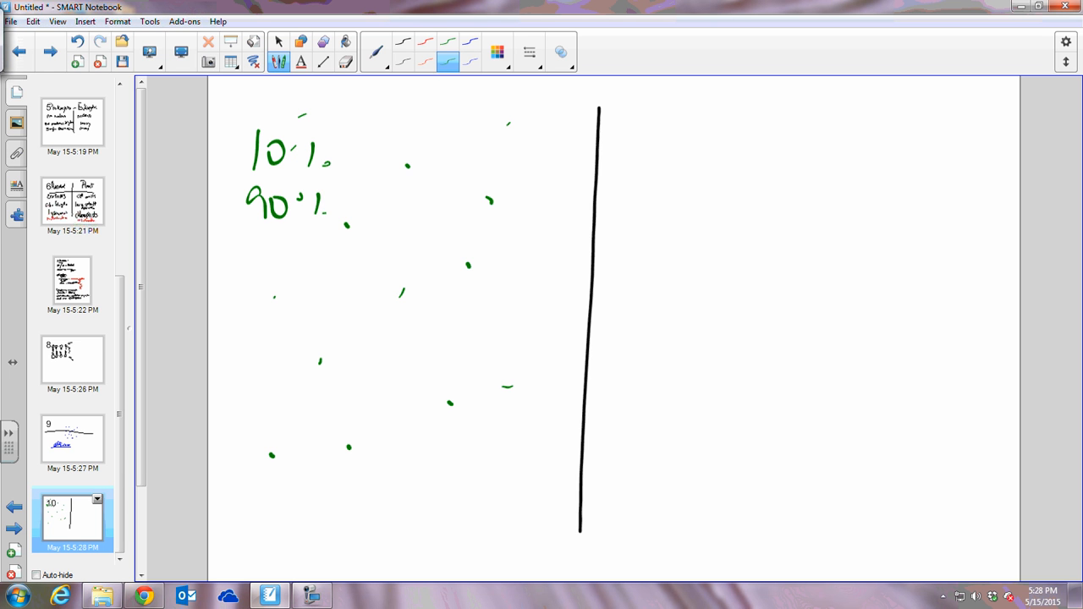
Write '100 water' on the right side of the dividing line.
{"action": "left_click_drag", "start_coordinate": [657, 110], "coordinate": [724, 135]}
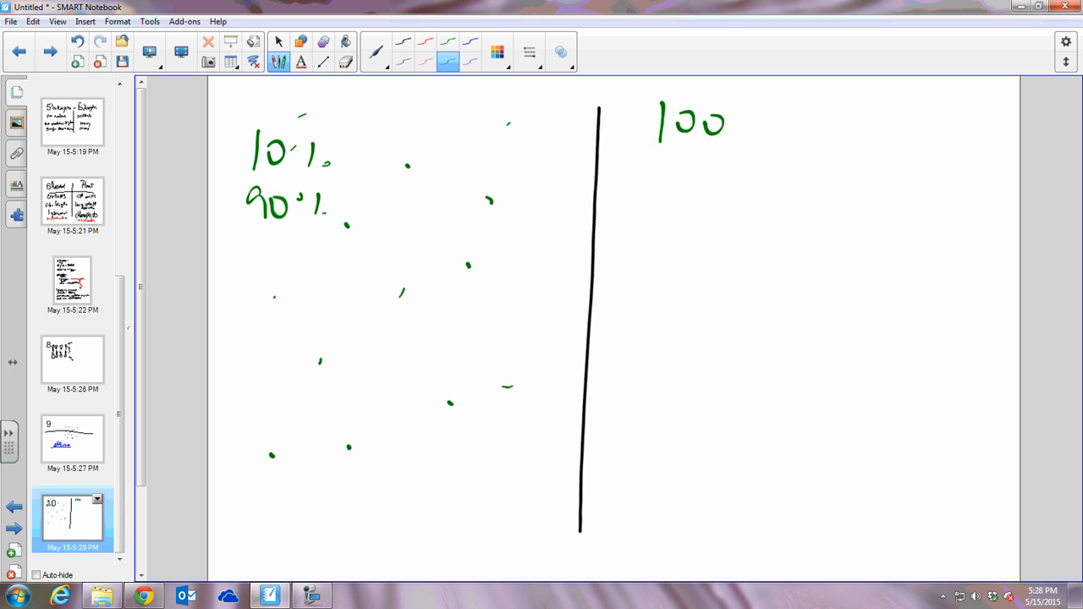
{"action": "left_click_drag", "start_coordinate": [761, 121], "coordinate": [833, 121]}
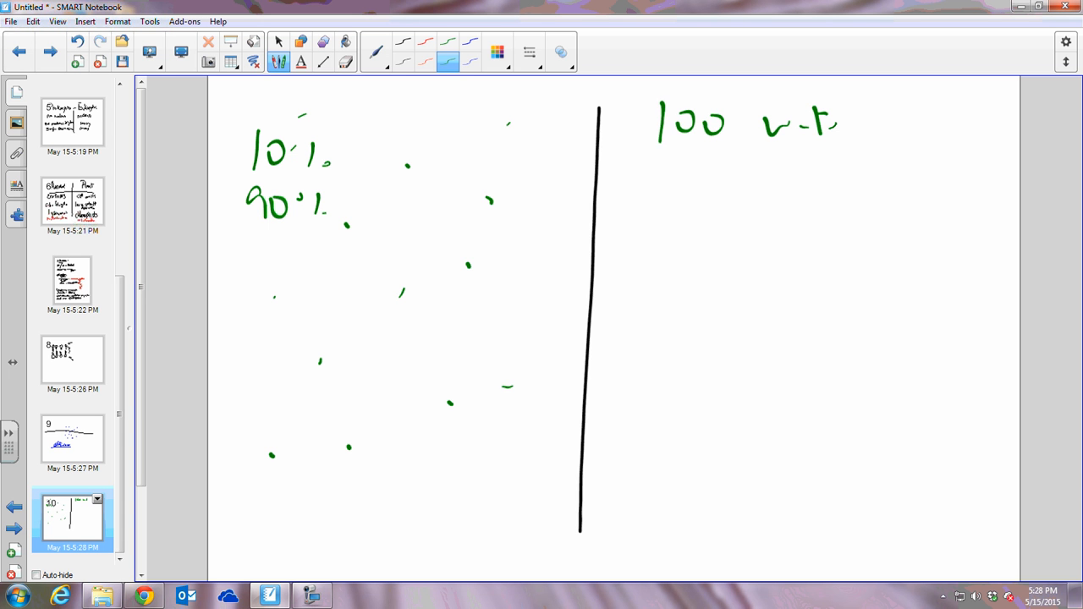
{"action": "left_click_drag", "start_coordinate": [833, 122], "coordinate": [864, 127]}
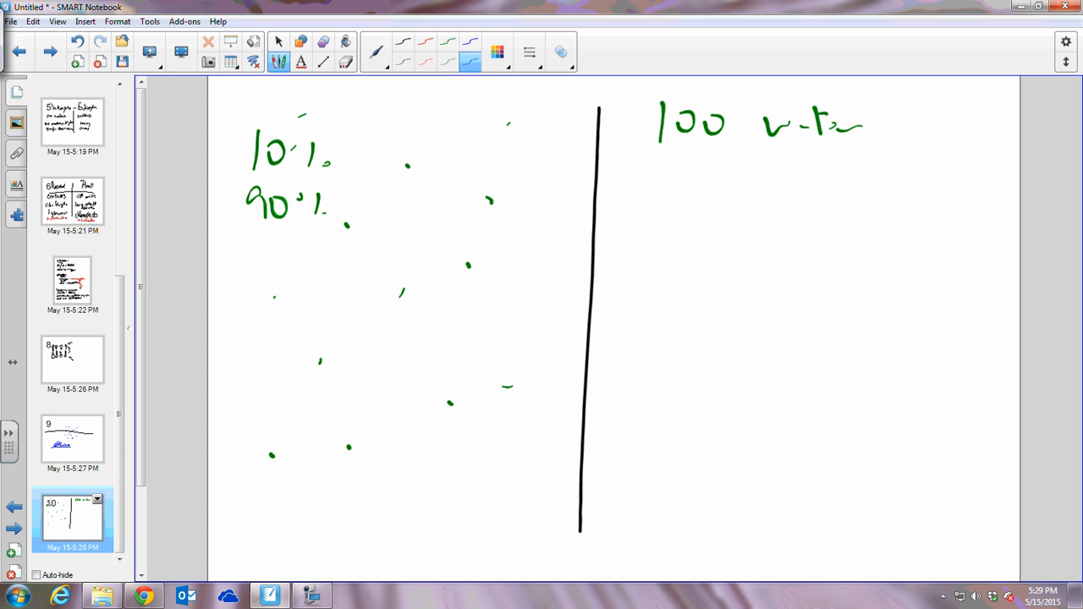
Draw a leftward arrow across the line and label it 'Osmosis' below.
{"action": "left_click_drag", "start_coordinate": [490, 229], "coordinate": [782, 230]}
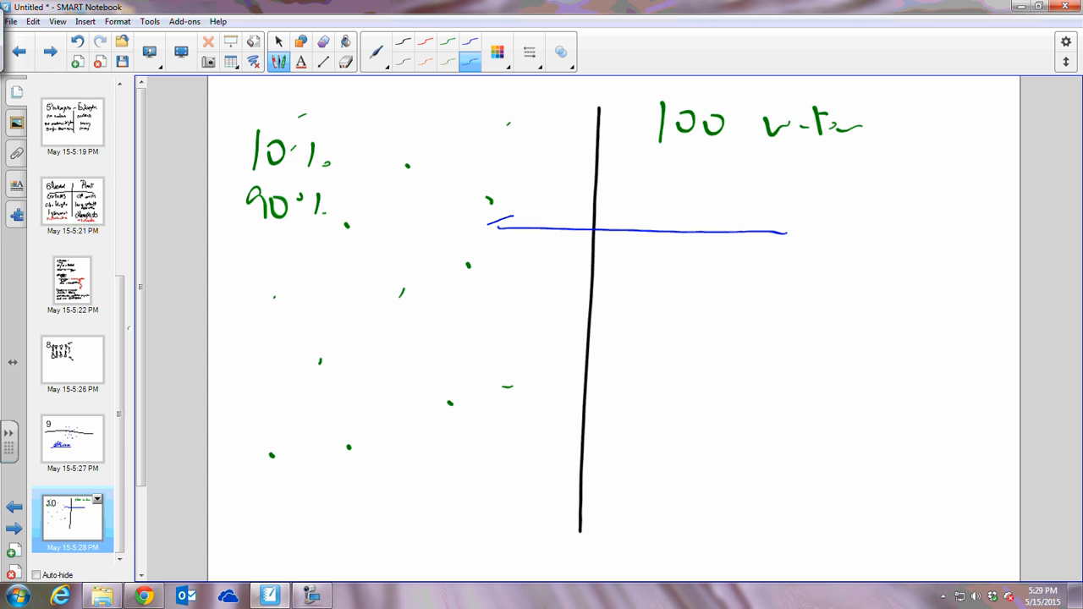
{"action": "left_click_drag", "start_coordinate": [508, 220], "coordinate": [487, 231]}
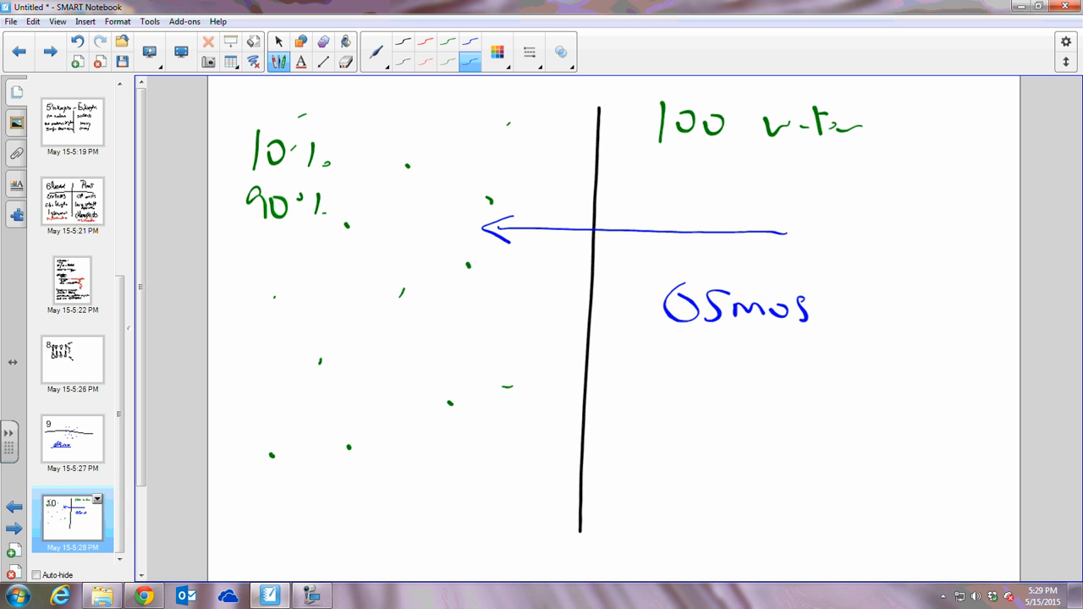
{"action": "left_click_drag", "start_coordinate": [809, 308], "coordinate": [843, 309]}
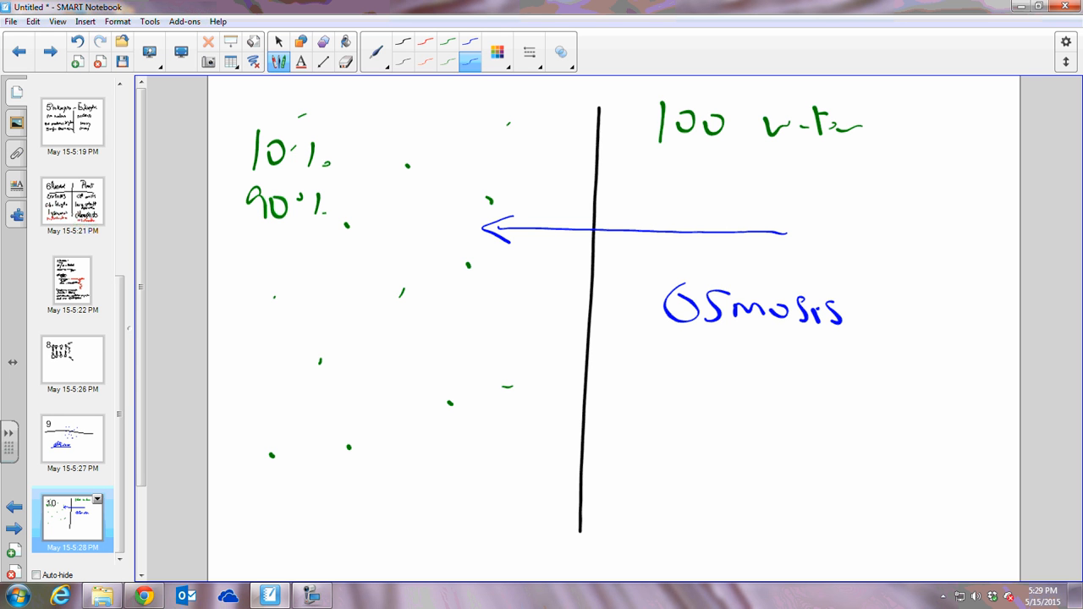
{"action": "left_click", "coordinate": [376, 41]}
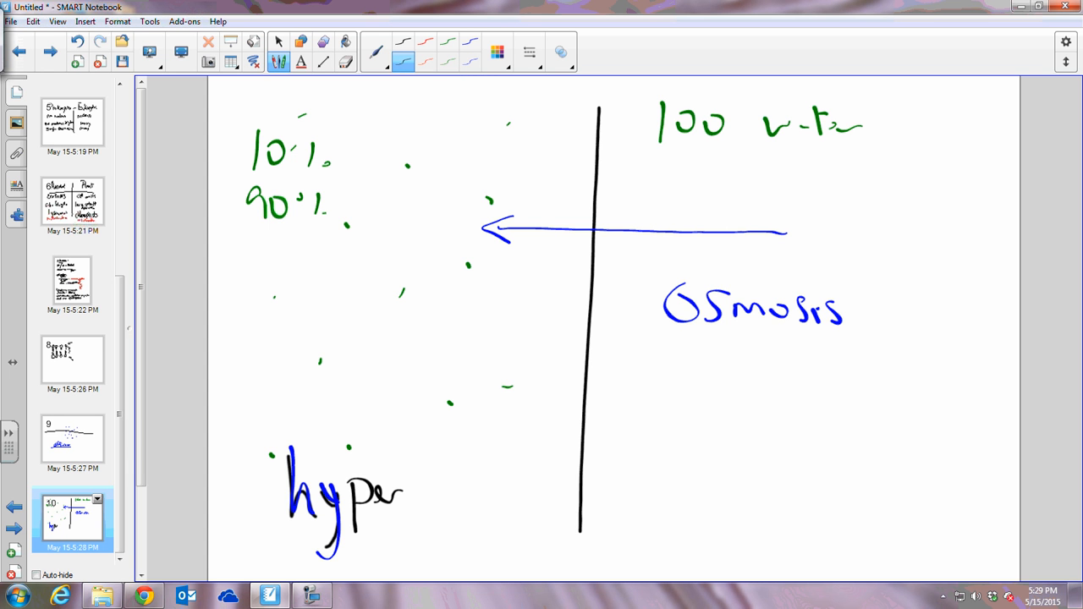
Handwrite 'hypertonic' under the left side and 'hypotonic' under the right side in black.
{"action": "left_click_drag", "start_coordinate": [406, 494], "coordinate": [504, 494]}
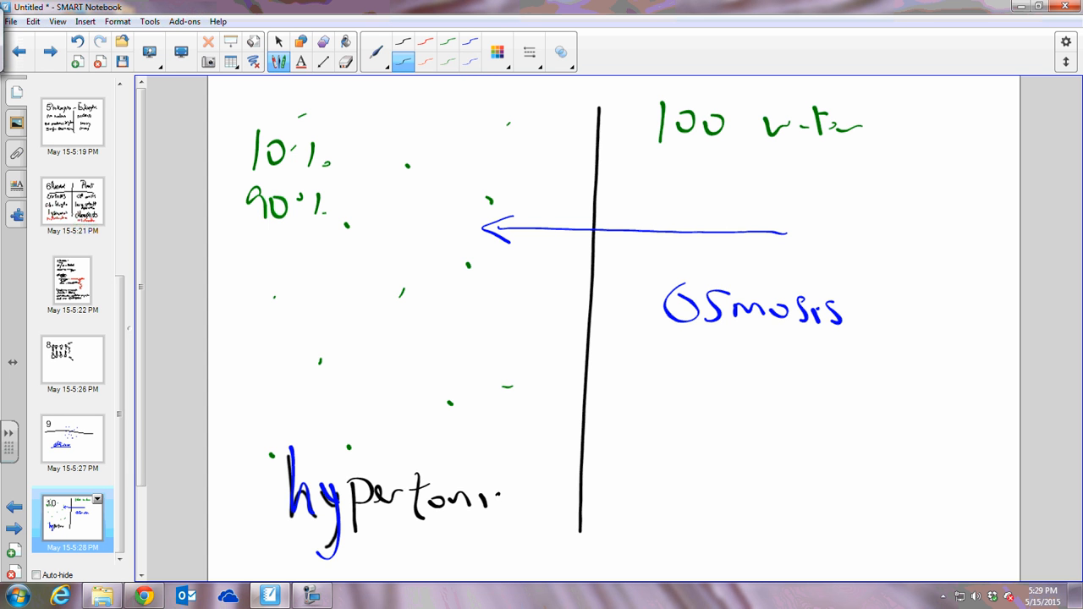
{"action": "left_click_drag", "start_coordinate": [474, 499], "coordinate": [507, 499]}
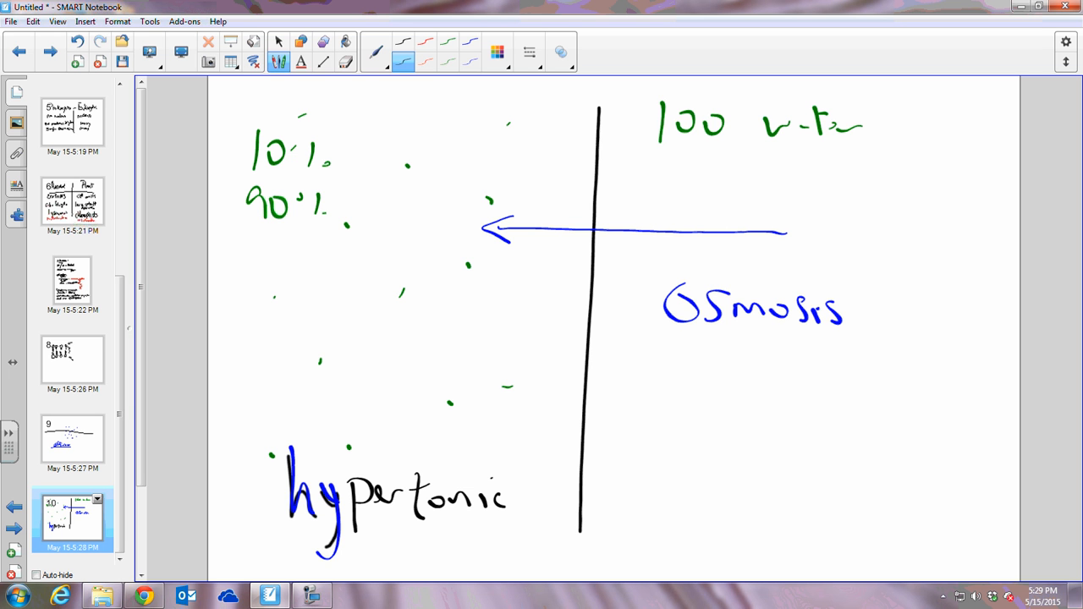
{"action": "left_click_drag", "start_coordinate": [652, 474], "coordinate": [753, 507]}
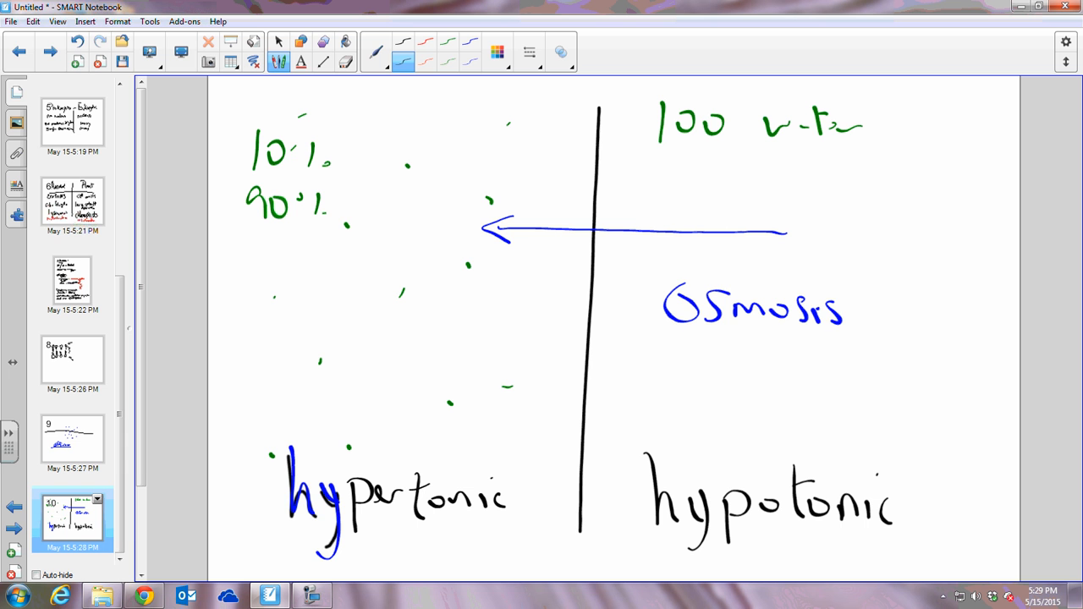
{"action": "mouse_move", "coordinate": [227, 7]}
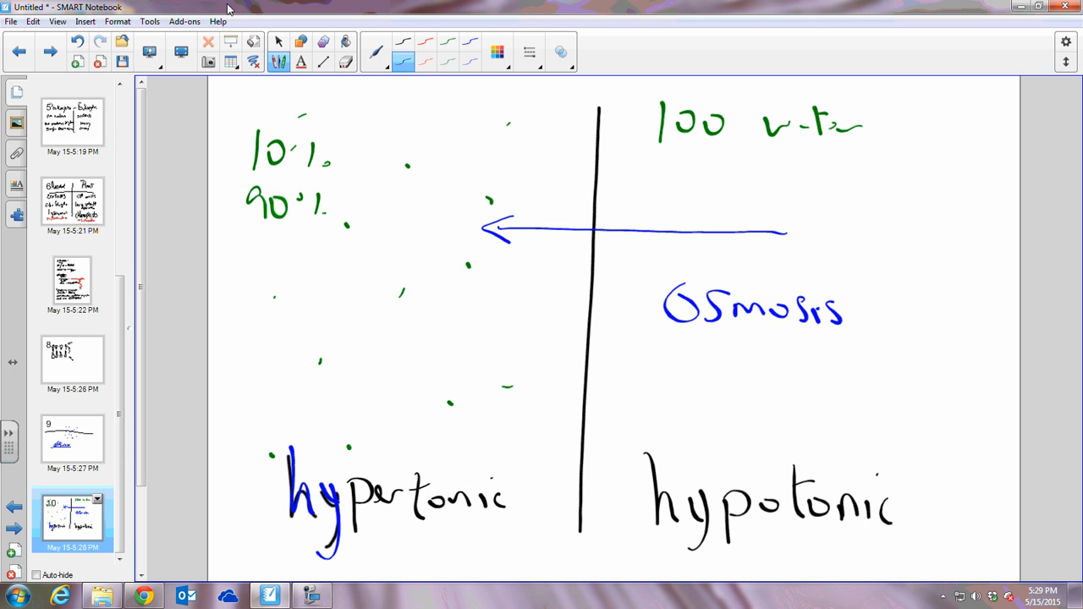
On a new page draw an oval cell outline with a small dark circle at its centre.
{"action": "left_click", "coordinate": [78, 64]}
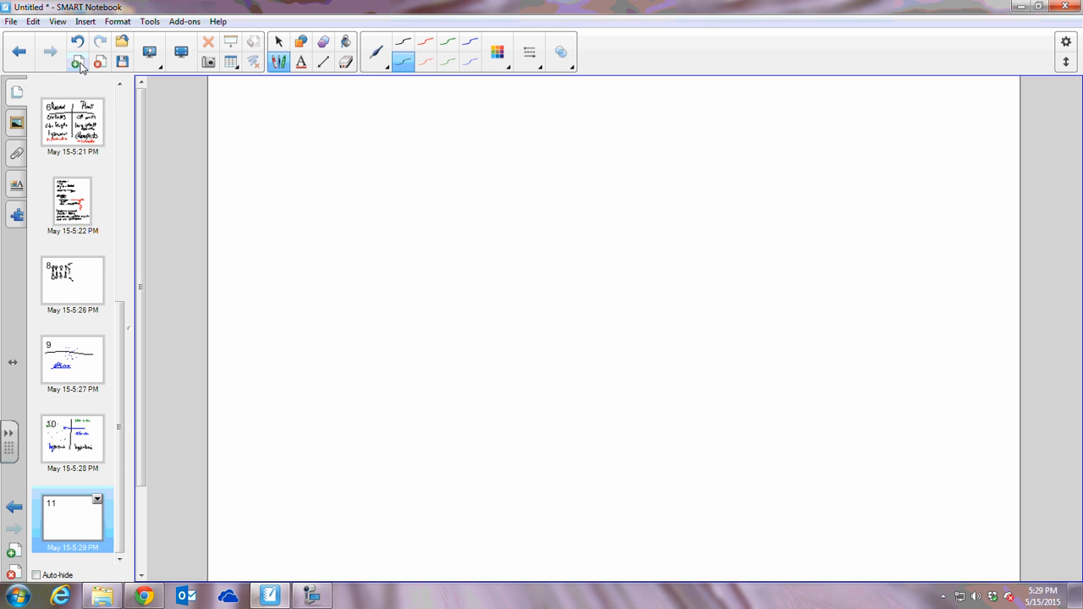
{"action": "left_click_drag", "start_coordinate": [635, 214], "coordinate": [453, 411]}
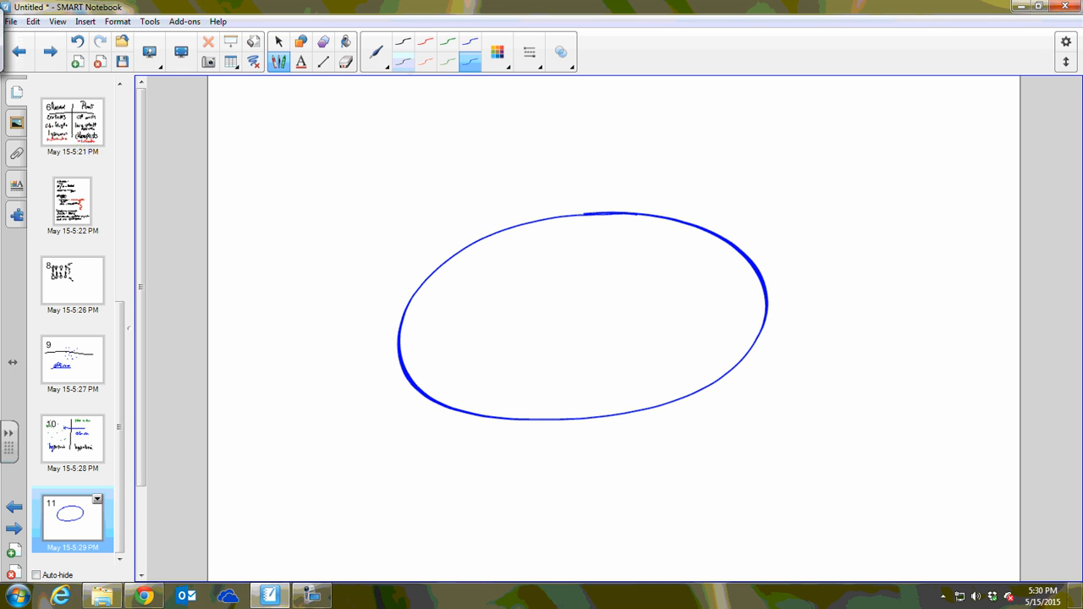
{"action": "left_click", "coordinate": [497, 50]}
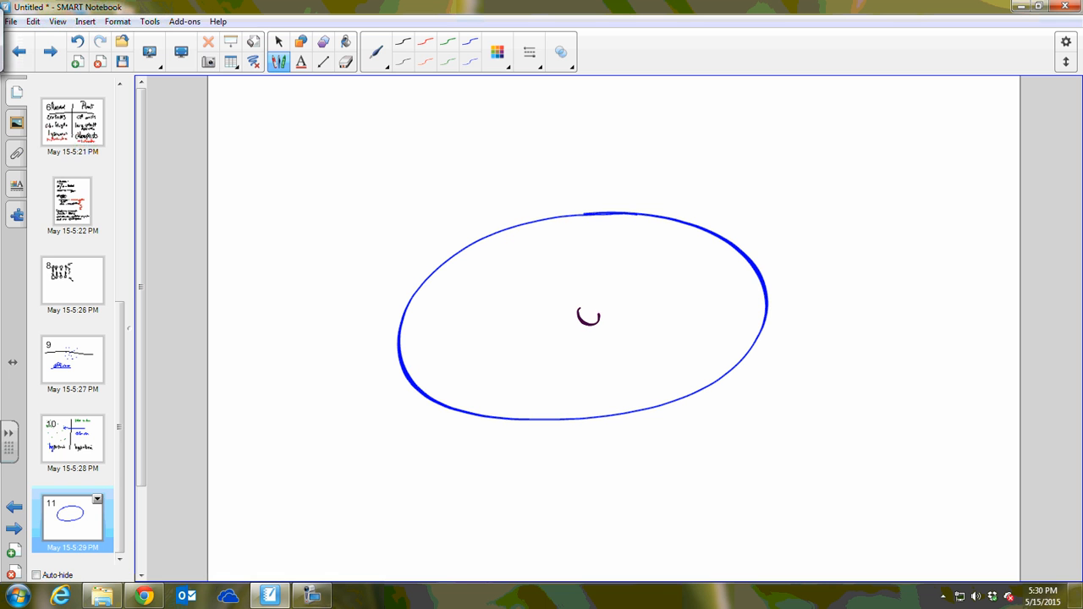
{"action": "left_click_drag", "start_coordinate": [579, 322], "coordinate": [592, 308]}
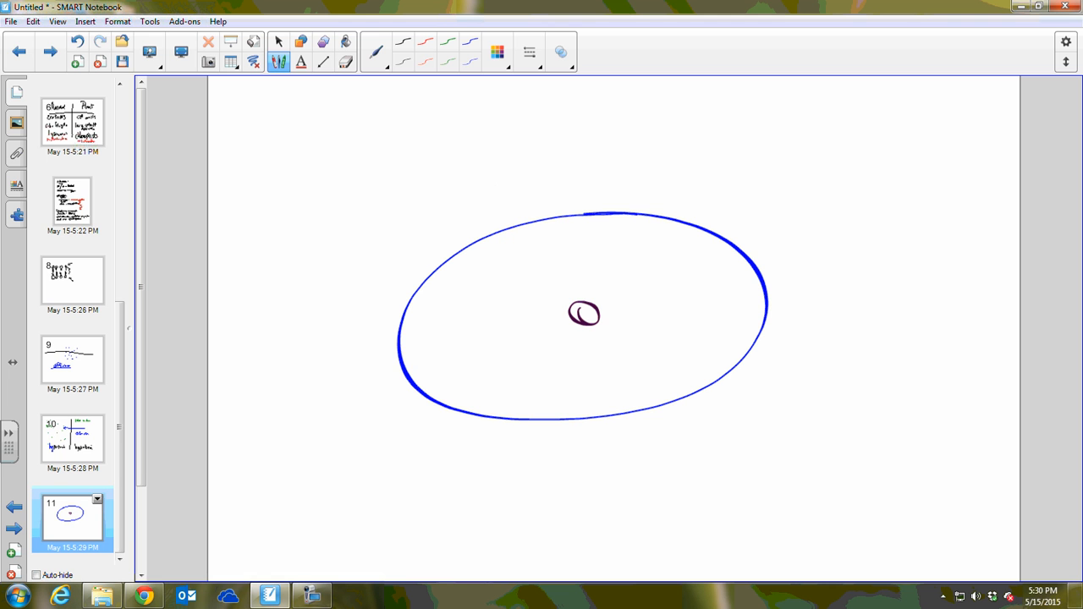
Label the centre circle 'hypertonic' with a pointer line and draw a blue arrow toward it.
{"action": "left_click_drag", "start_coordinate": [595, 316], "coordinate": [843, 236]}
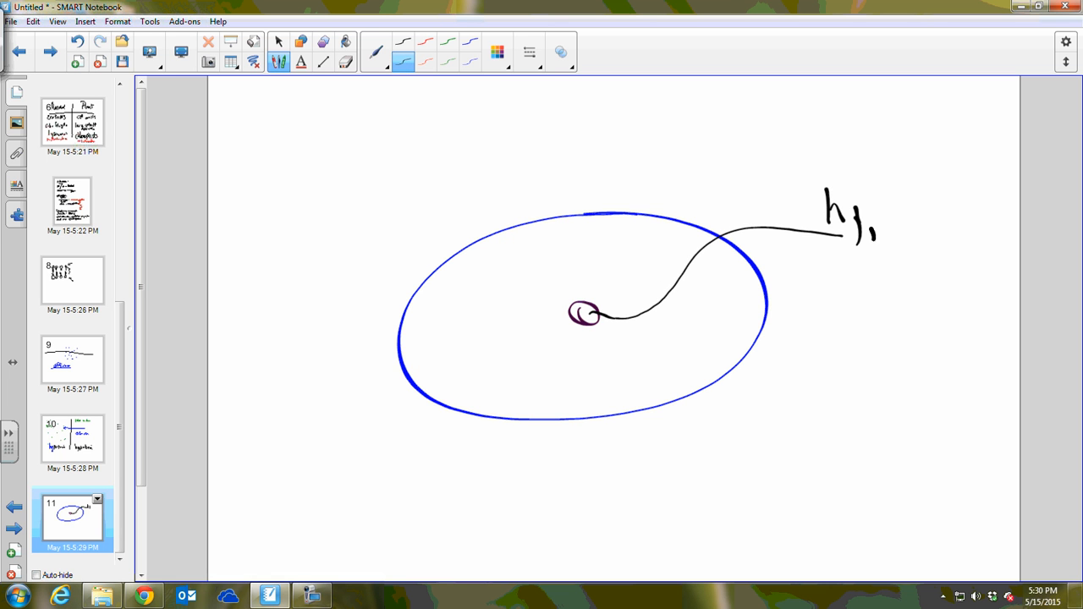
{"action": "left_click_drag", "start_coordinate": [880, 220], "coordinate": [974, 211]}
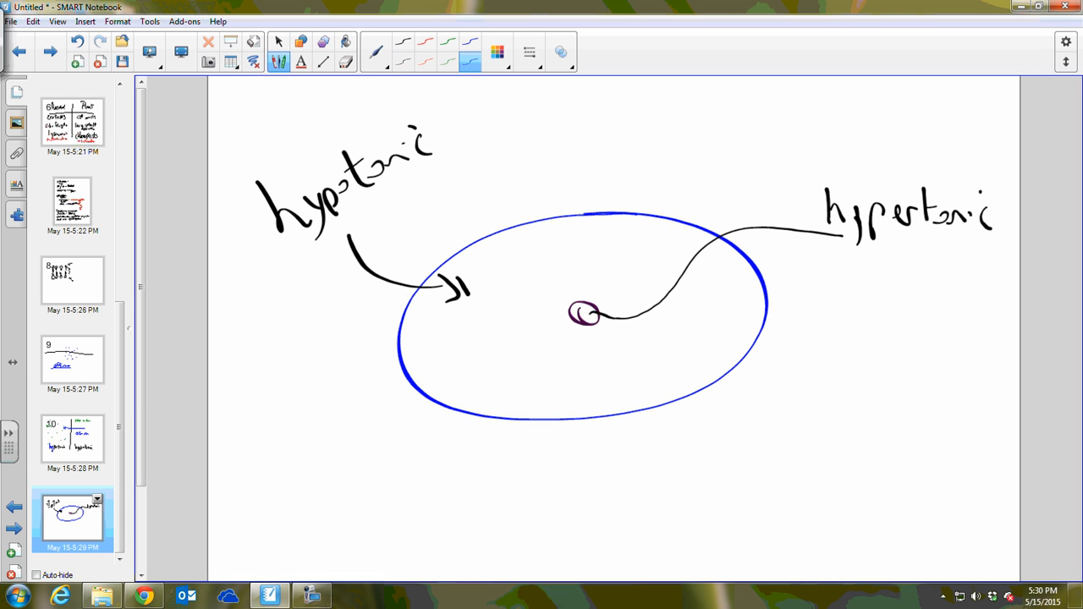
{"action": "left_click", "coordinate": [516, 261]}
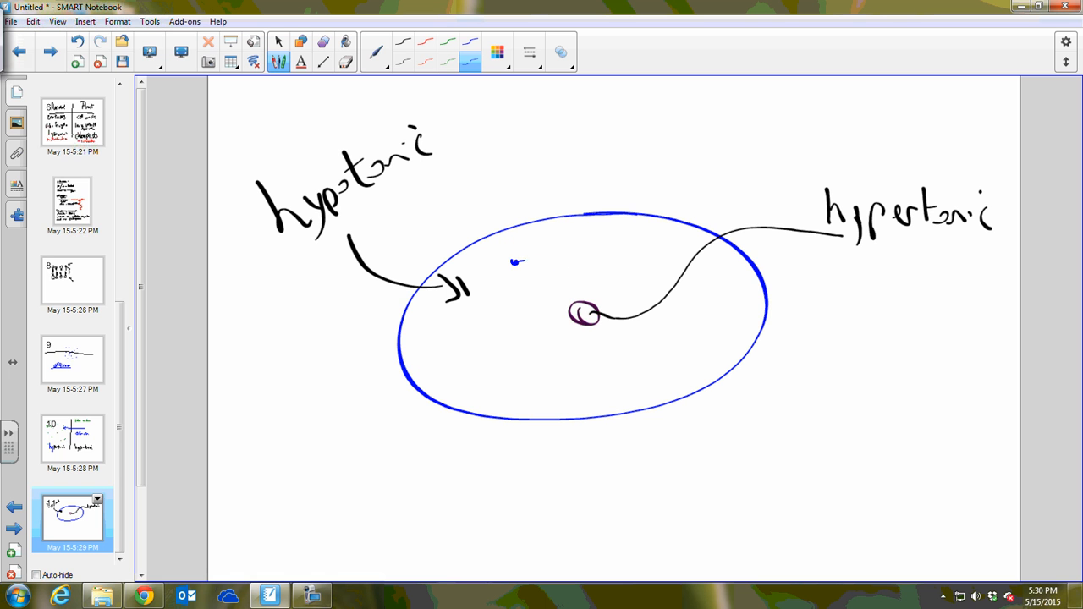
{"action": "left_click_drag", "start_coordinate": [515, 262], "coordinate": [579, 313]}
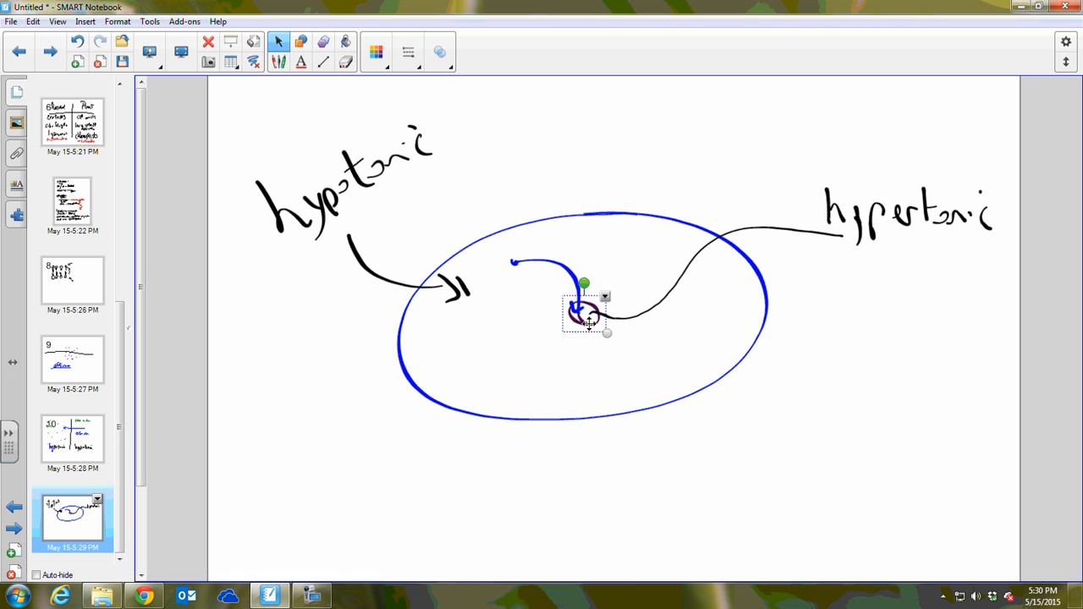
{"action": "left_click", "coordinate": [677, 350]}
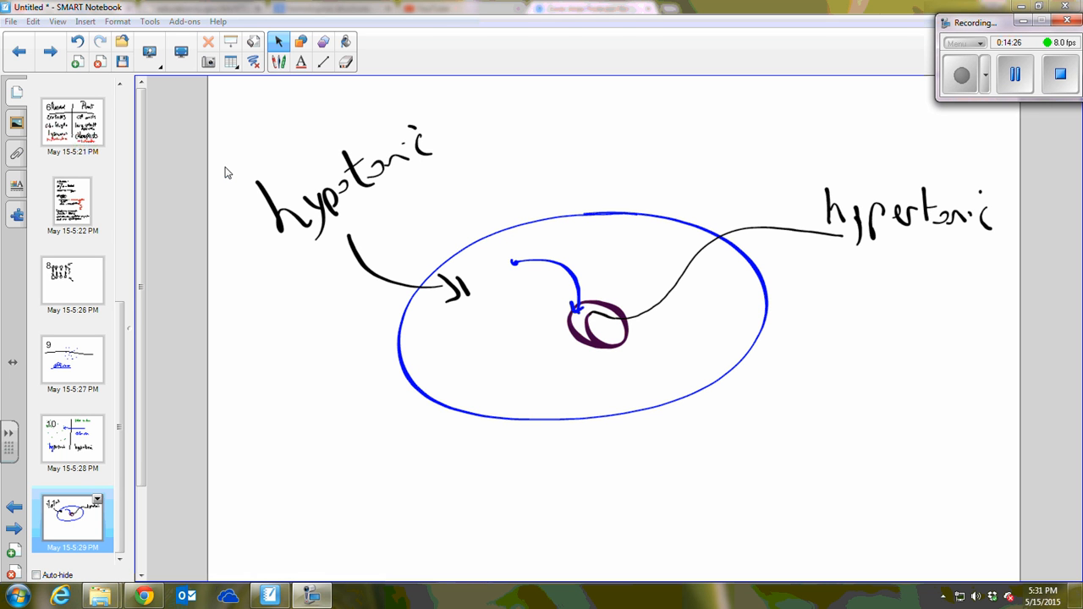
Return to the diffusion page and move the dotted box up above the wavy line.
{"action": "left_click", "coordinate": [71, 358]}
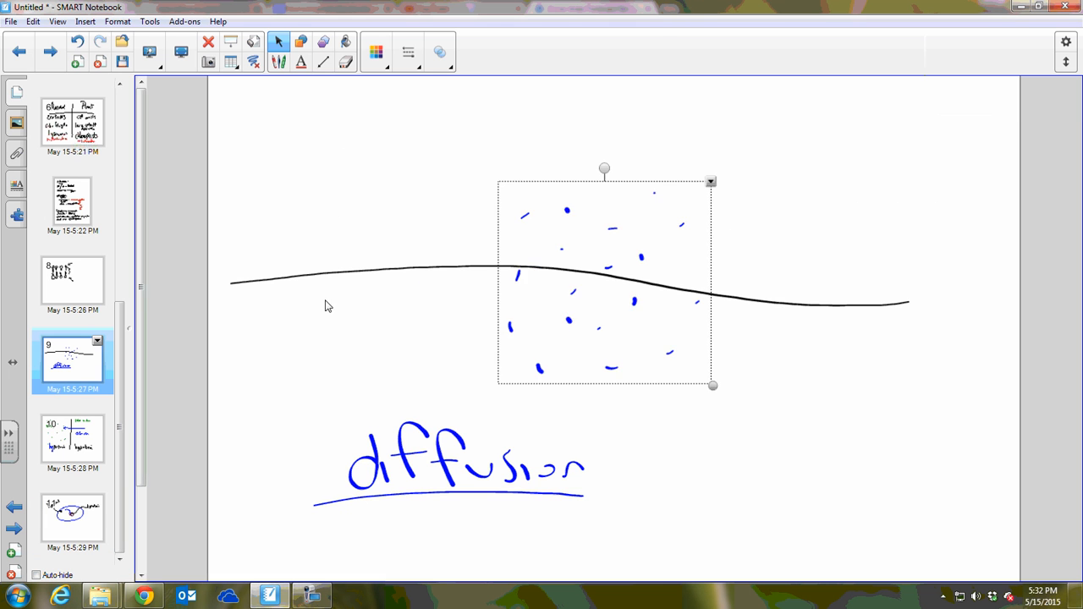
{"action": "left_click_drag", "start_coordinate": [606, 279], "coordinate": [402, 177]}
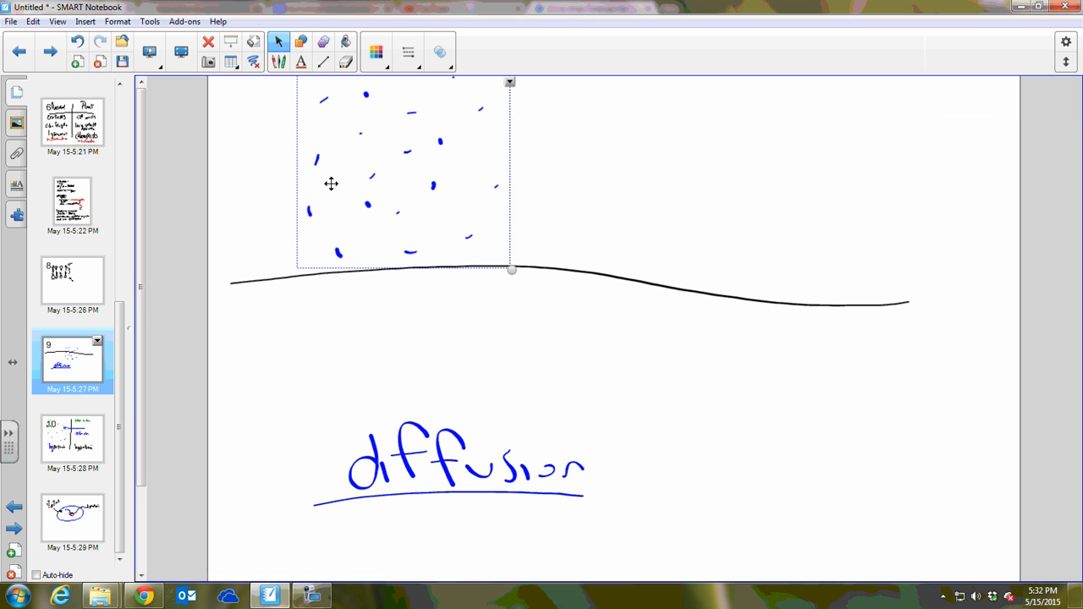
{"action": "left_click_drag", "start_coordinate": [331, 183], "coordinate": [488, 287]}
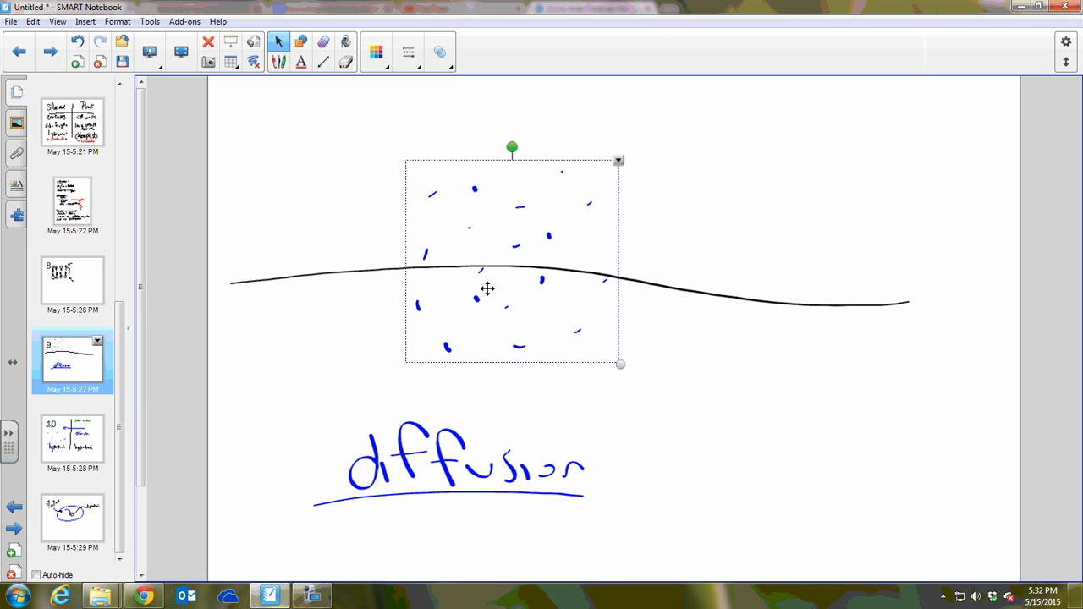
{"action": "left_click_drag", "start_coordinate": [488, 288], "coordinate": [329, 184]}
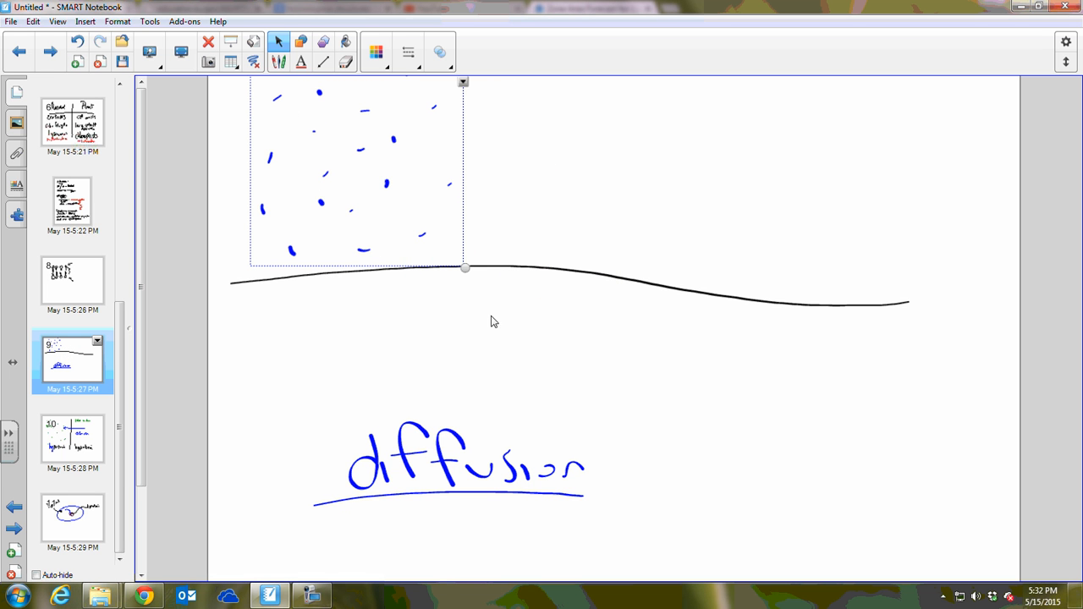
{"action": "mouse_move", "coordinate": [479, 330]}
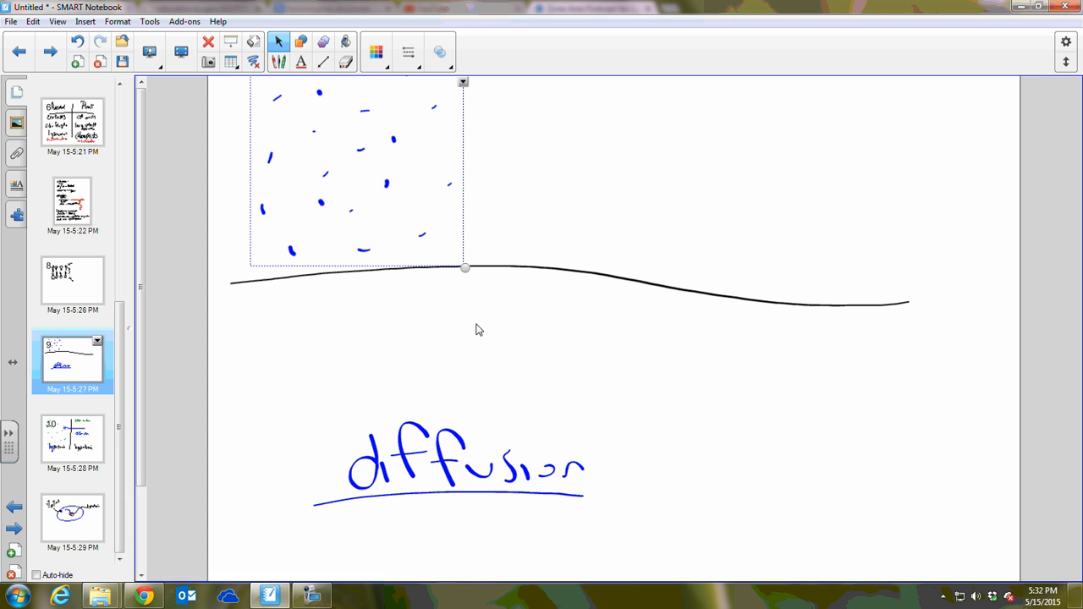
{"action": "mouse_move", "coordinate": [376, 366]}
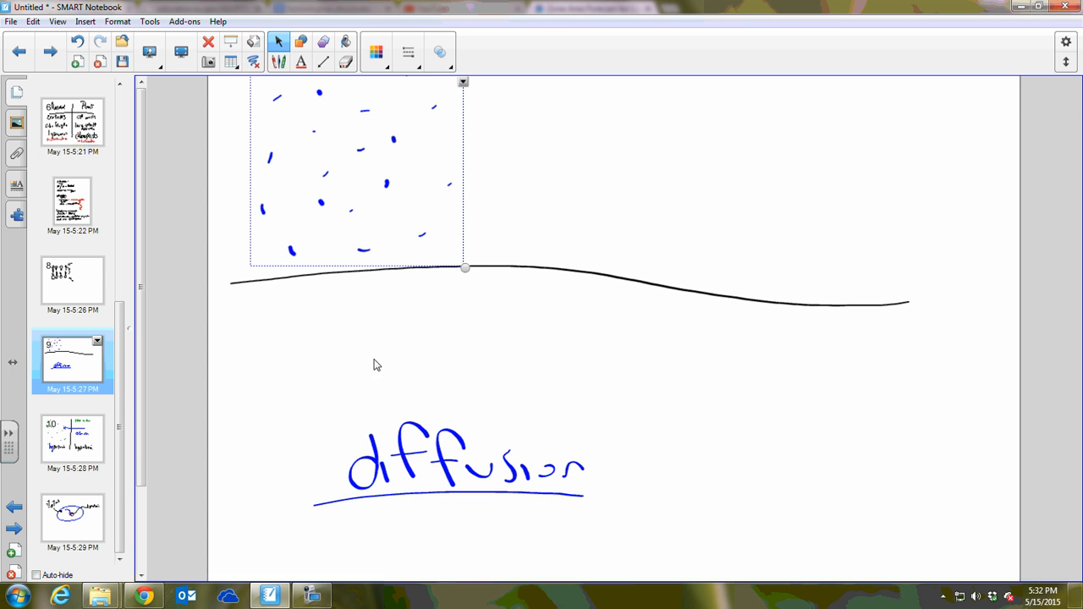